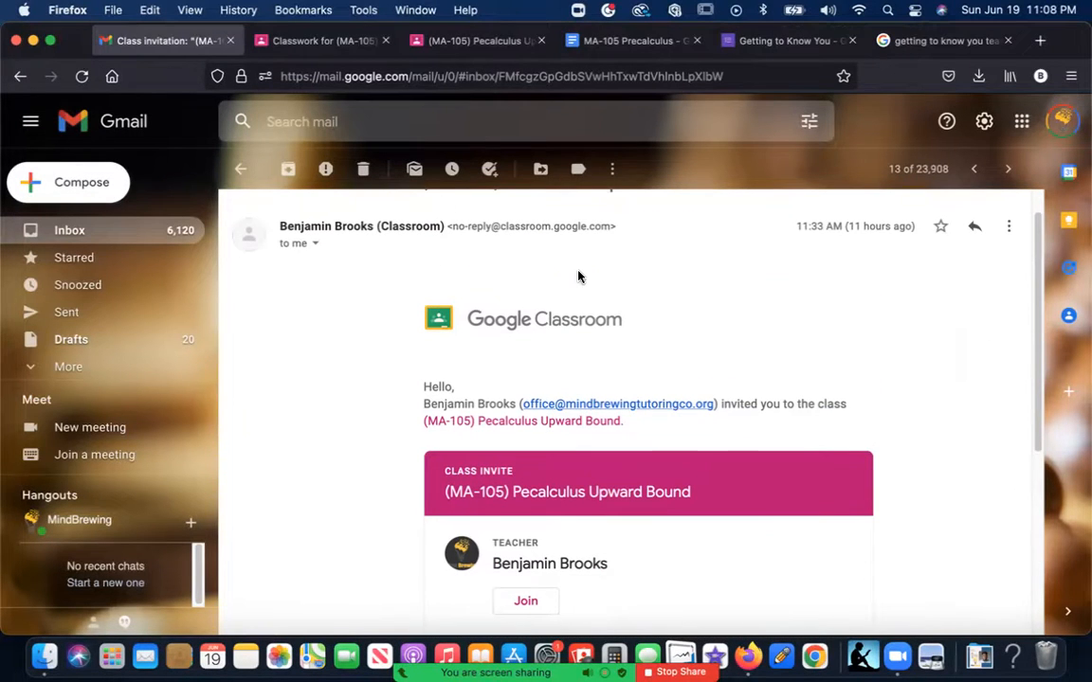
Scroll the Gmail invitation and join the (MA-105) Precalculus Upward Bound class.
{"action": "scroll", "scroll_direction": "down", "scroll_amount": 3}
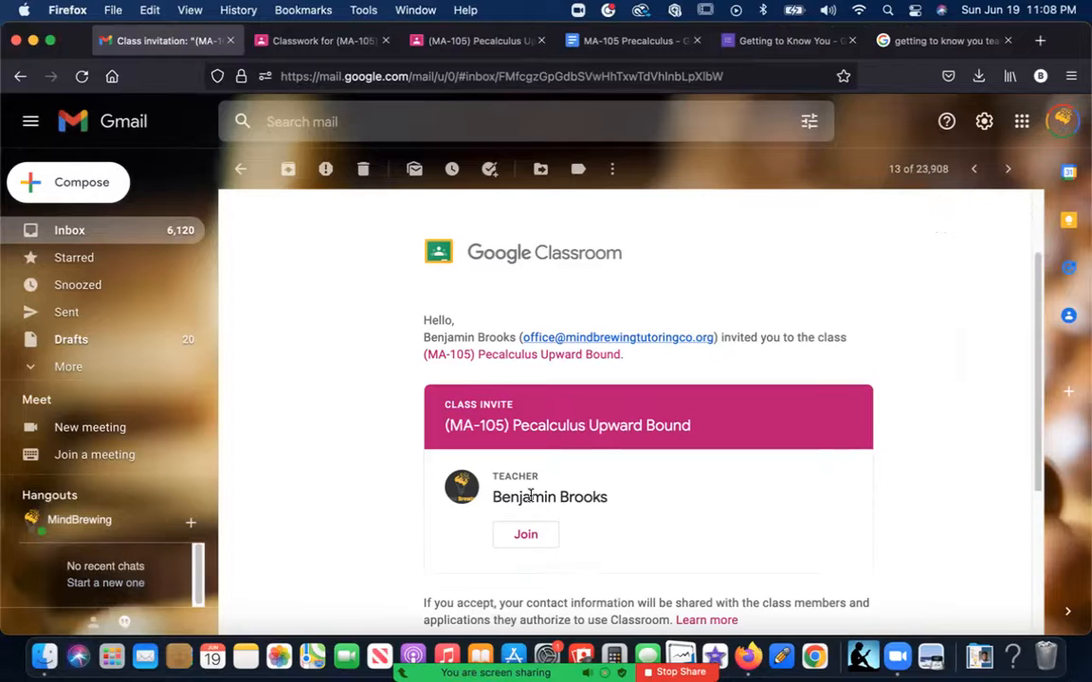
{"action": "scroll", "scroll_direction": "down", "scroll_amount": 3}
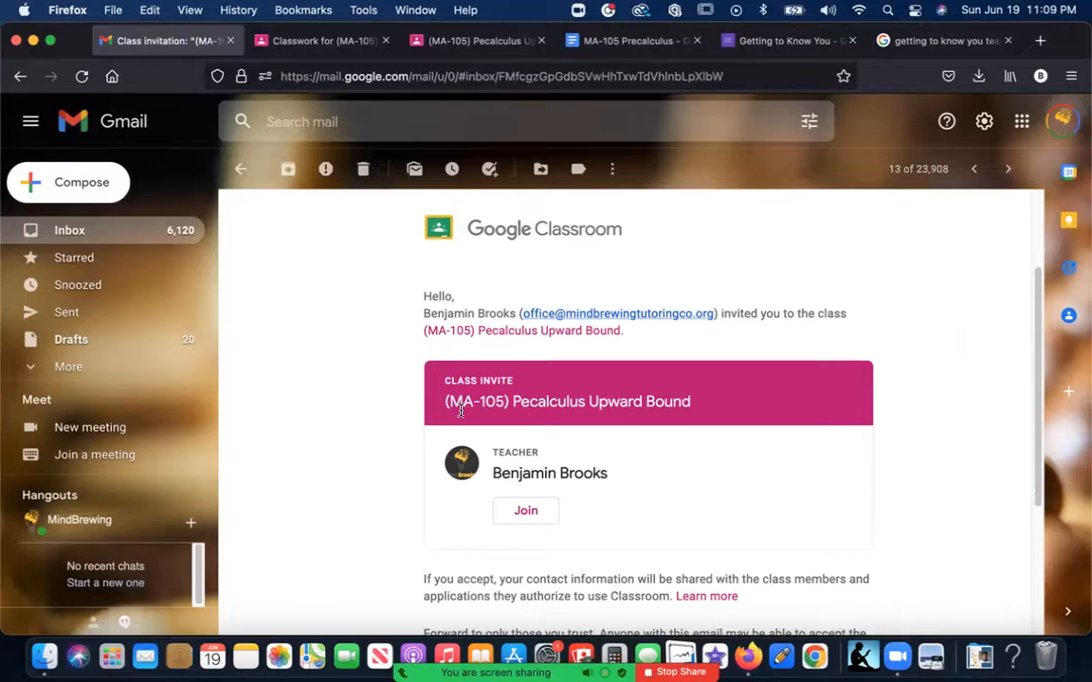
{"action": "scroll", "scroll_direction": "down", "scroll_amount": 3}
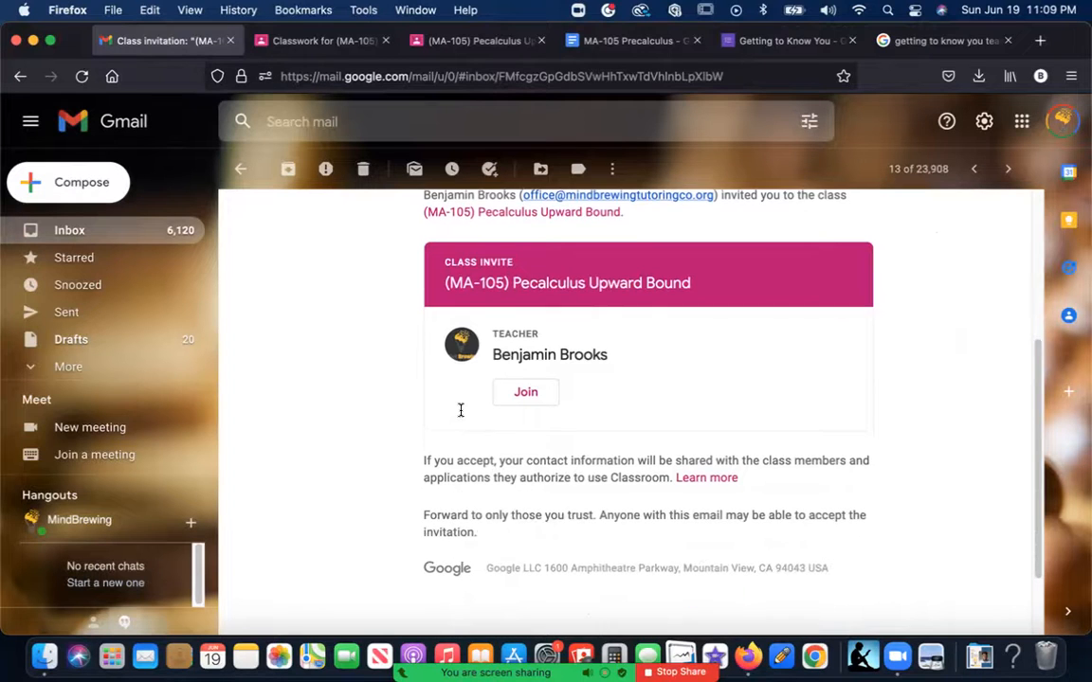
{"action": "mouse_move", "coordinate": [526, 391]}
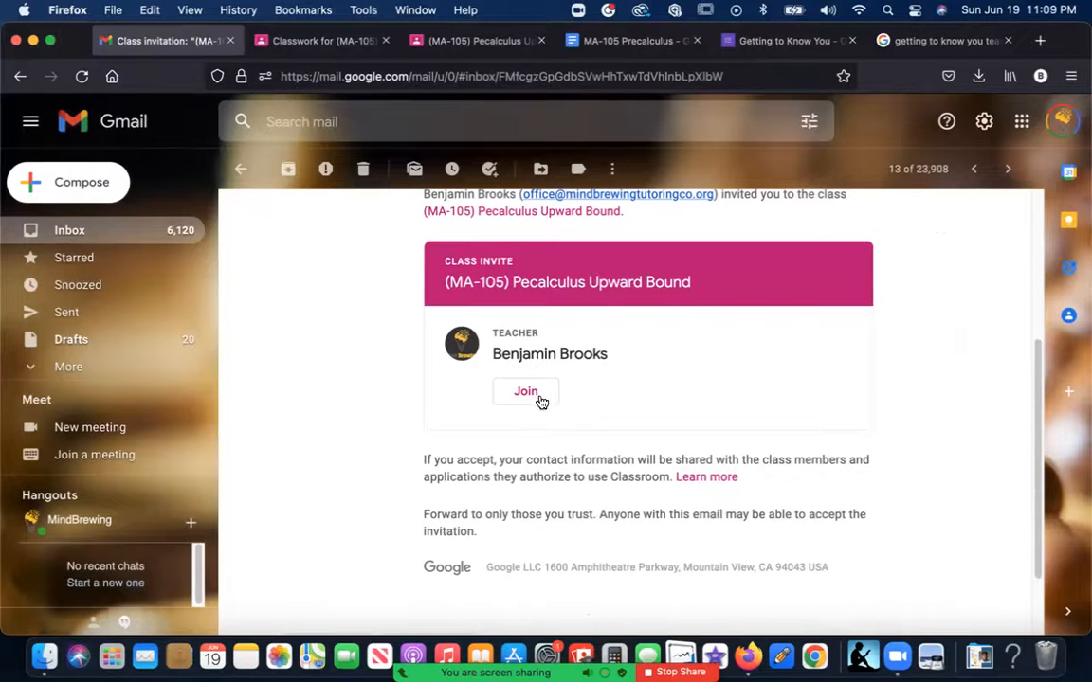
{"action": "left_click", "coordinate": [525, 392]}
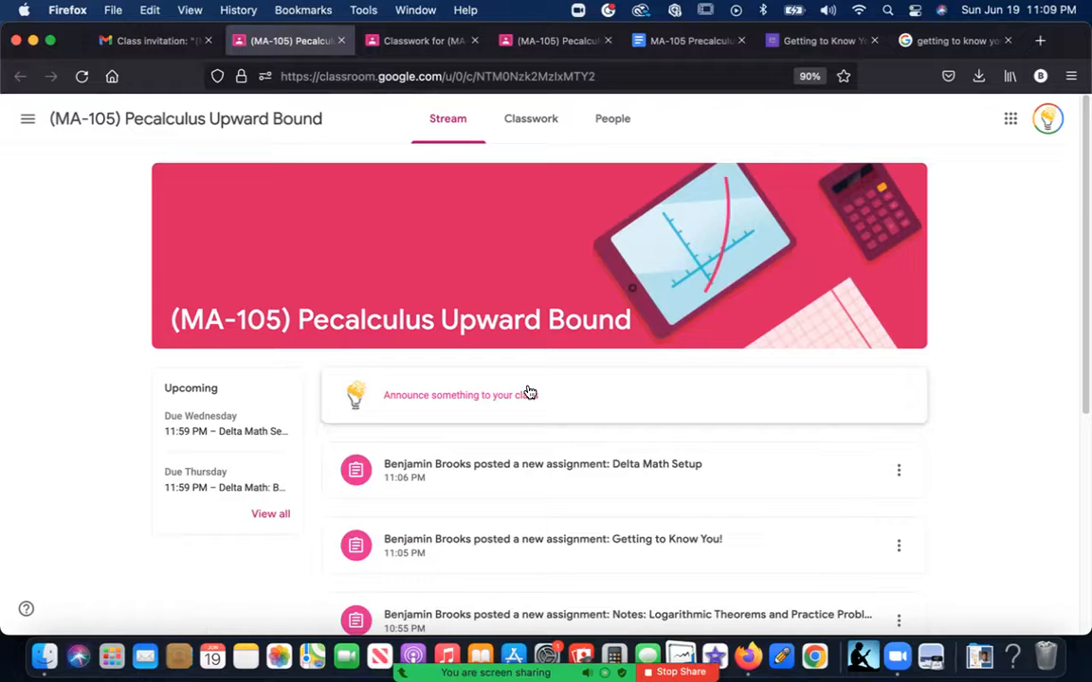
{"action": "mouse_move", "coordinate": [346, 373]}
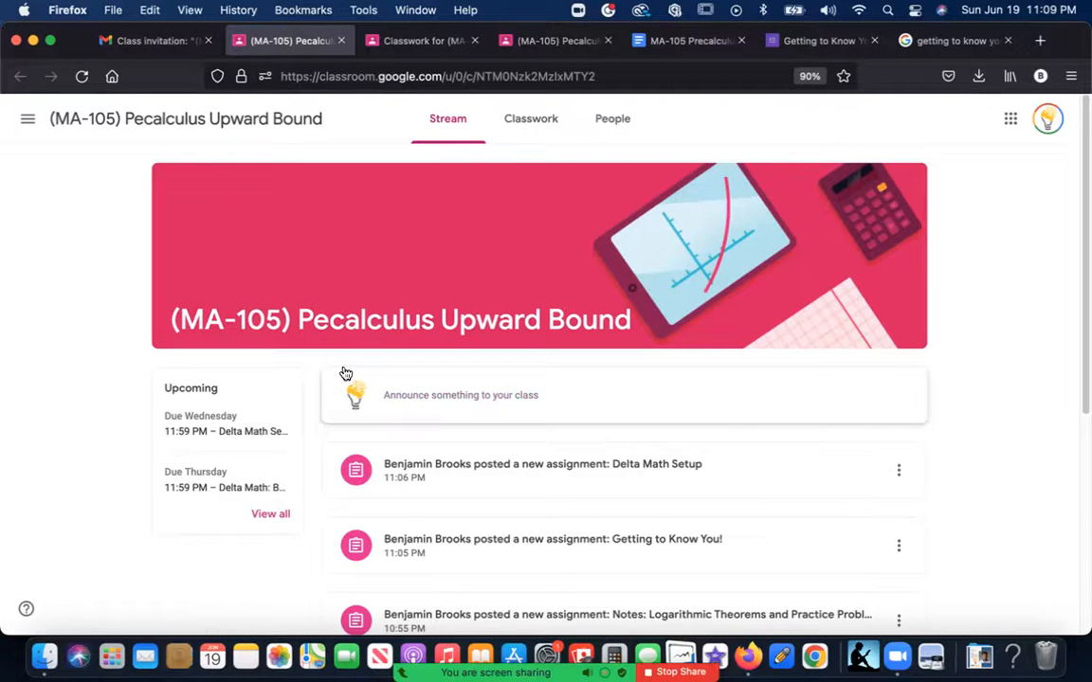
{"action": "scroll", "scroll_direction": "down", "scroll_amount": 3}
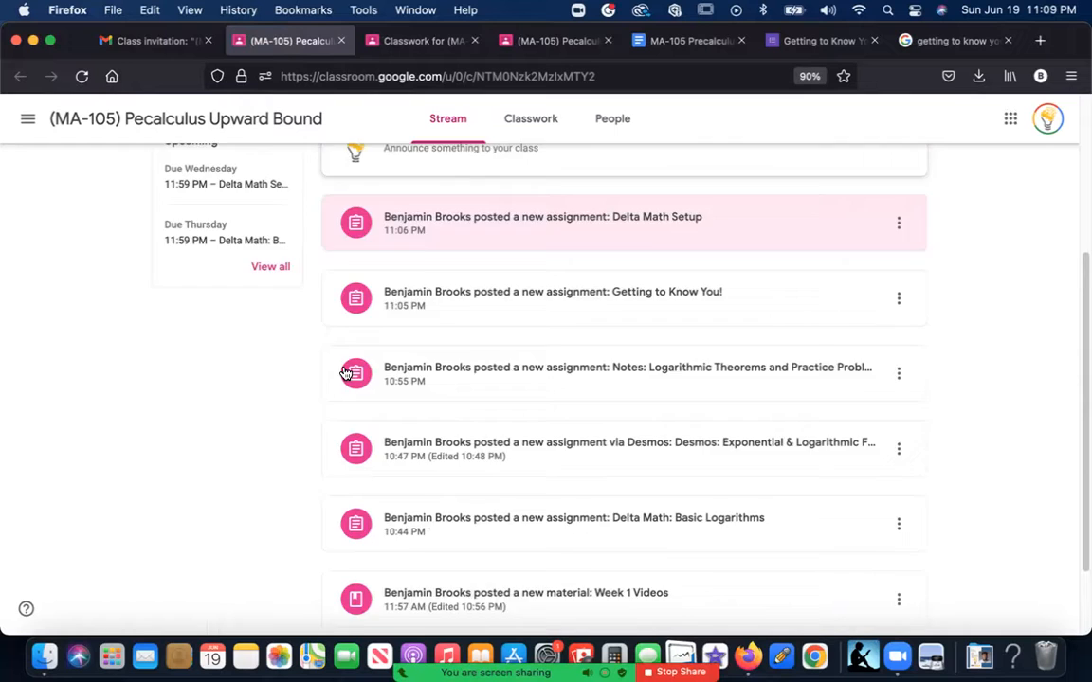
{"action": "scroll", "scroll_direction": "down", "scroll_amount": 3}
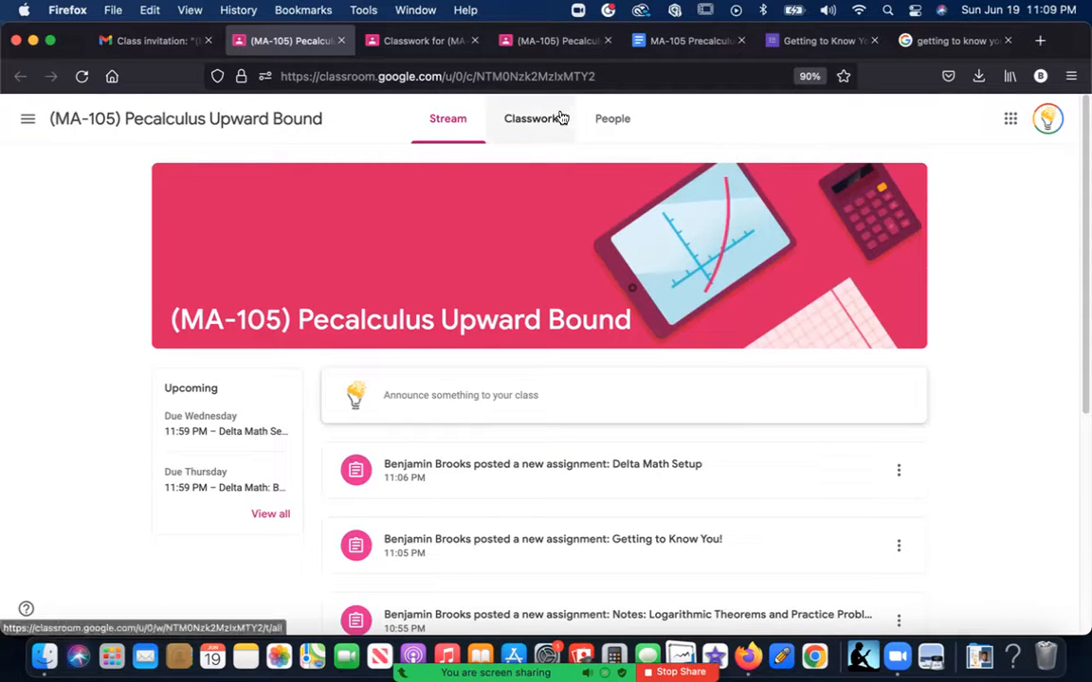
{"action": "mouse_move", "coordinate": [533, 118]}
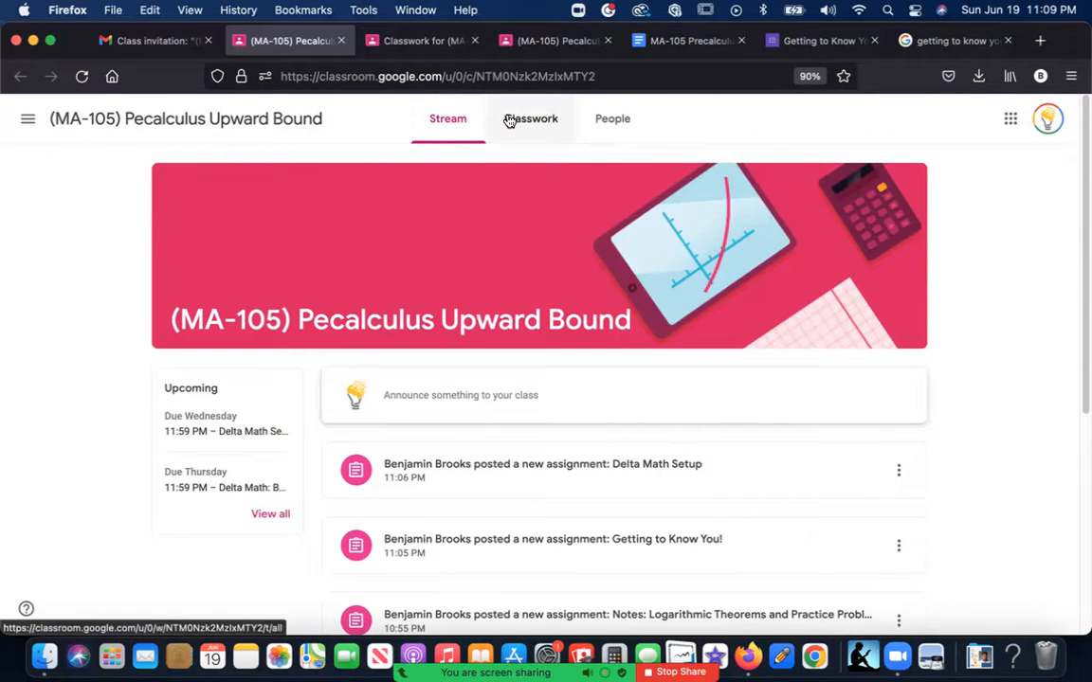
Open the MA-105 Syllabus material from the class's Classwork topics.
{"action": "left_click", "coordinate": [530, 119]}
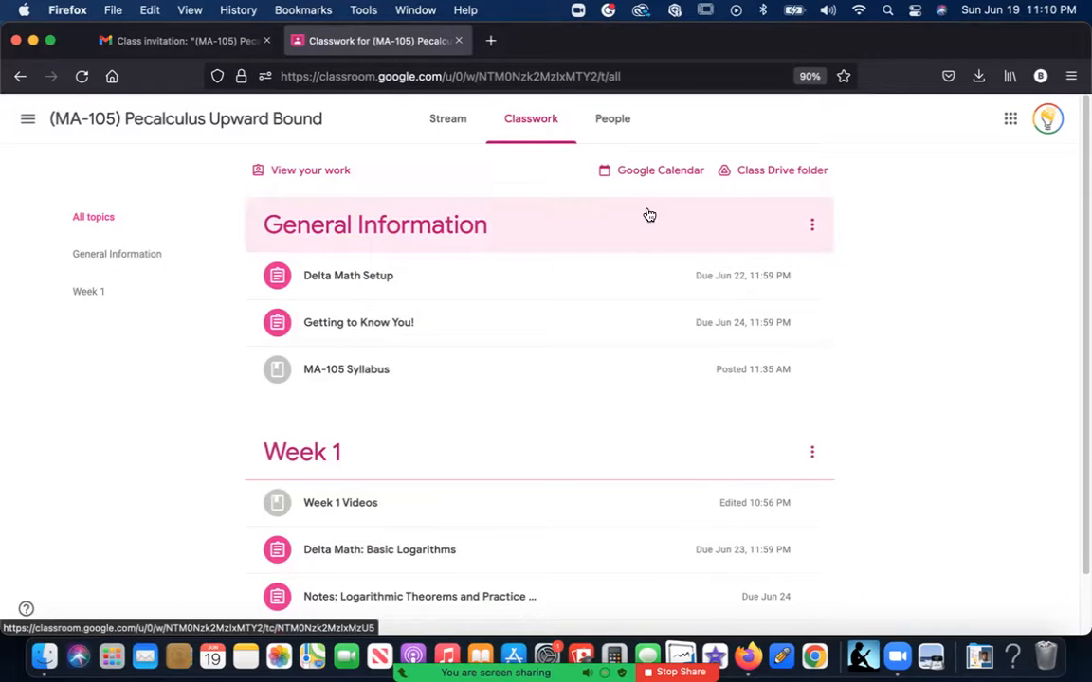
{"action": "mouse_move", "coordinate": [995, 433]}
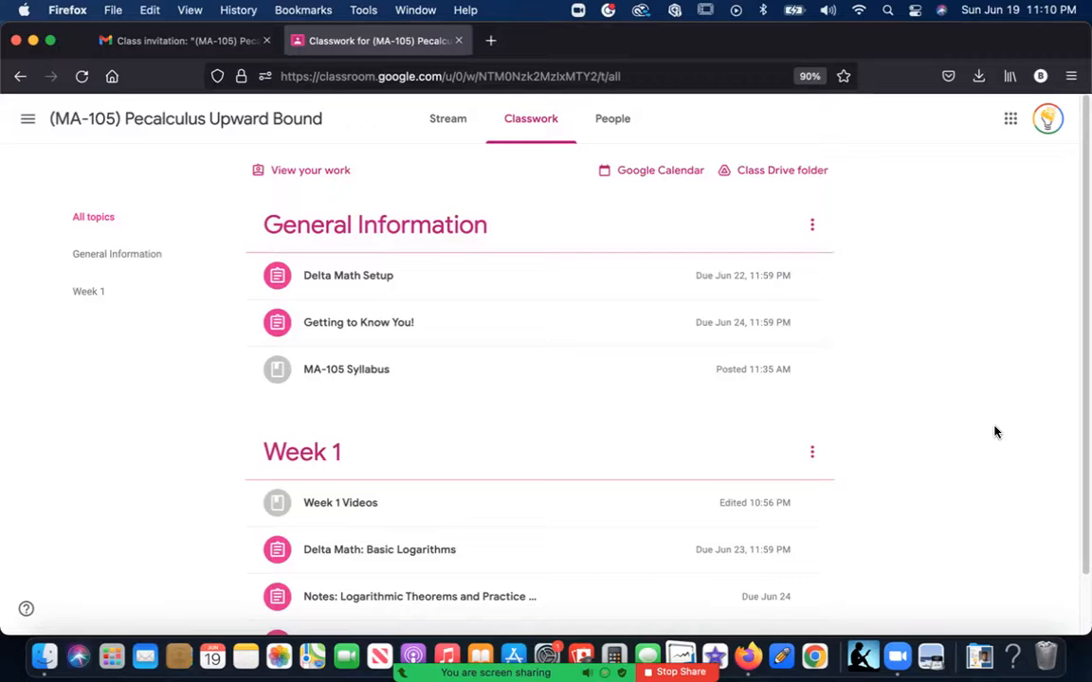
{"action": "mouse_move", "coordinate": [397, 496]}
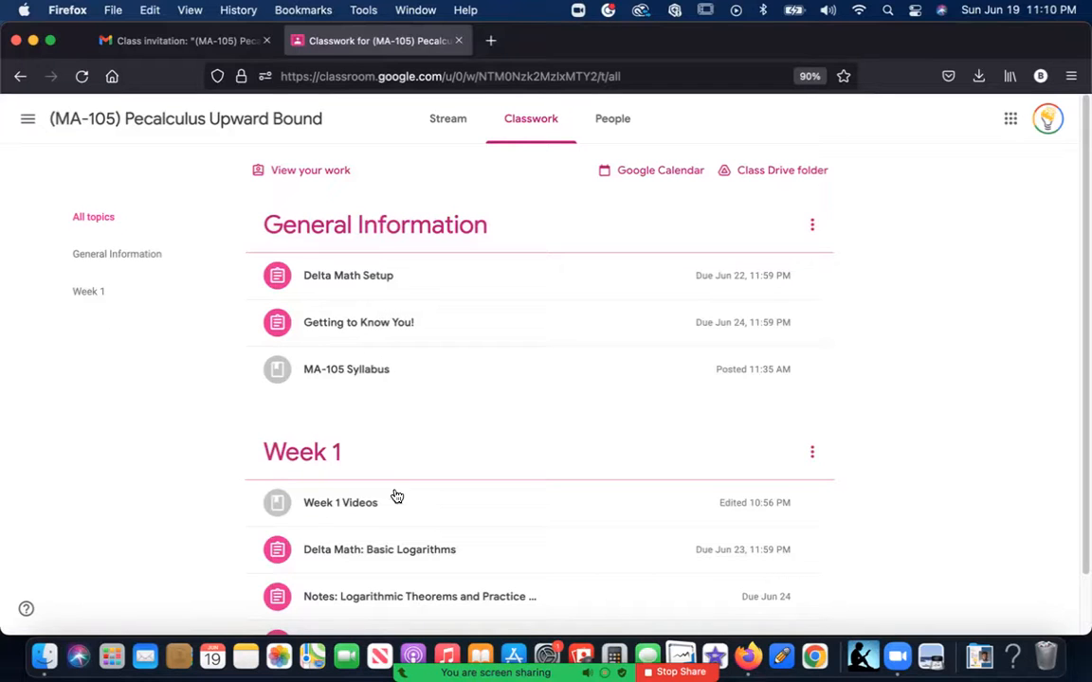
{"action": "mouse_move", "coordinate": [431, 372]}
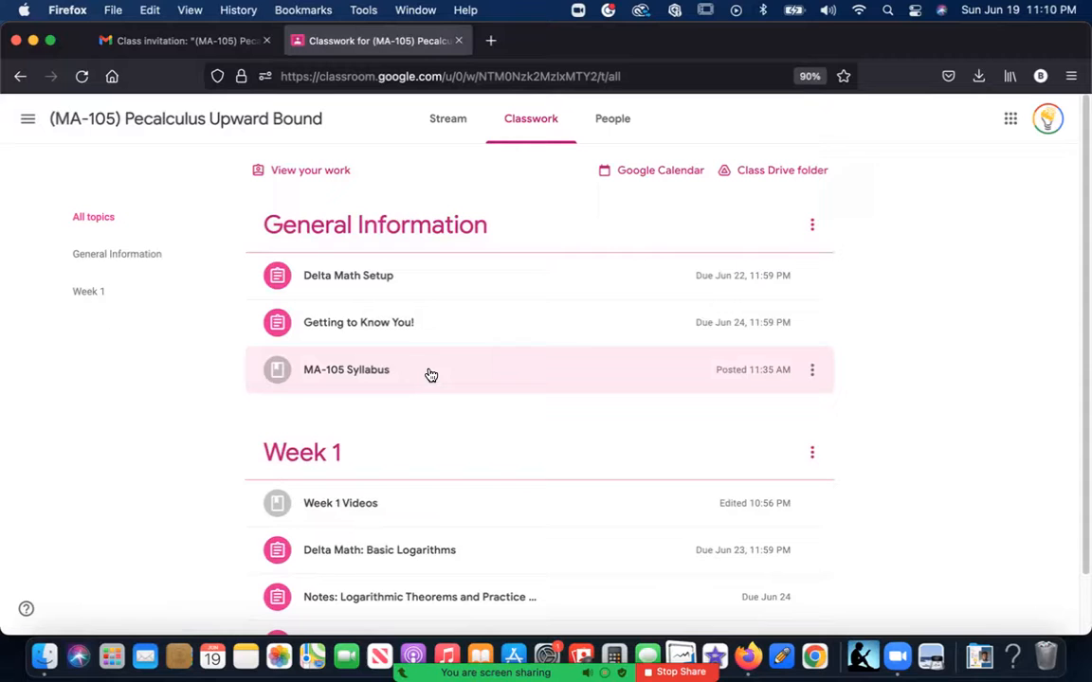
{"action": "left_click", "coordinate": [346, 370]}
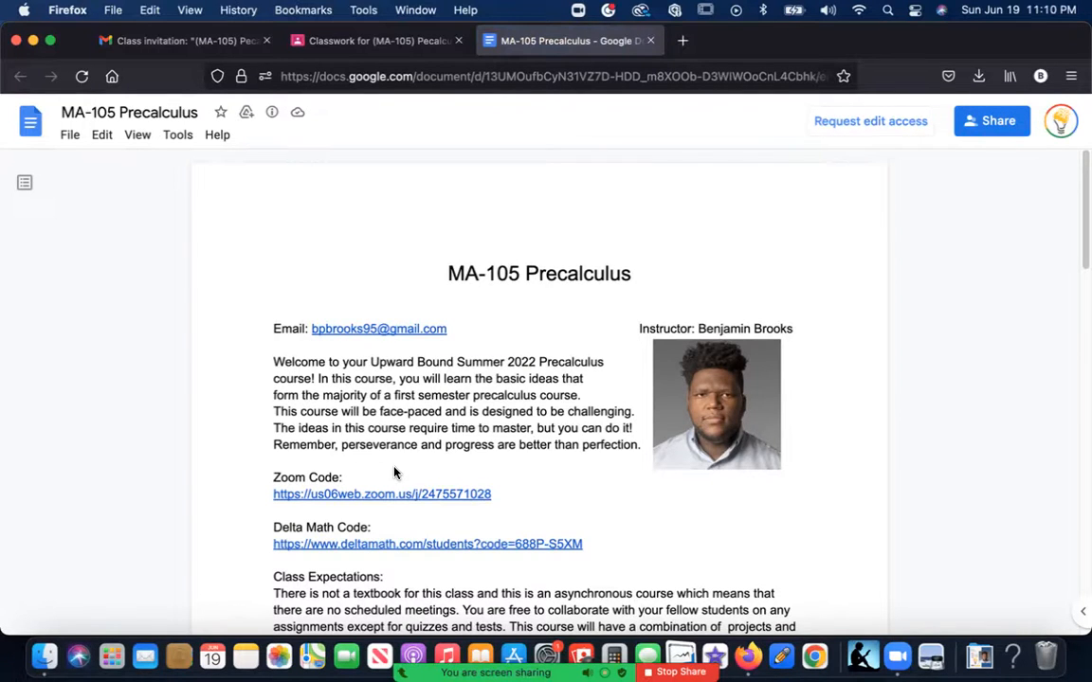
Read the MA-105 syllabus down to its Sample Calendar table.
{"action": "scroll", "scroll_direction": "down", "scroll_amount": 3}
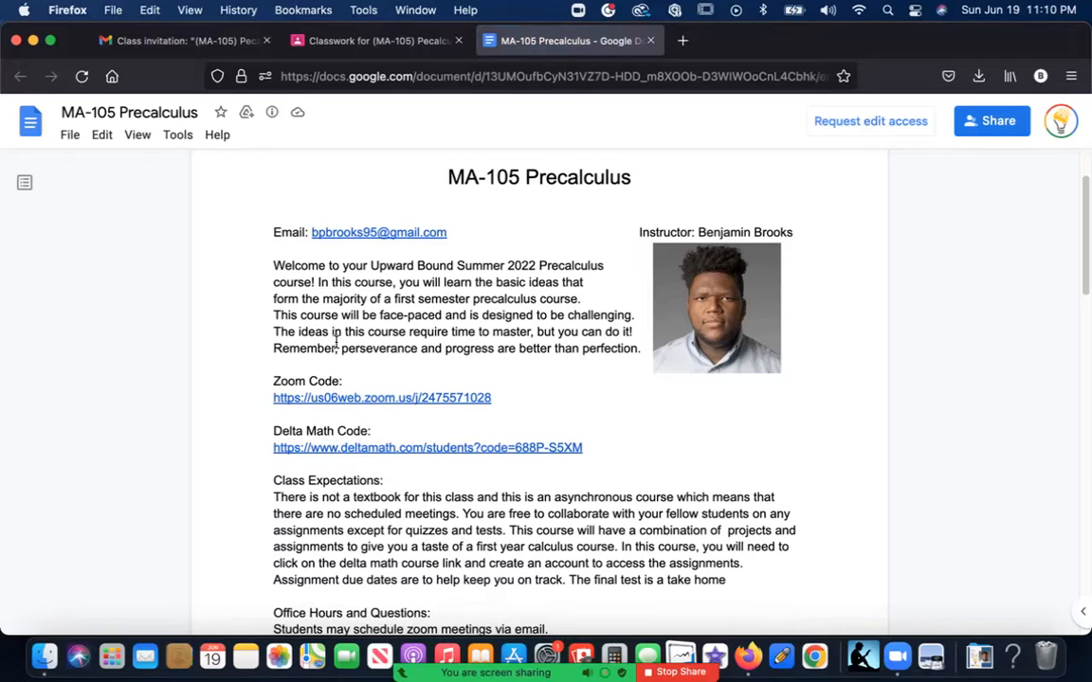
{"action": "scroll", "scroll_direction": "down", "scroll_amount": 3}
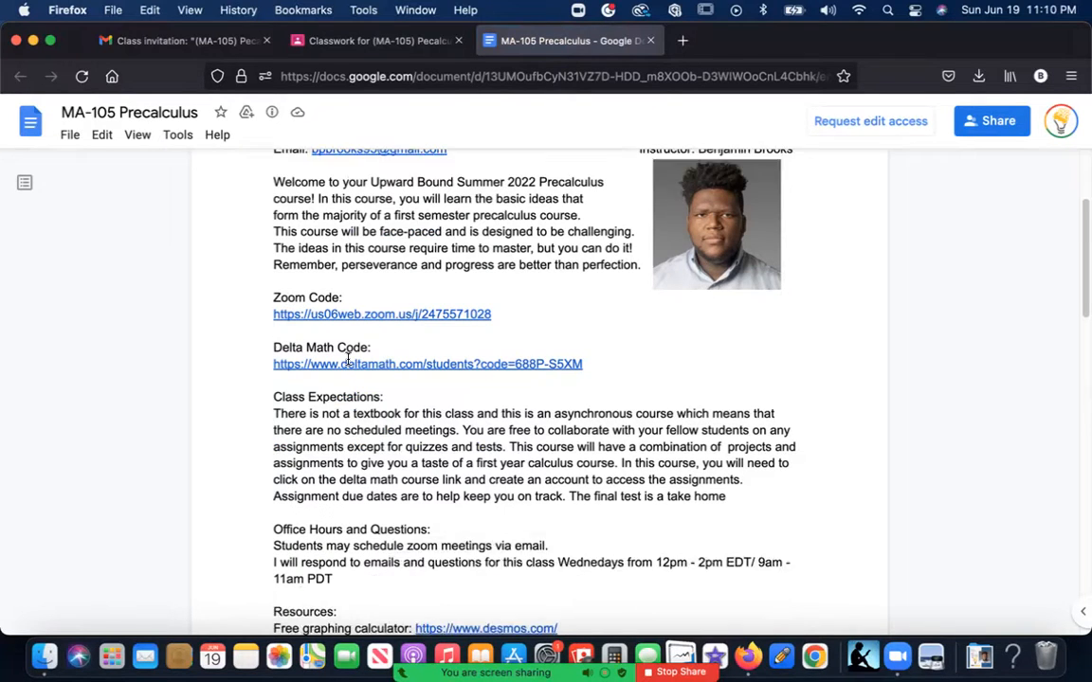
{"action": "scroll", "scroll_direction": "down", "scroll_amount": 3}
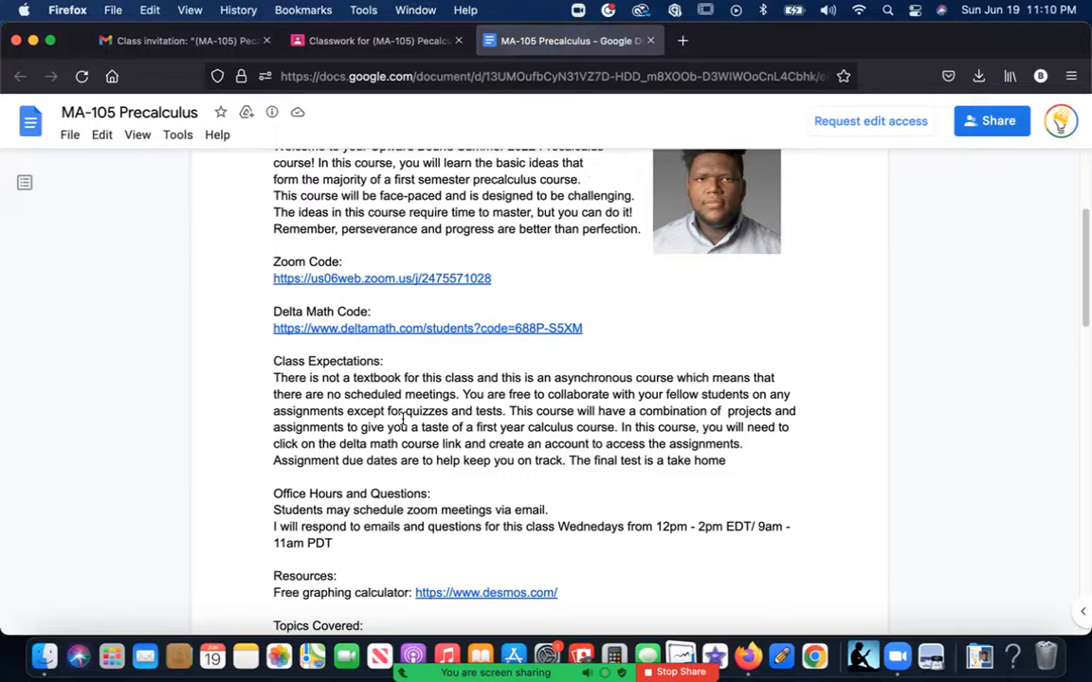
{"action": "scroll", "scroll_direction": "down", "scroll_amount": 3}
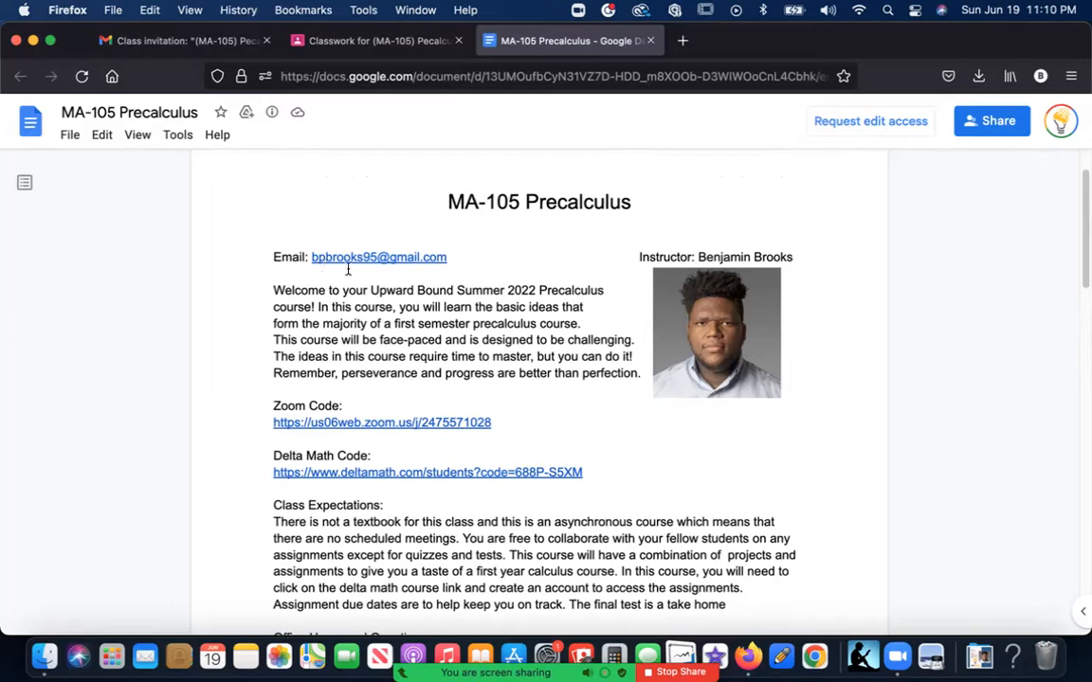
{"action": "mouse_move", "coordinate": [397, 294]}
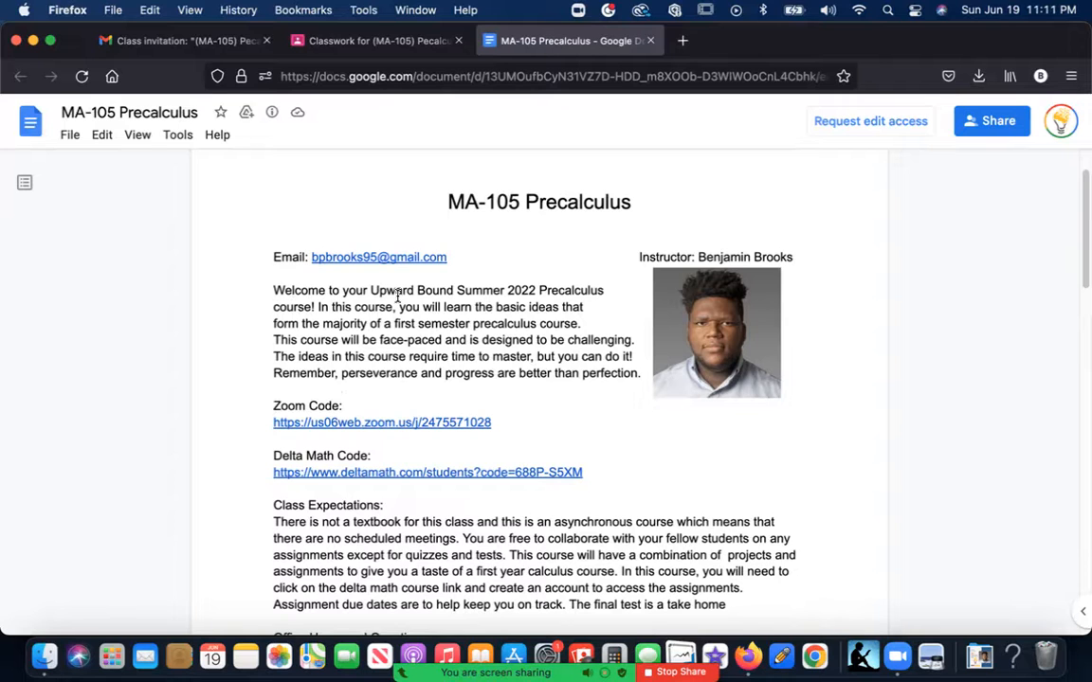
{"action": "scroll", "scroll_direction": "down", "scroll_amount": 3}
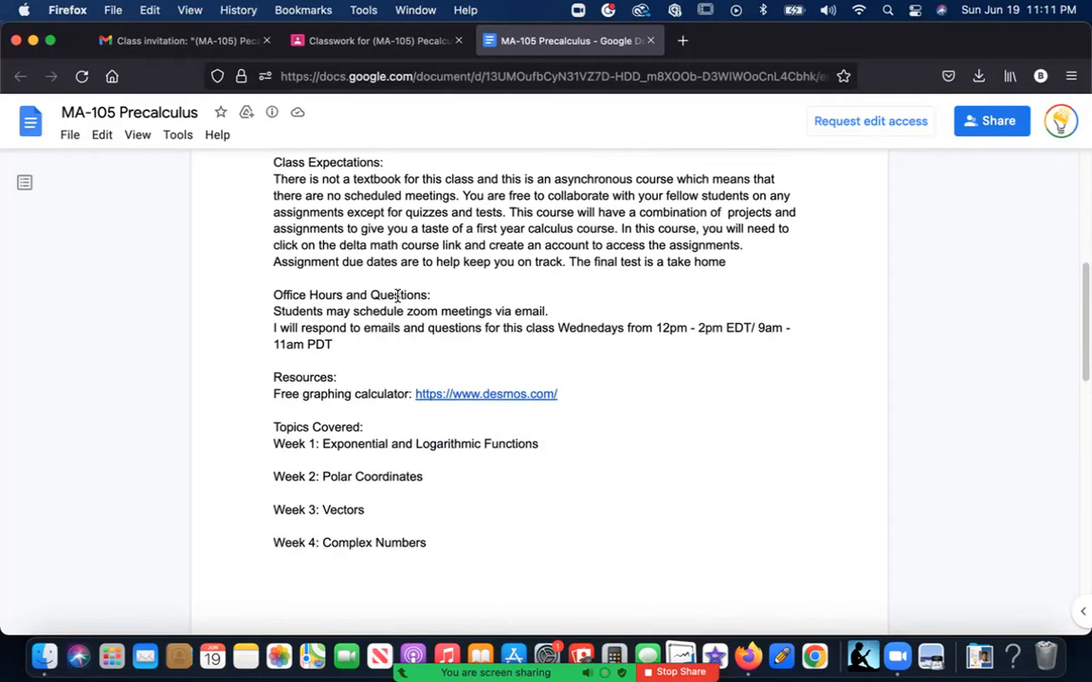
{"action": "scroll", "scroll_direction": "down", "scroll_amount": 3}
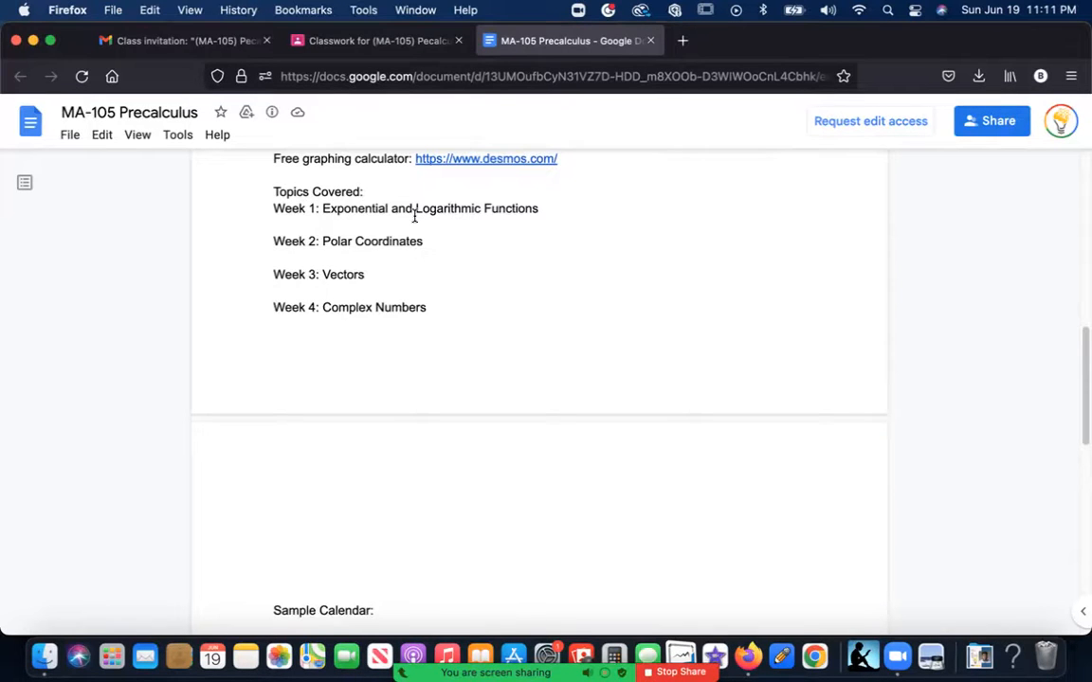
{"action": "scroll", "scroll_direction": "down", "scroll_amount": 3}
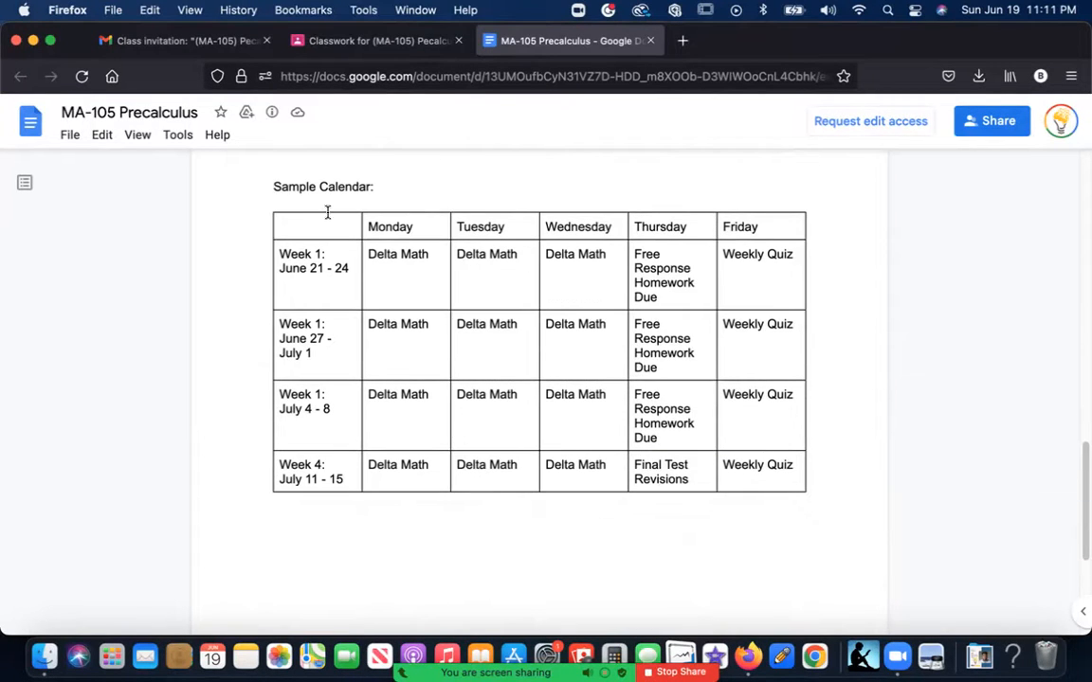
{"action": "mouse_move", "coordinate": [560, 439]}
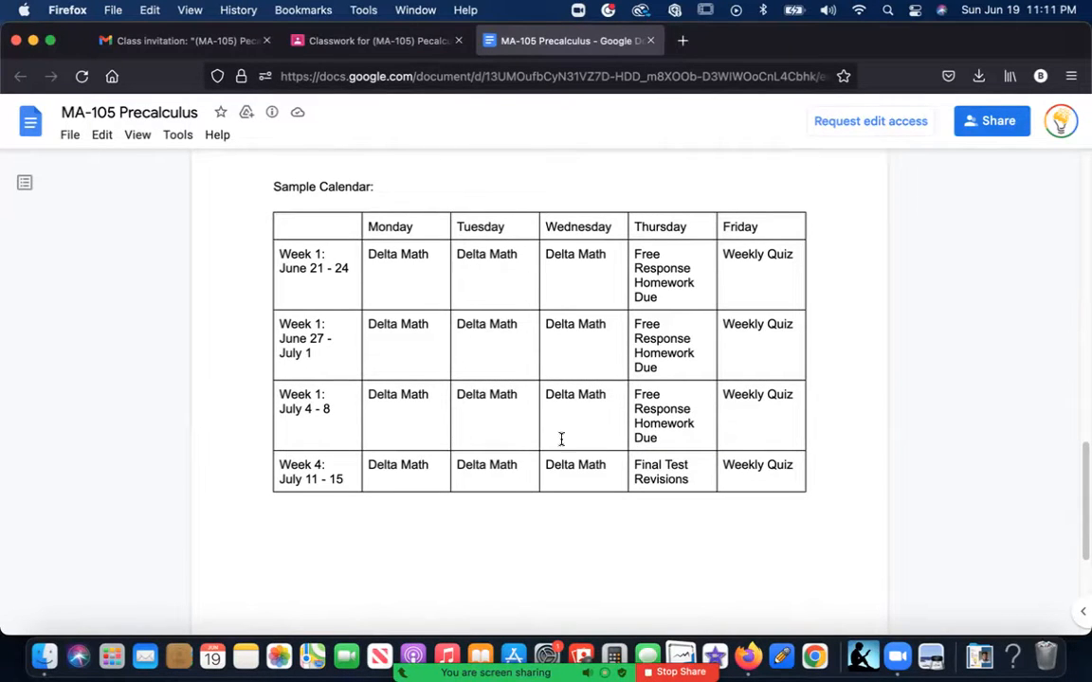
{"action": "scroll", "scroll_direction": "down", "scroll_amount": 3}
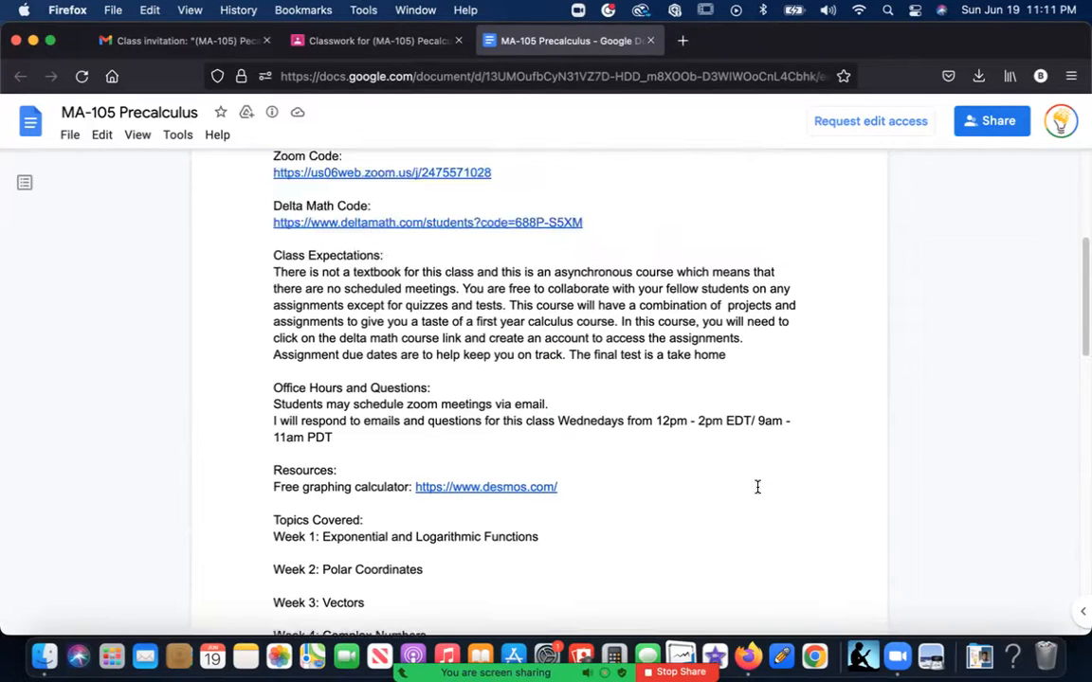
{"action": "scroll", "scroll_direction": "up", "scroll_amount": 3}
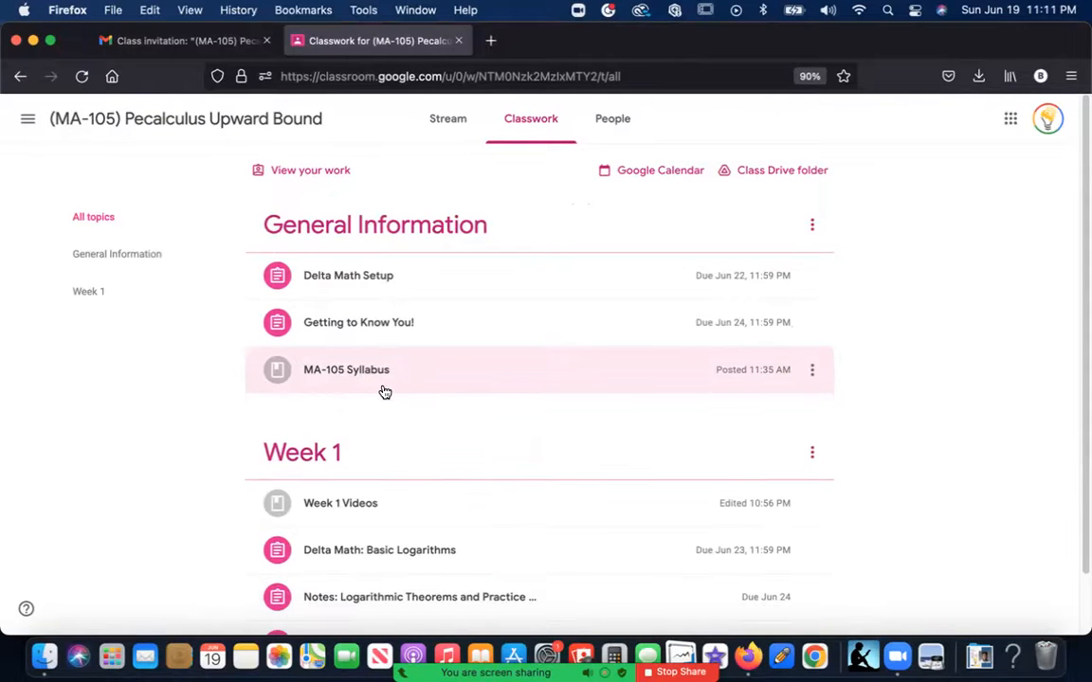
{"action": "mouse_move", "coordinate": [417, 240]}
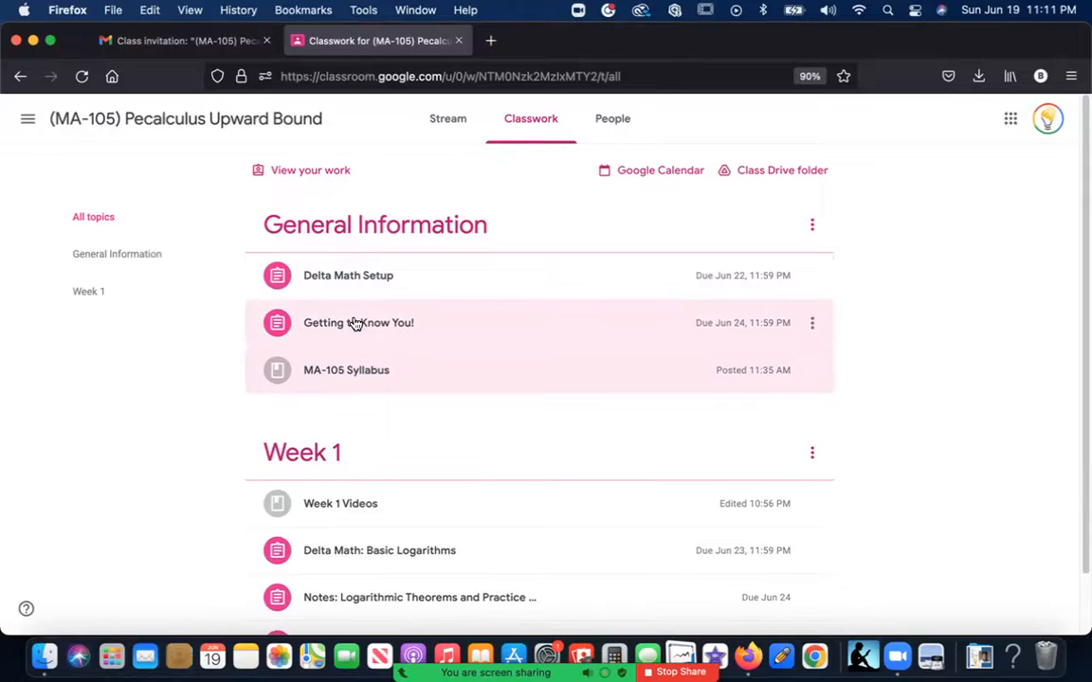
Expand the Getting to Know You! assignment to reveal its Google Forms attachment.
{"action": "left_click", "coordinate": [359, 322]}
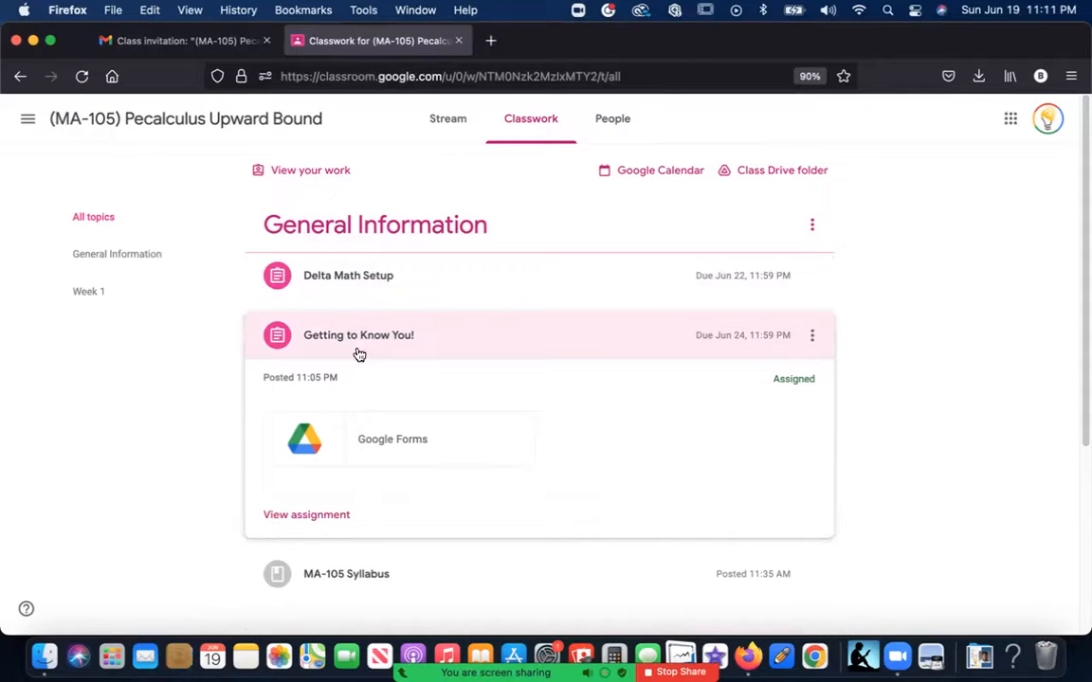
Try the Google Forms attachment, then close the 'You need access' page.
{"action": "left_click", "coordinate": [393, 438]}
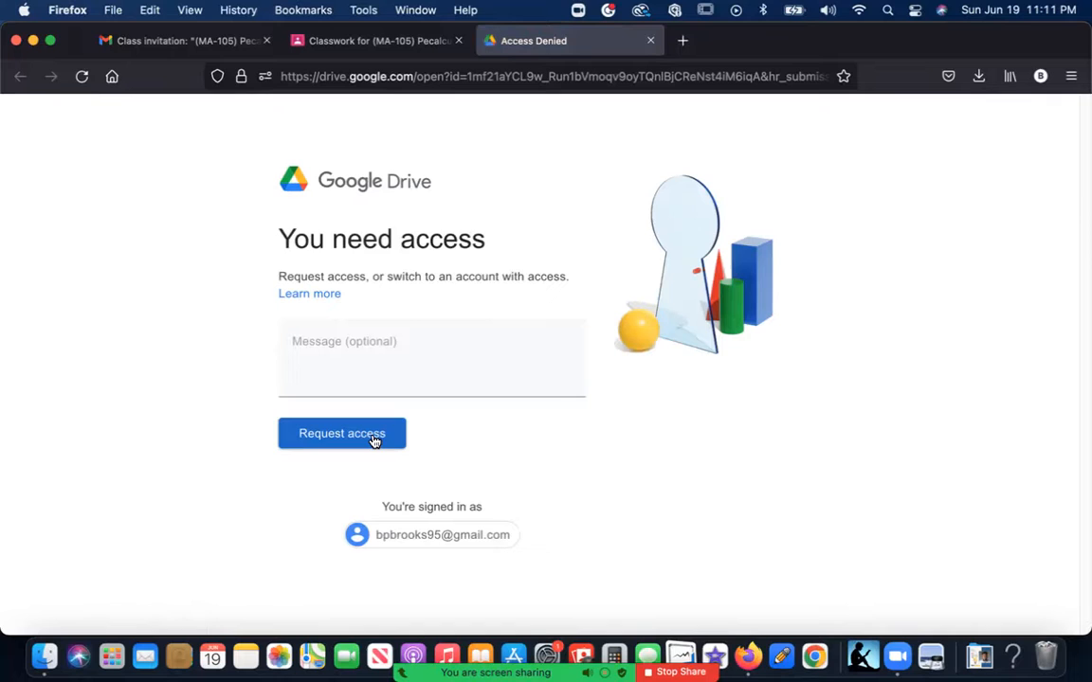
{"action": "mouse_move", "coordinate": [238, 365]}
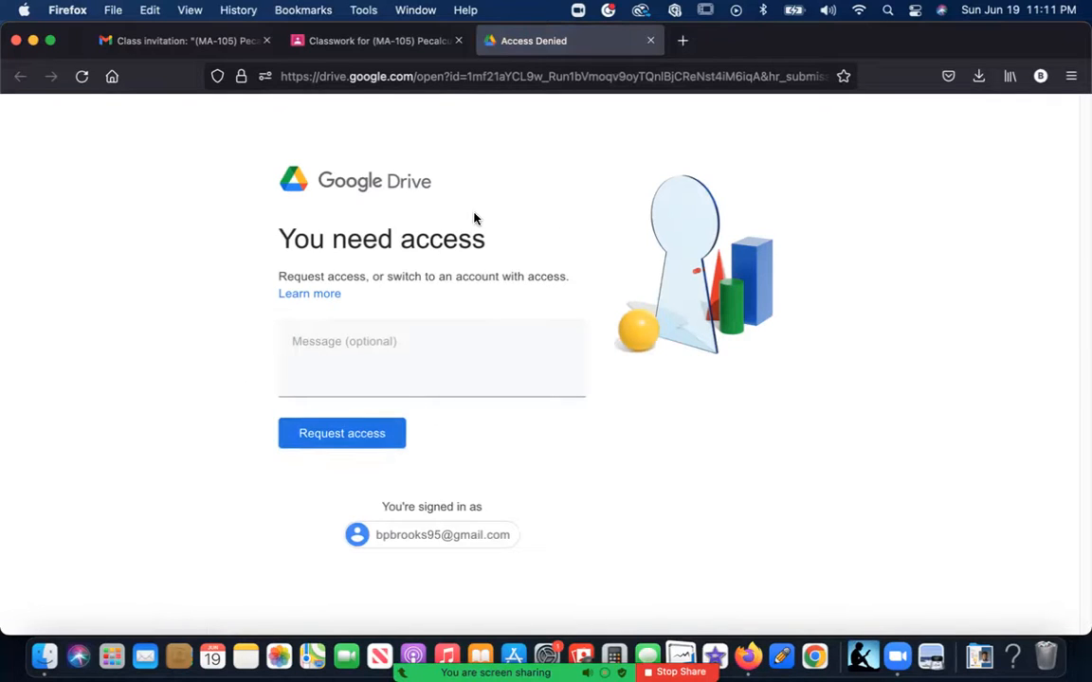
{"action": "mouse_move", "coordinate": [649, 40]}
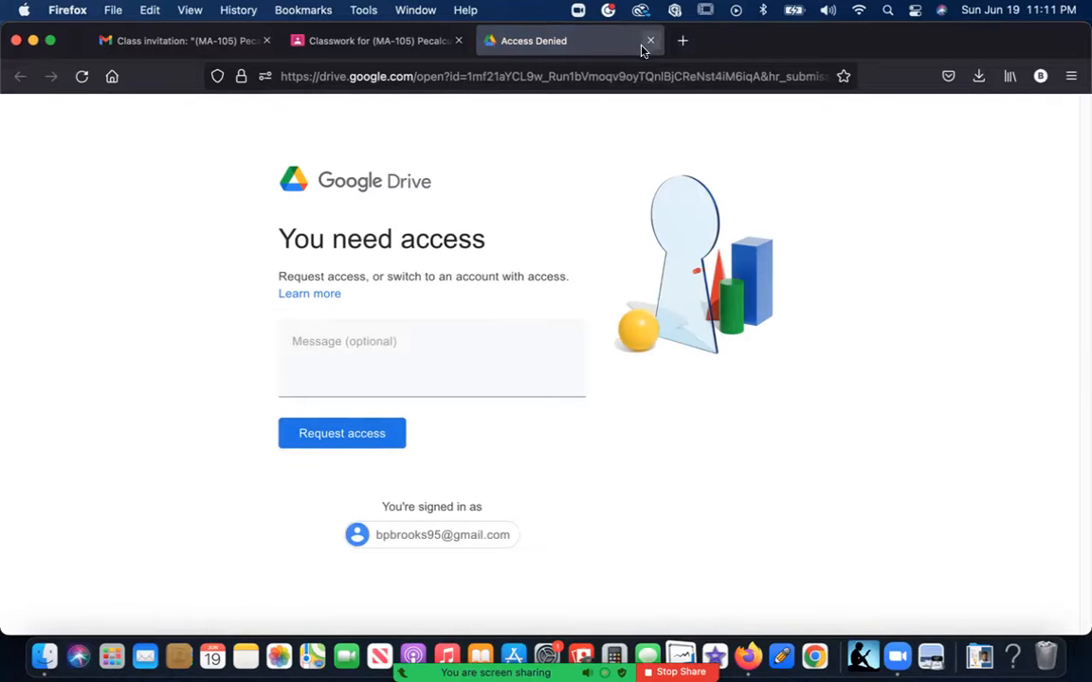
{"action": "left_click", "coordinate": [650, 40]}
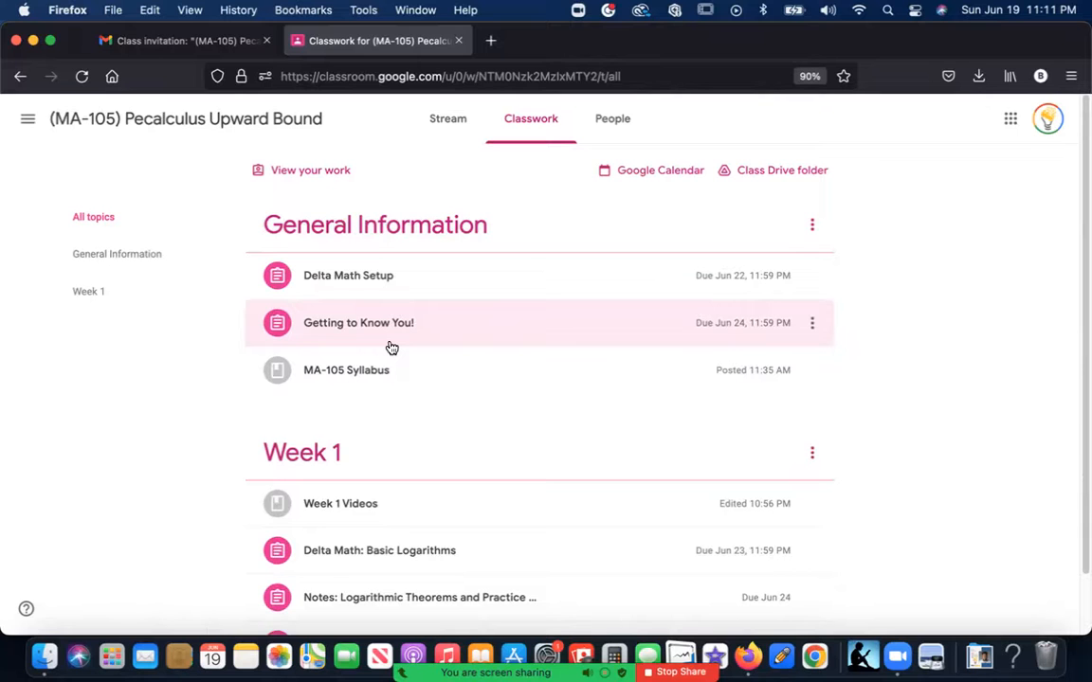
Open the Delta Math Setup assignment to reach DeltaMath course registration.
{"action": "left_click", "coordinate": [348, 275]}
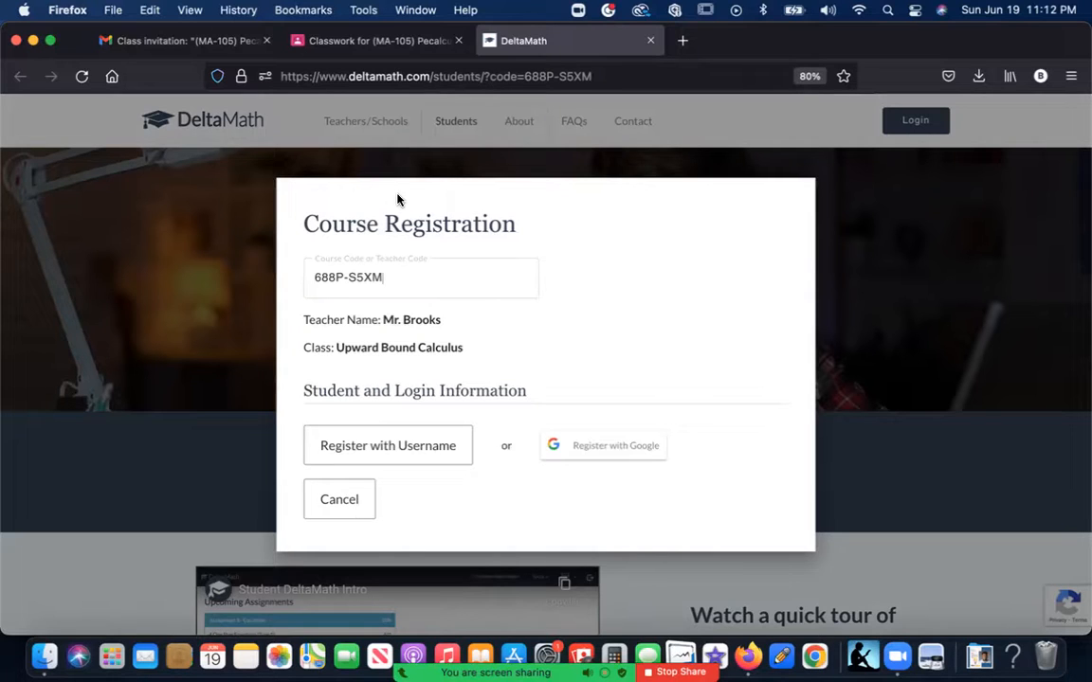
{"action": "mouse_move", "coordinate": [450, 247]}
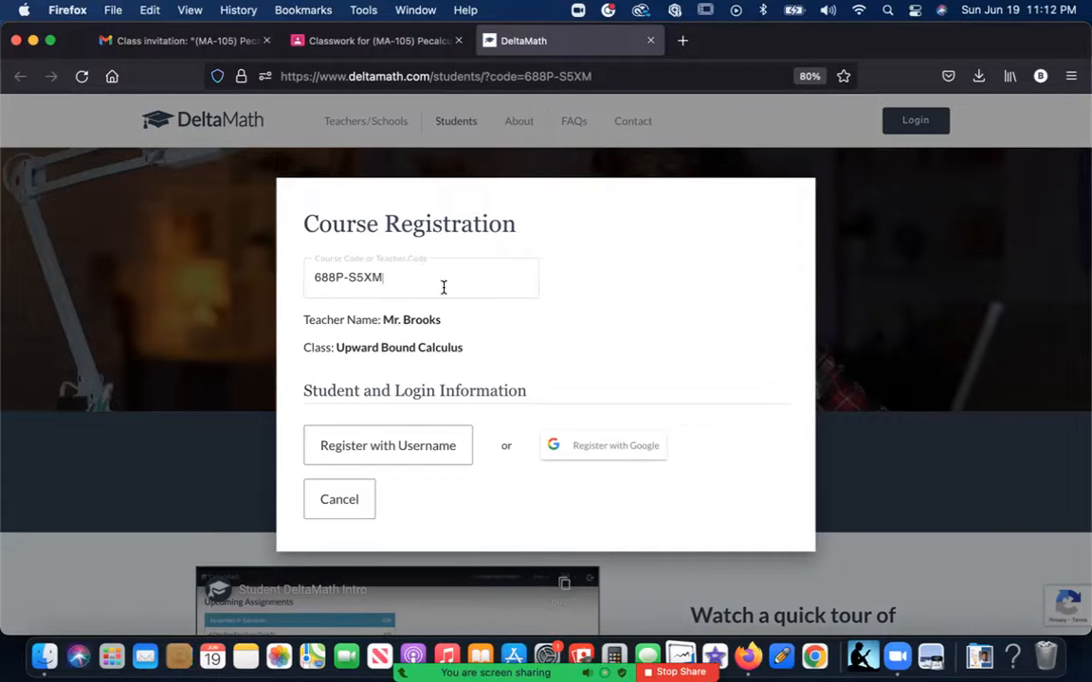
{"action": "mouse_move", "coordinate": [439, 367]}
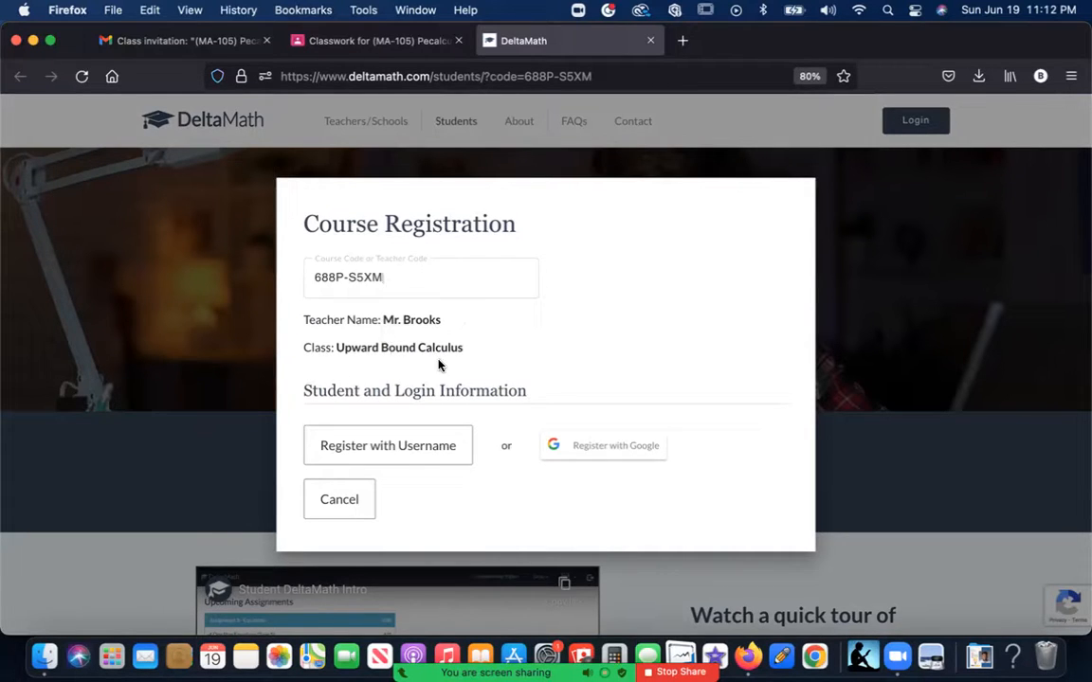
{"action": "mouse_move", "coordinate": [414, 411]}
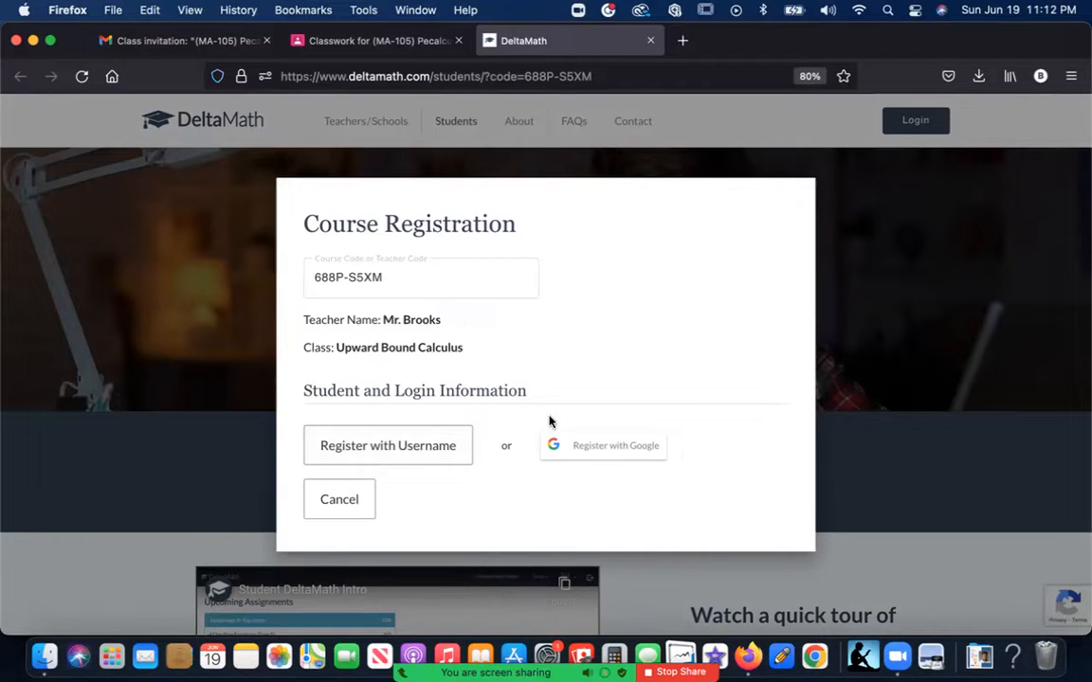
{"action": "mouse_move", "coordinate": [543, 457]}
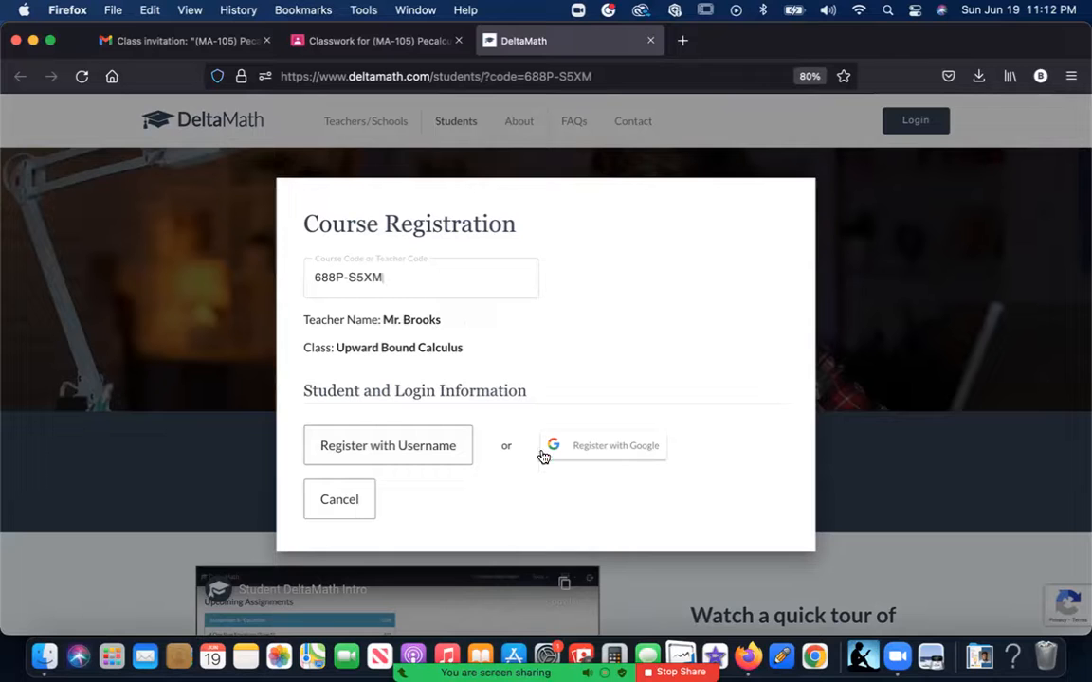
Register for course 688P-S5XM (Upward Bound Calculus) with a Google account.
{"action": "left_click", "coordinate": [603, 445]}
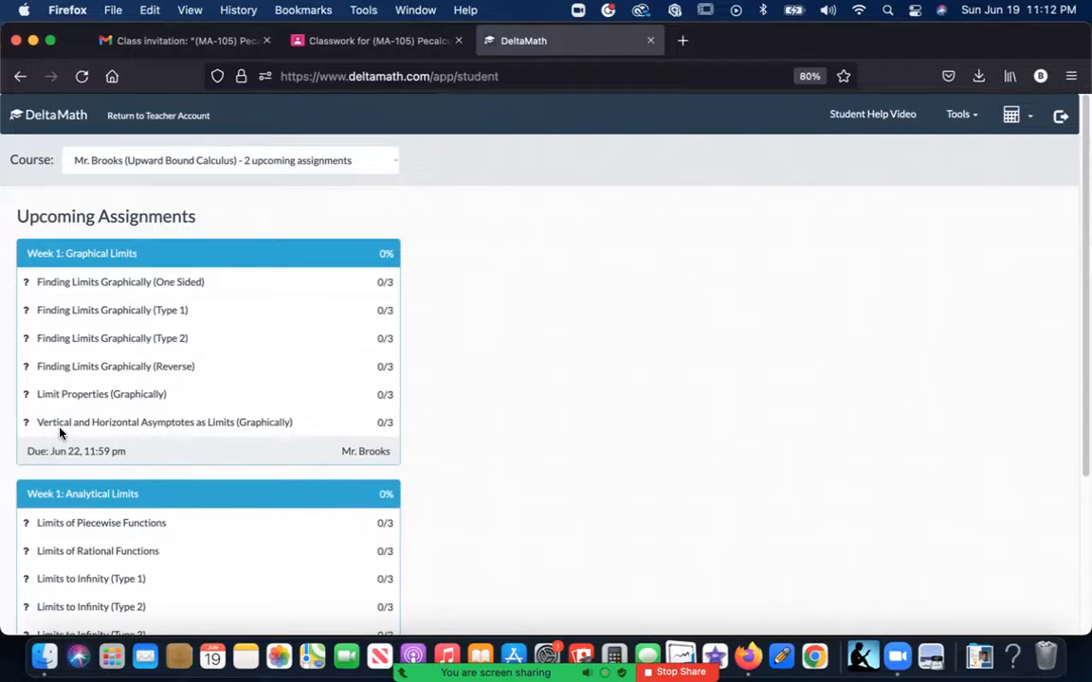
Review the Week 1 Graphical Limits and Analytical Limits assignments, both at 0%.
{"action": "scroll", "scroll_direction": "down", "scroll_amount": 3}
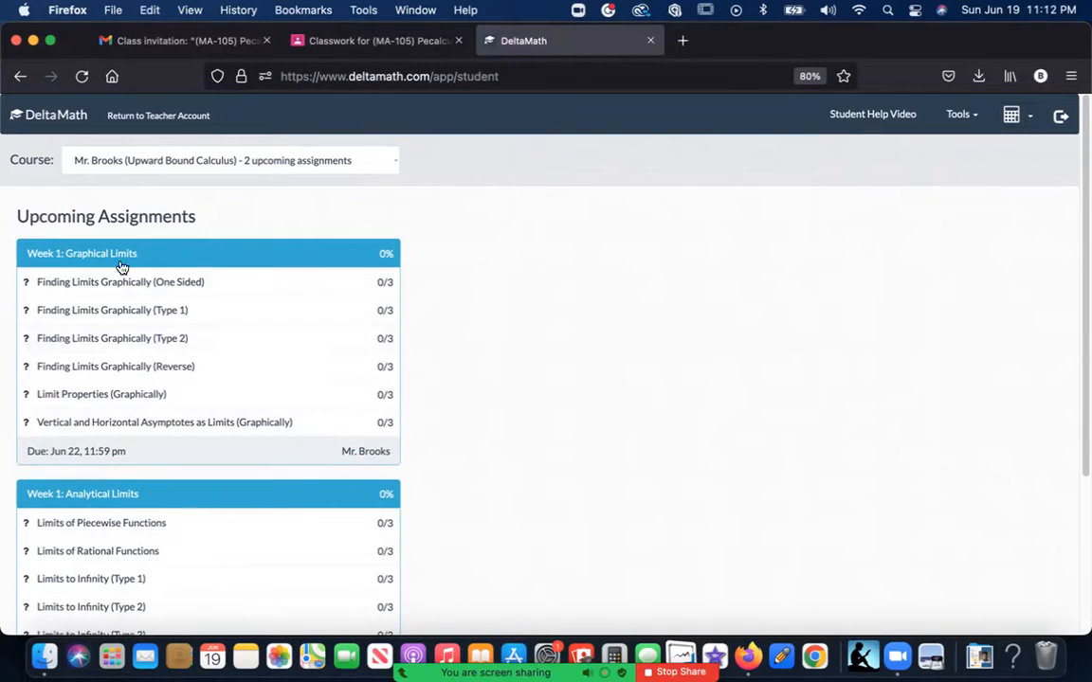
{"action": "scroll", "scroll_direction": "down", "scroll_amount": 3}
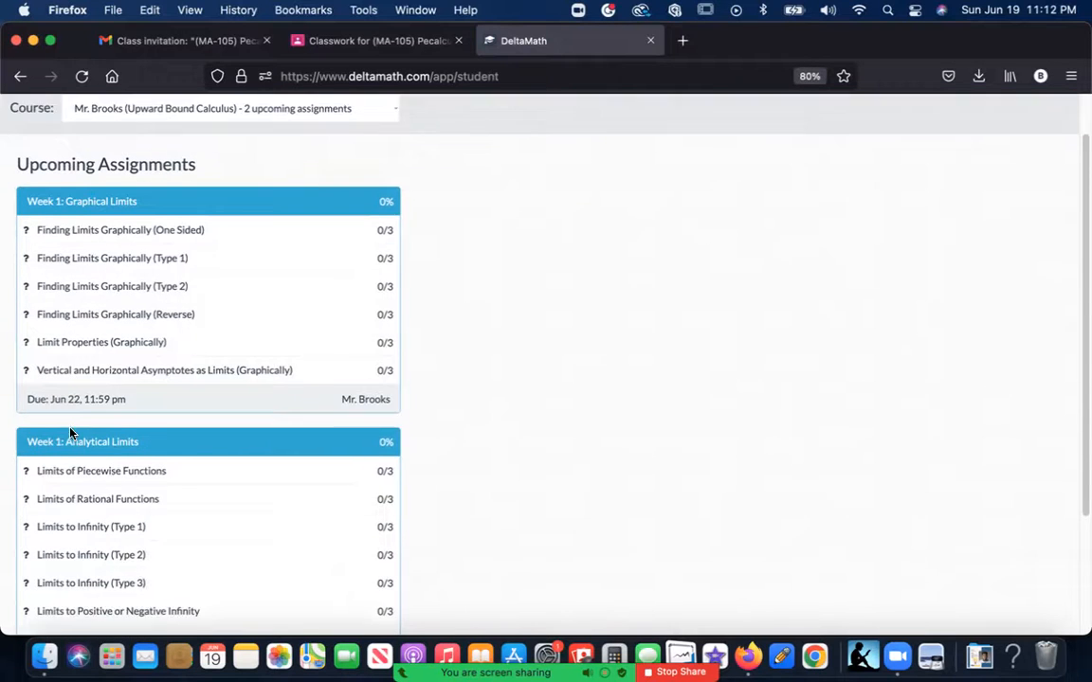
{"action": "scroll", "scroll_direction": "down", "scroll_amount": 3}
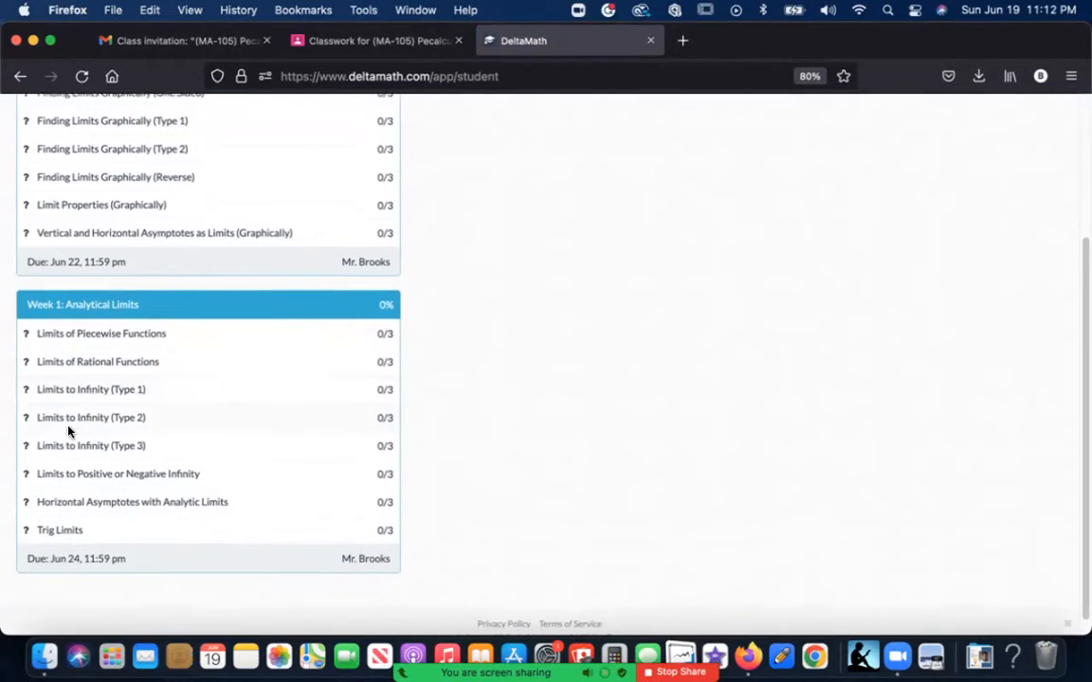
{"action": "scroll", "scroll_direction": "up", "scroll_amount": 3}
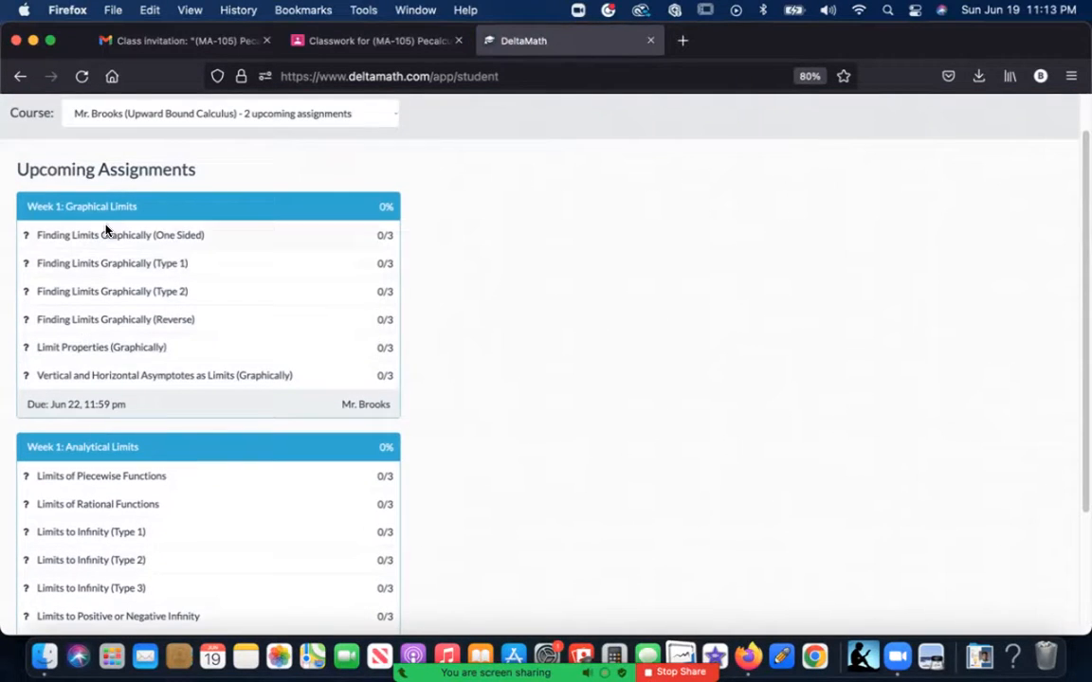
{"action": "mouse_move", "coordinate": [112, 240]}
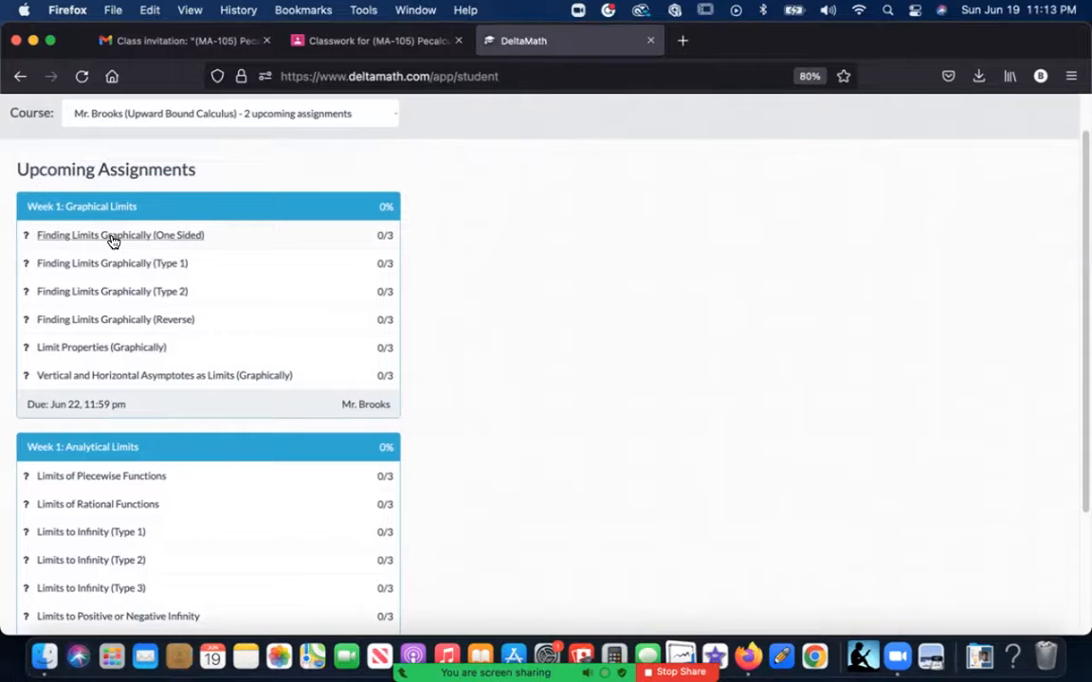
{"action": "scroll", "scroll_direction": "down", "scroll_amount": 3}
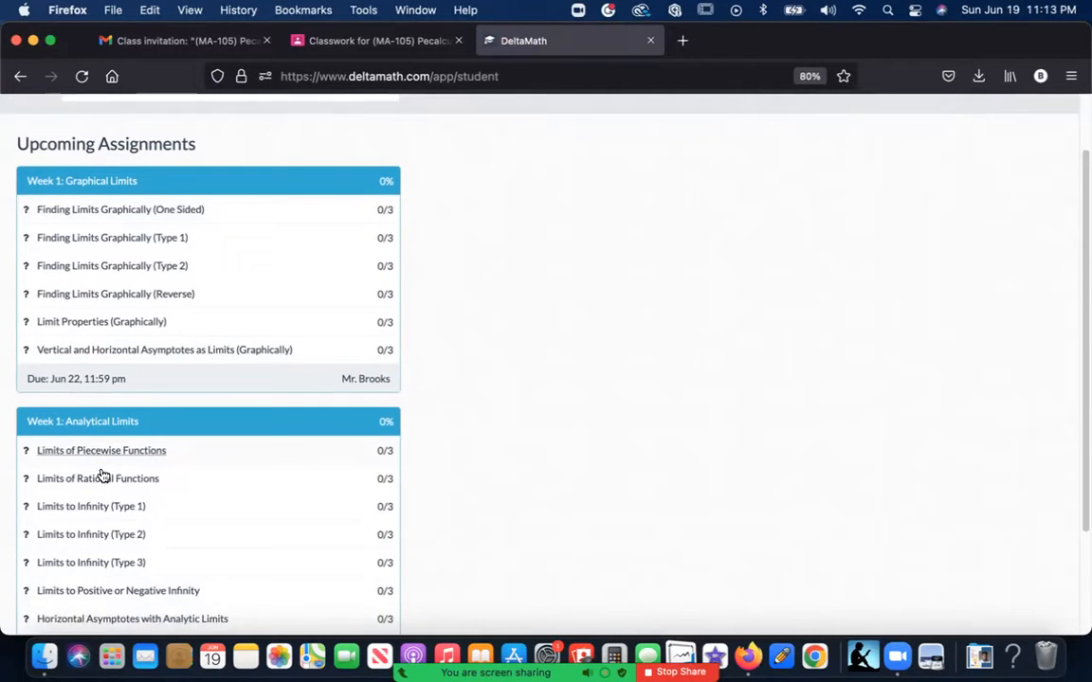
{"action": "scroll", "scroll_direction": "down", "scroll_amount": 3}
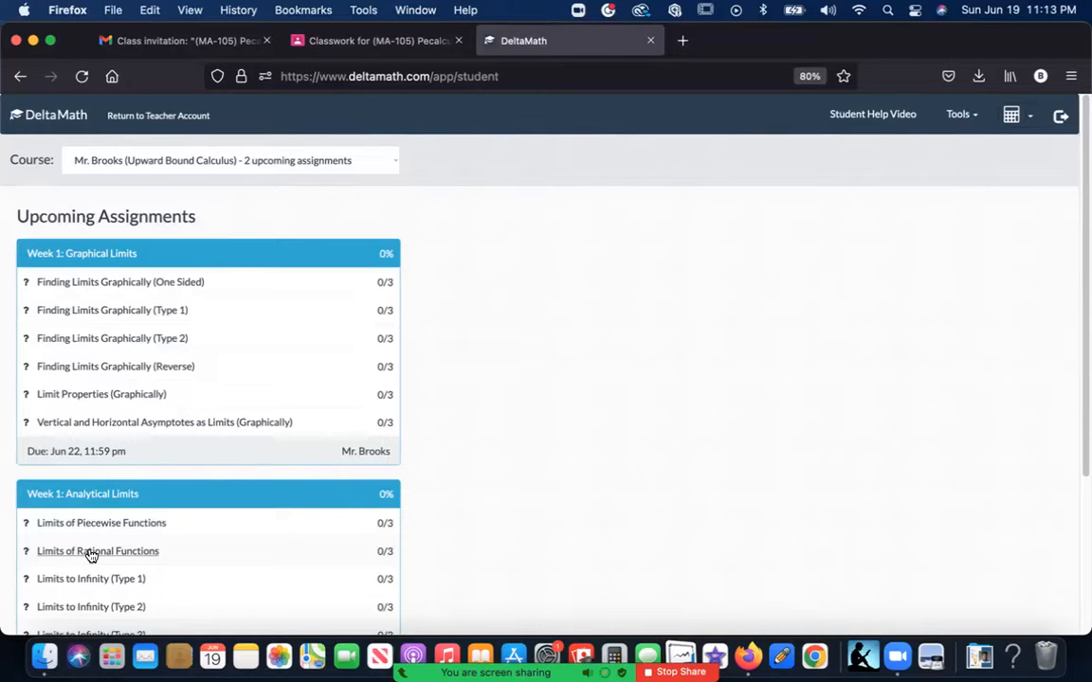
{"action": "mouse_move", "coordinate": [127, 282]}
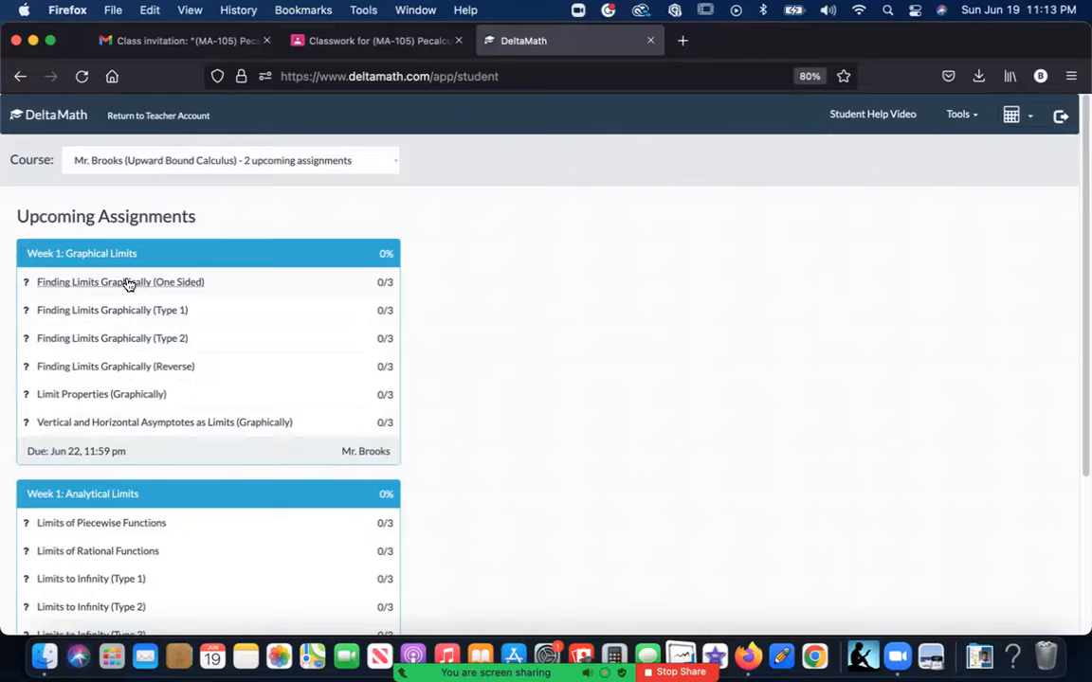
Start Finding Limits Graphically (One Sided) and show its help video.
{"action": "left_click", "coordinate": [119, 282]}
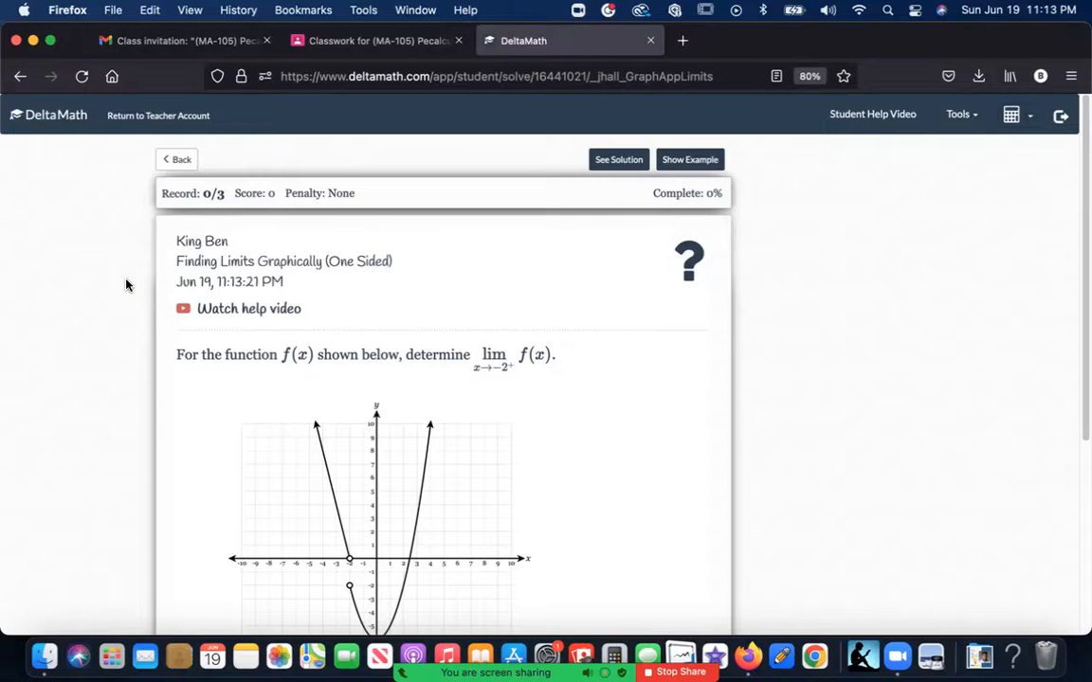
{"action": "mouse_move", "coordinate": [313, 285]}
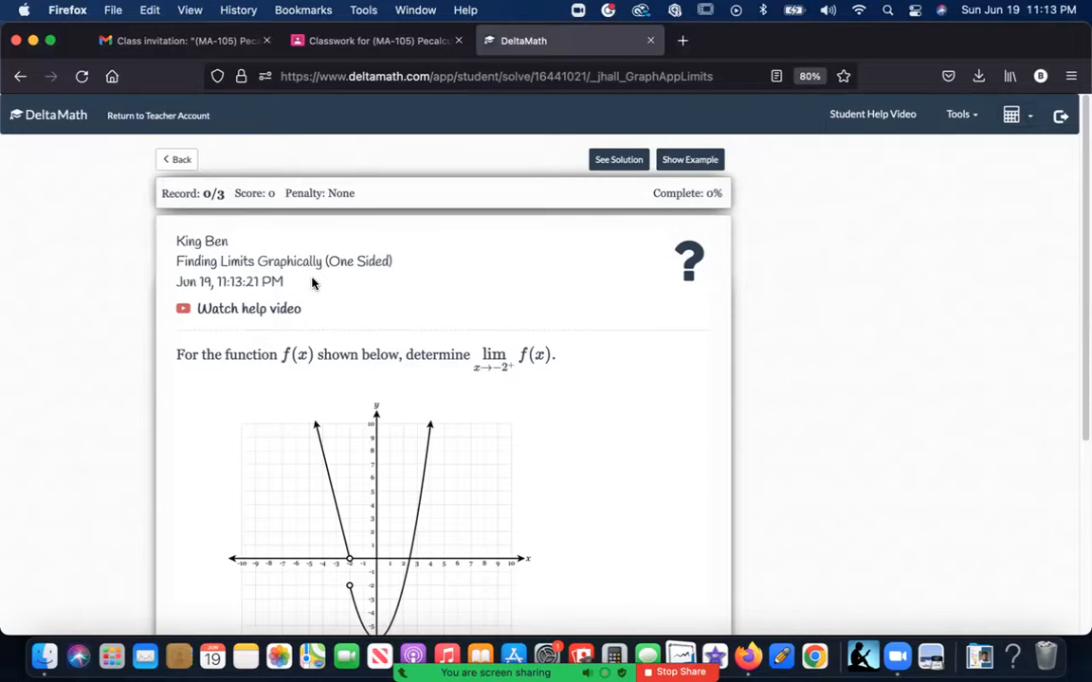
{"action": "mouse_move", "coordinate": [558, 211]}
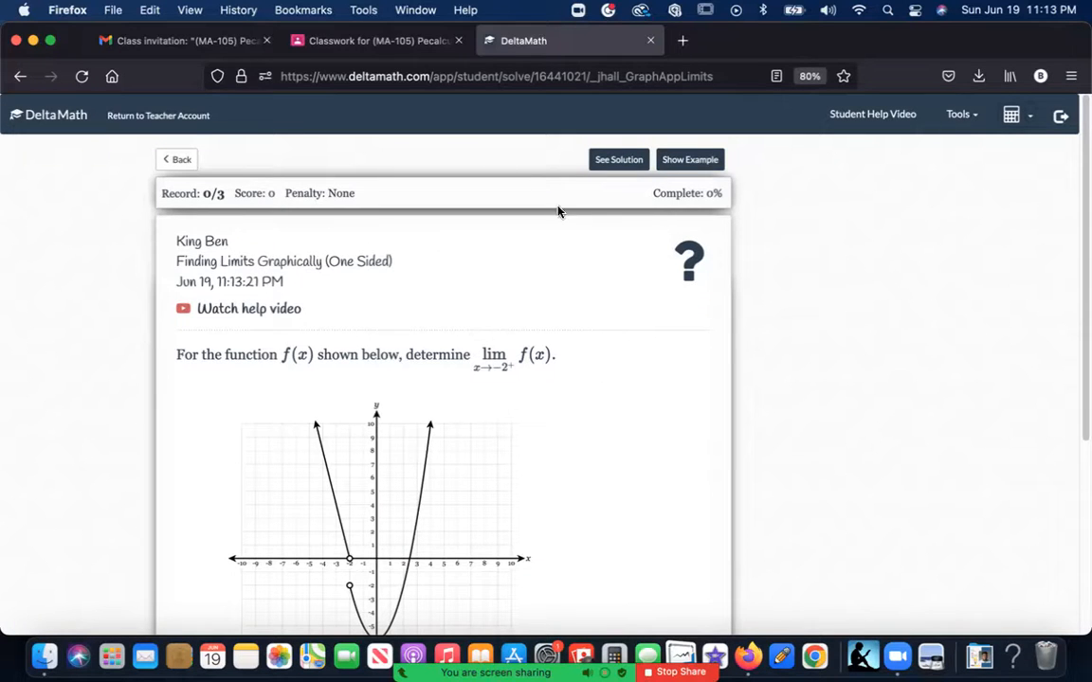
{"action": "mouse_move", "coordinate": [578, 243]}
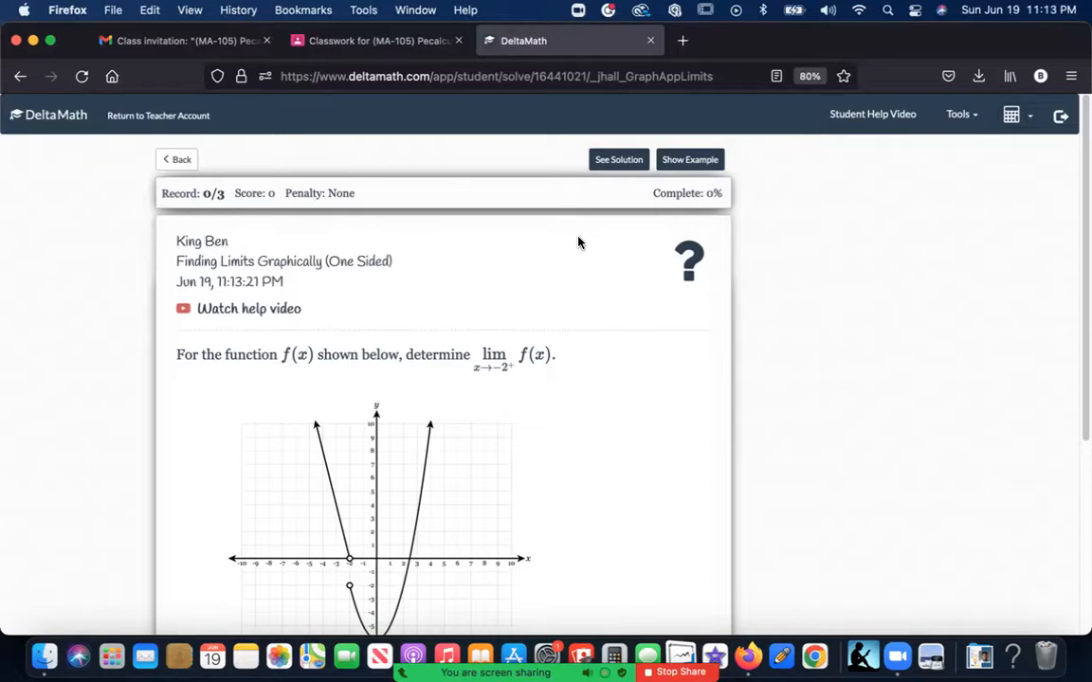
{"action": "mouse_move", "coordinate": [512, 209]}
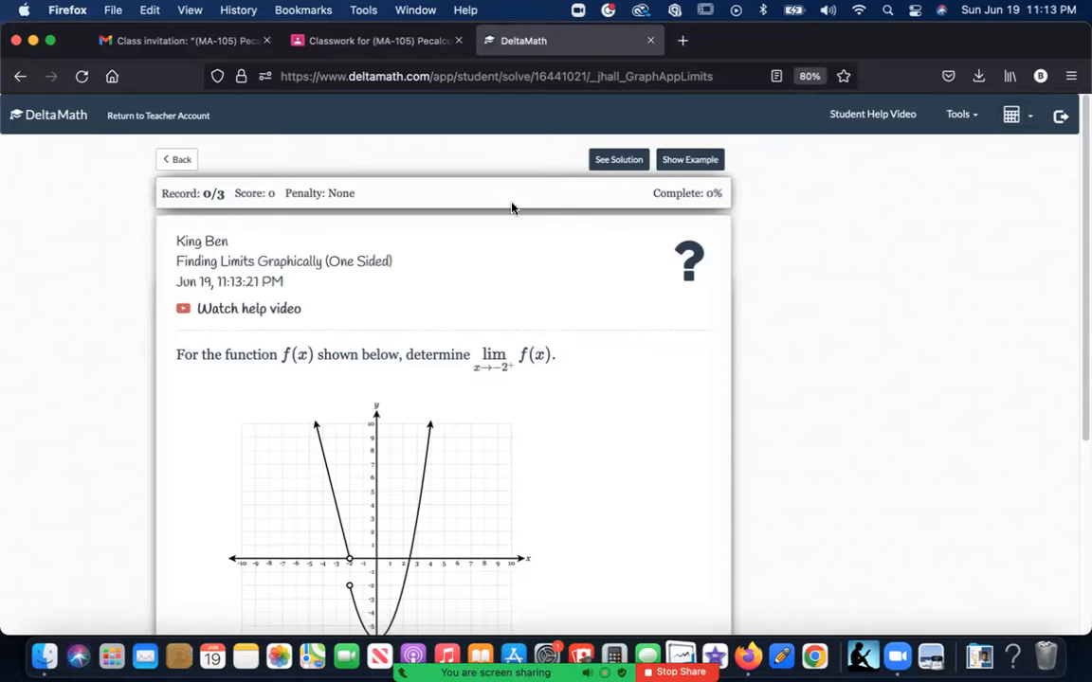
{"action": "scroll", "scroll_direction": "down", "scroll_amount": 3}
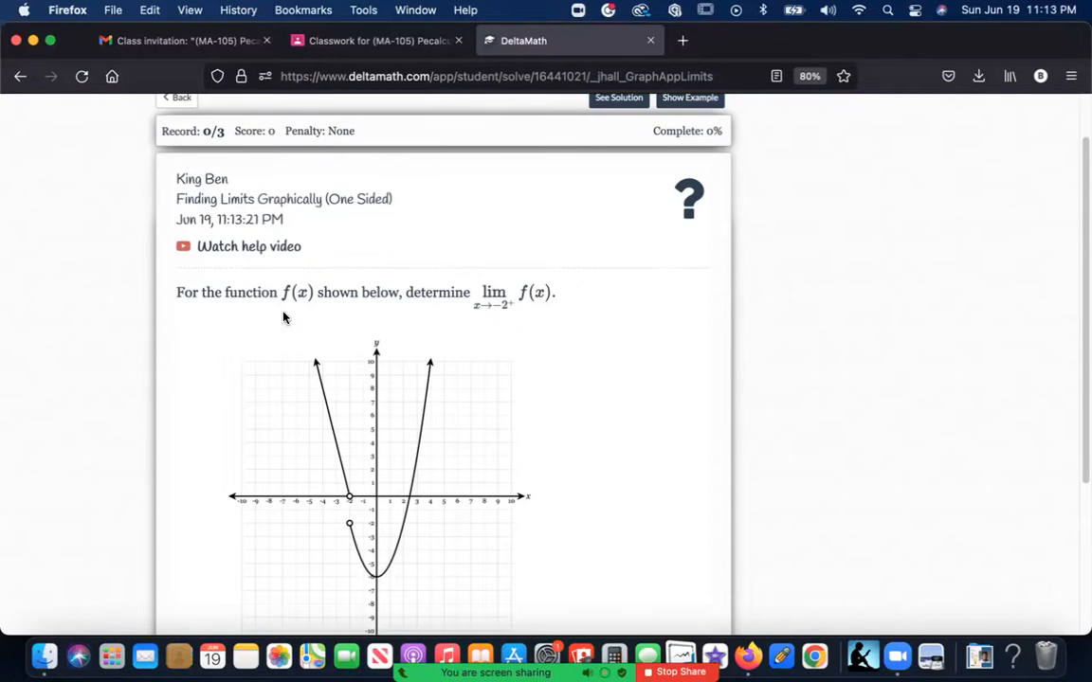
{"action": "left_click", "coordinate": [248, 247]}
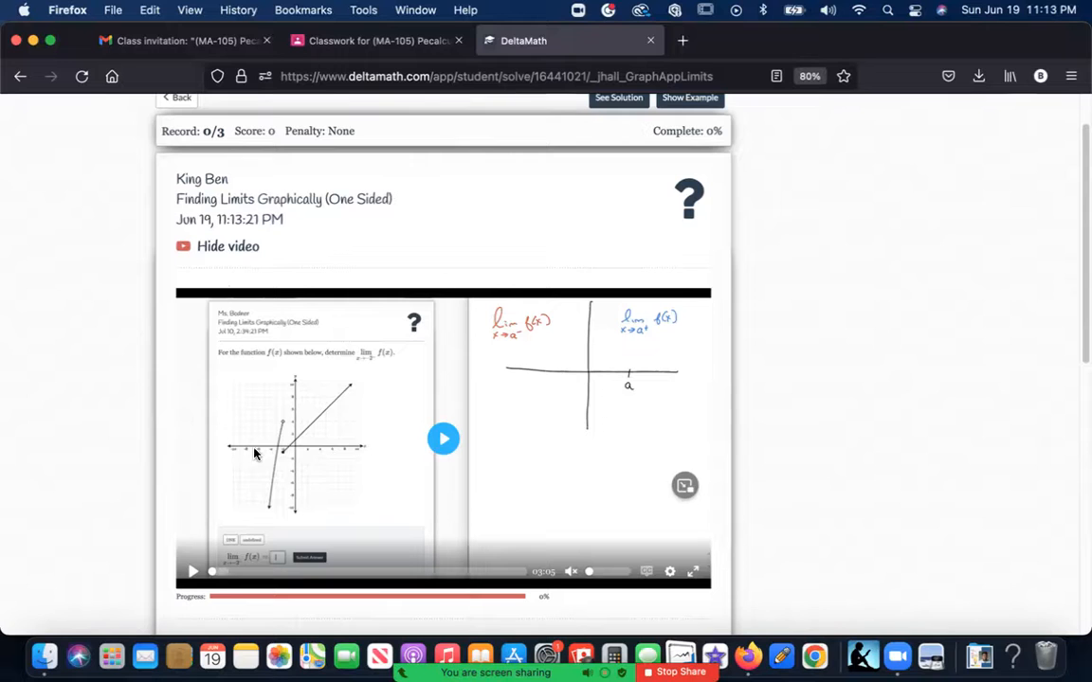
{"action": "mouse_move", "coordinate": [414, 406]}
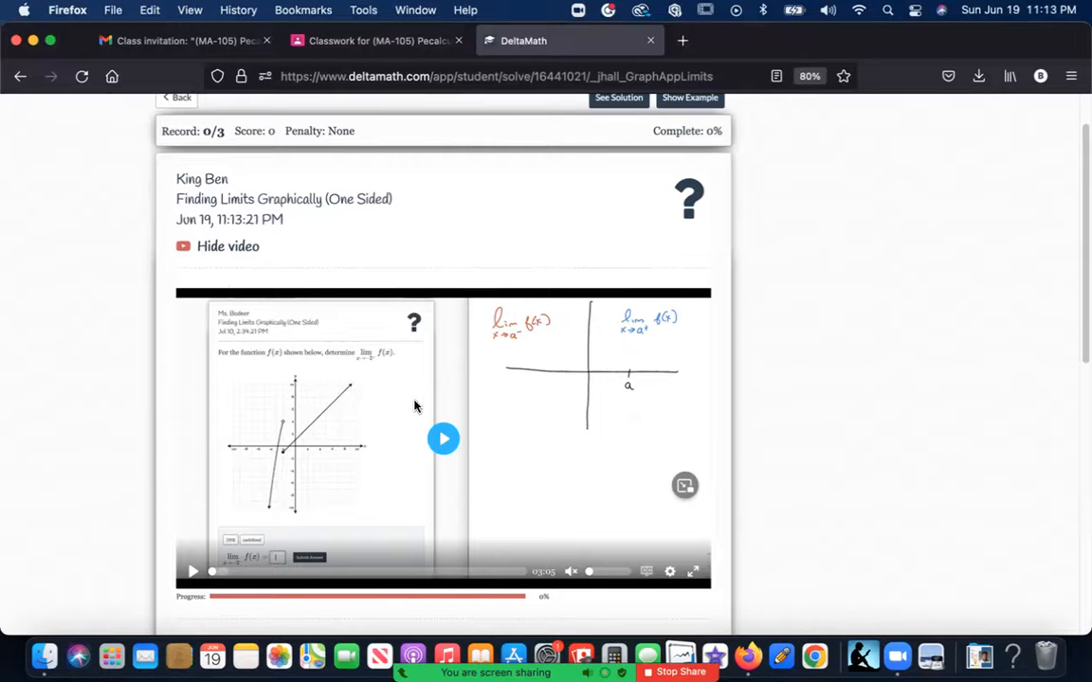
{"action": "mouse_move", "coordinate": [381, 443]}
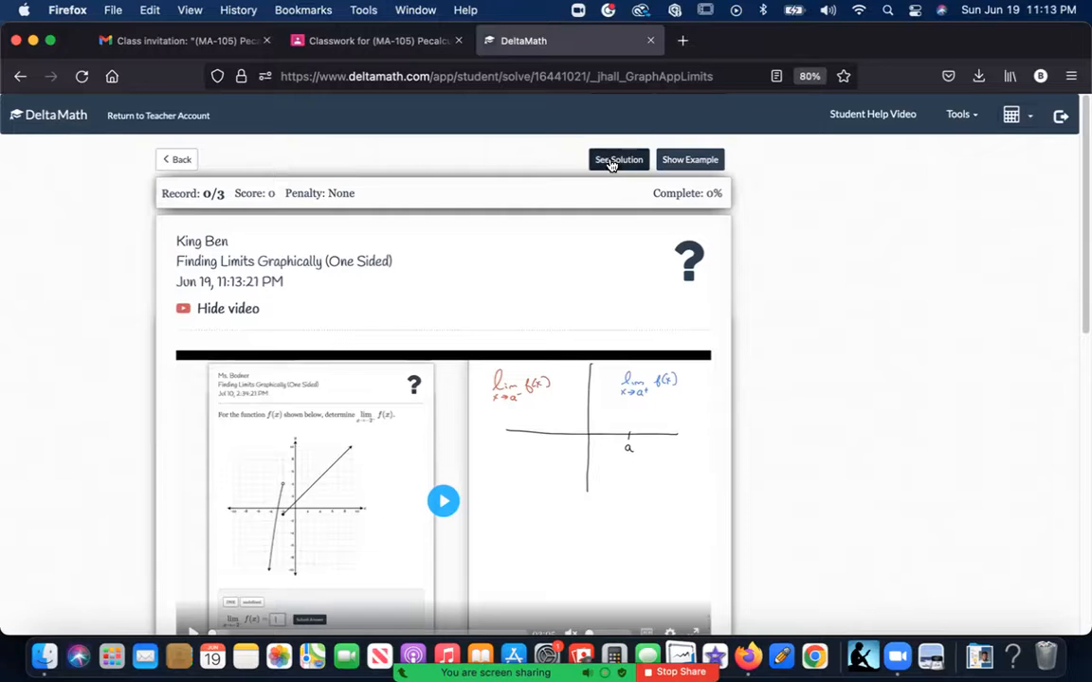
Reveal the first one-sided limit problem's solution, accepting the penalty.
{"action": "left_click", "coordinate": [619, 159]}
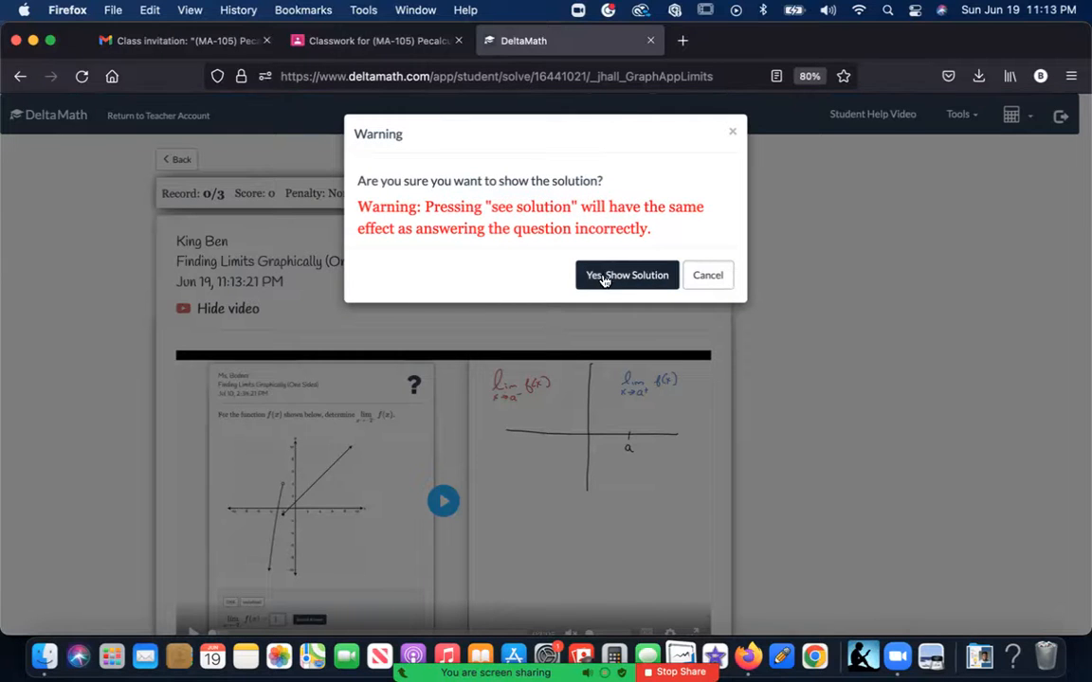
{"action": "left_click", "coordinate": [626, 275]}
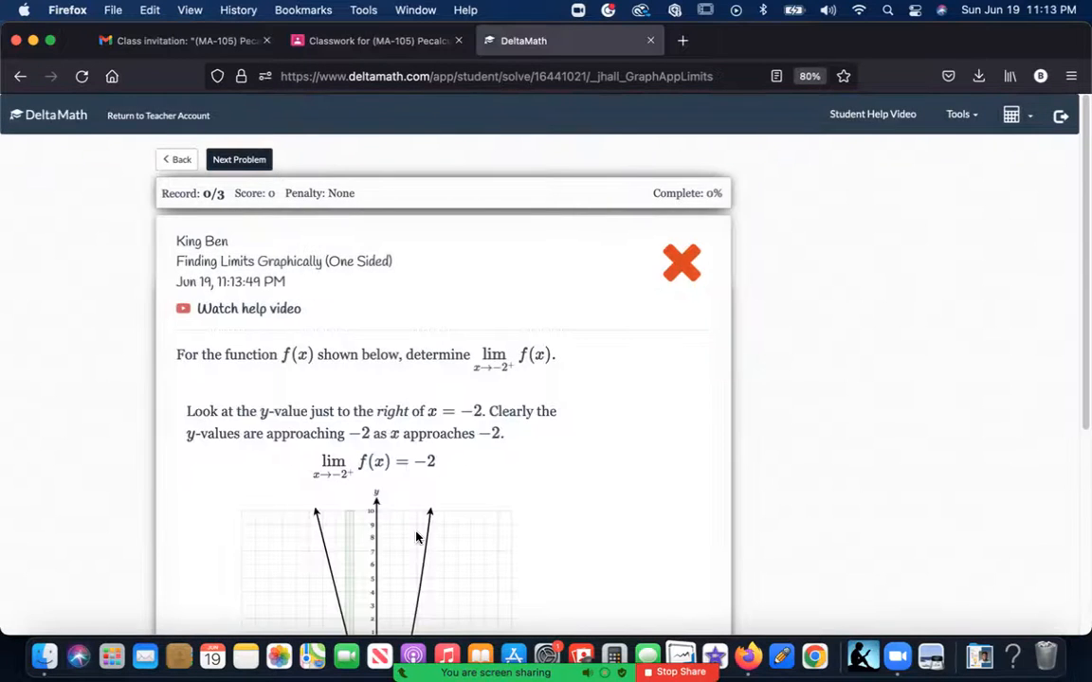
{"action": "scroll", "scroll_direction": "down", "scroll_amount": 3}
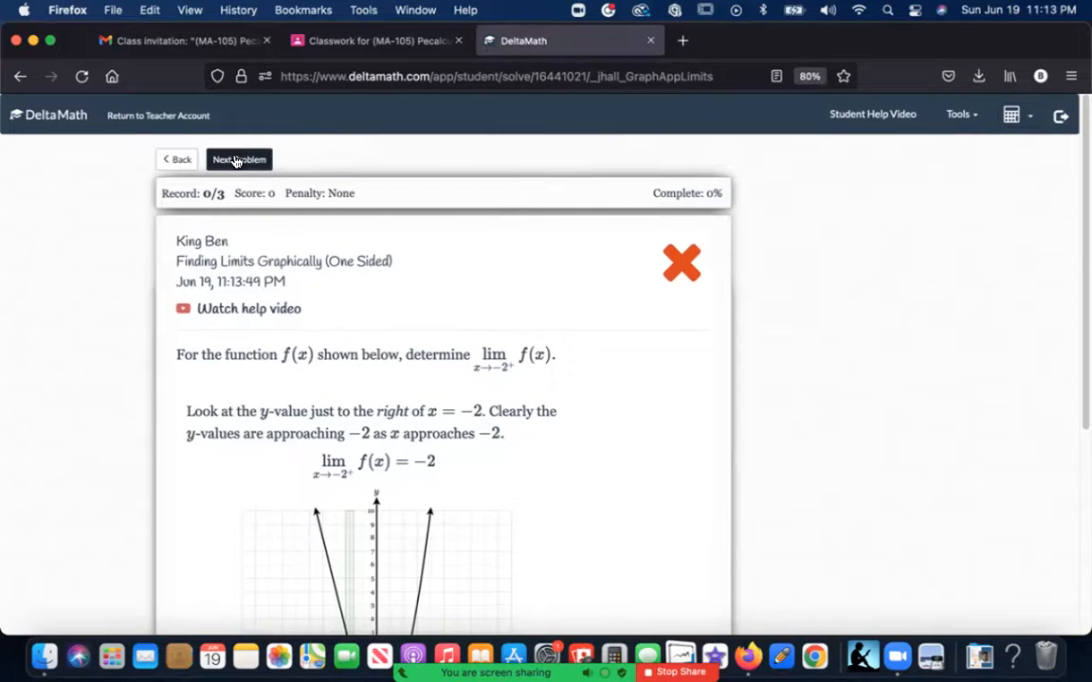
Load the next x→4⁺ problem, view a worked example, then return to Upcoming Assignments.
{"action": "left_click", "coordinate": [239, 158]}
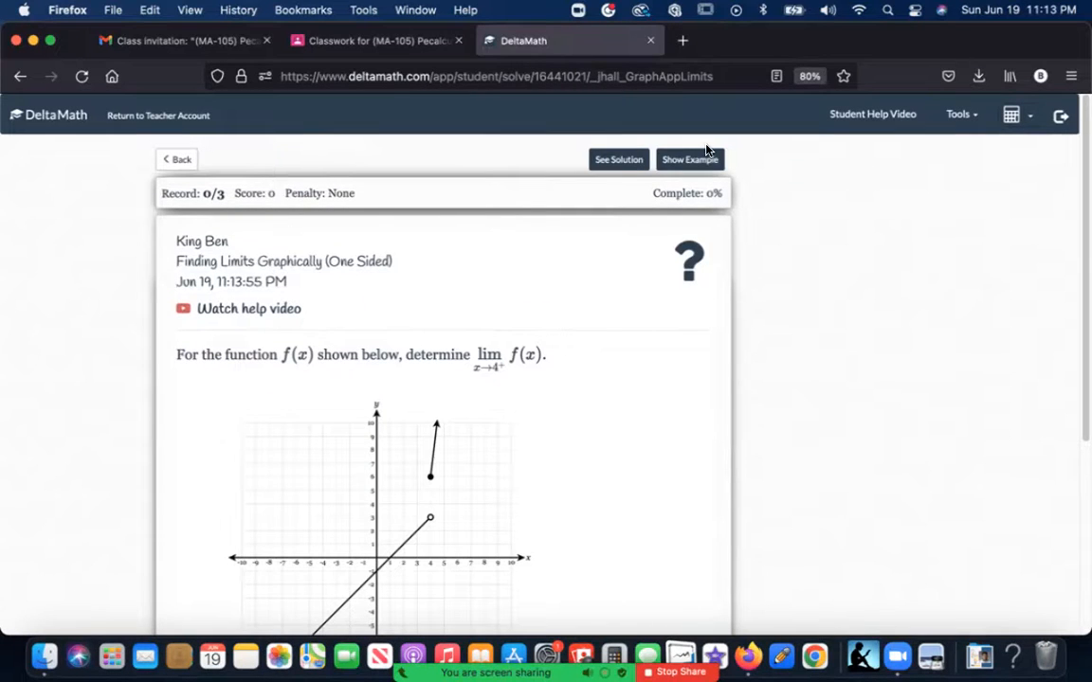
{"action": "left_click", "coordinate": [690, 160]}
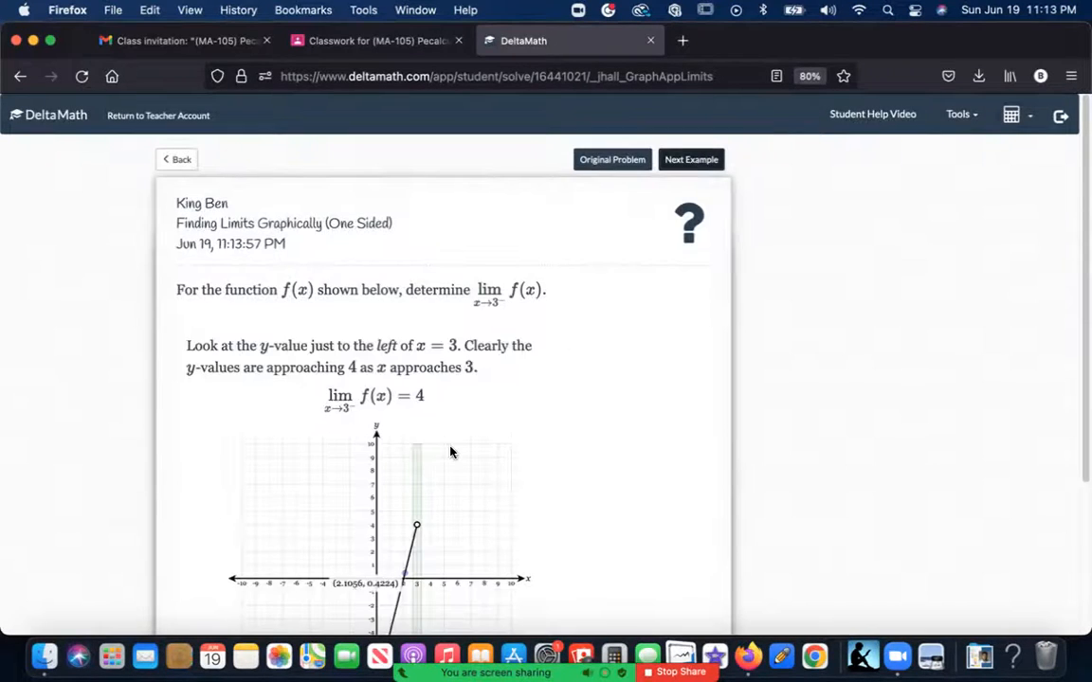
{"action": "scroll", "scroll_direction": "down", "scroll_amount": 3}
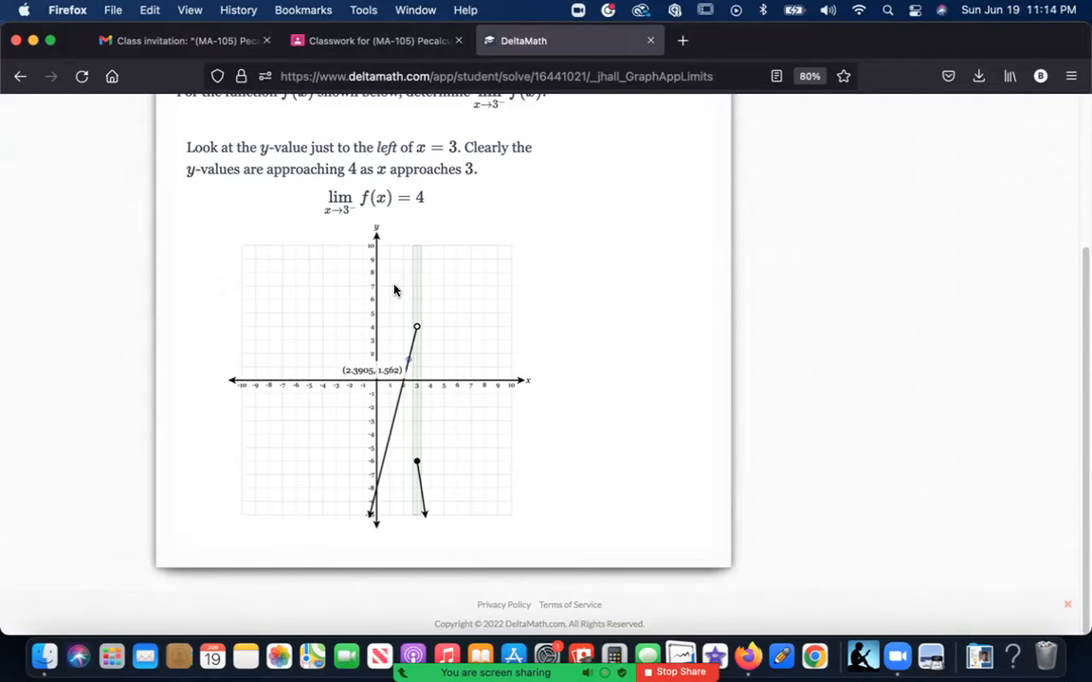
{"action": "mouse_move", "coordinate": [408, 363]}
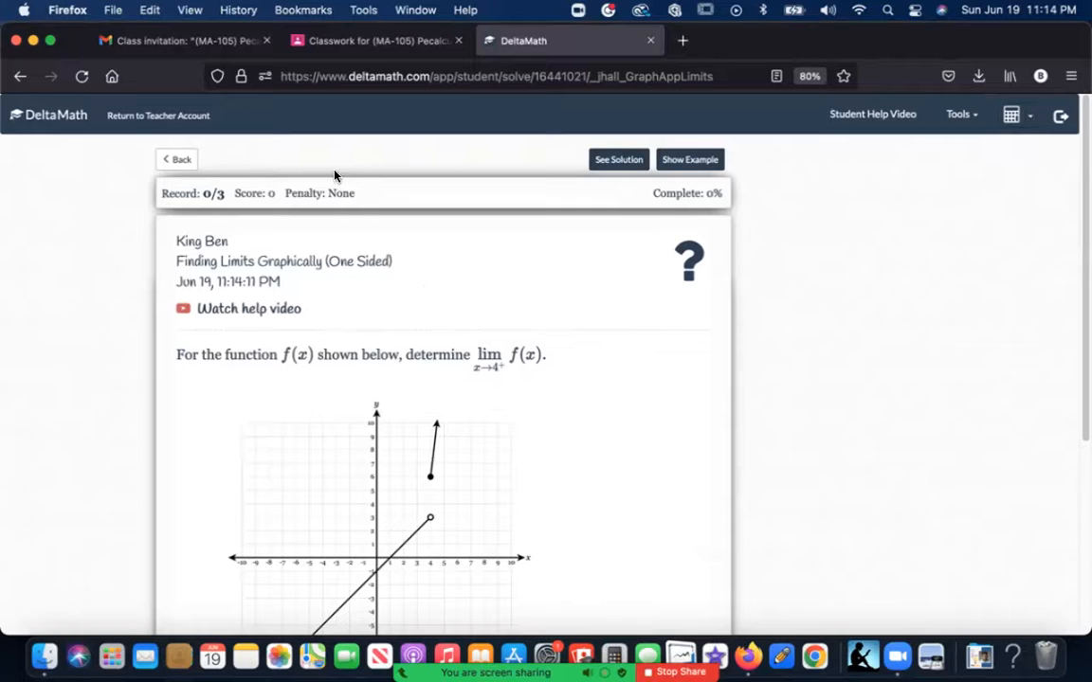
{"action": "left_click", "coordinate": [176, 160]}
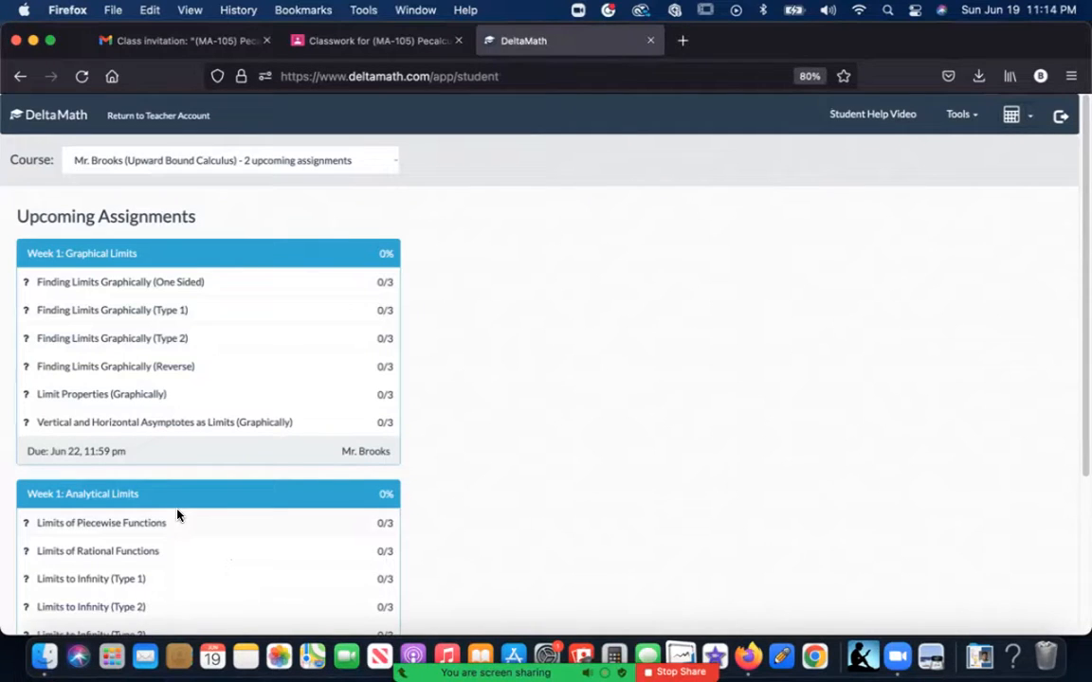
{"action": "mouse_move", "coordinate": [357, 96]}
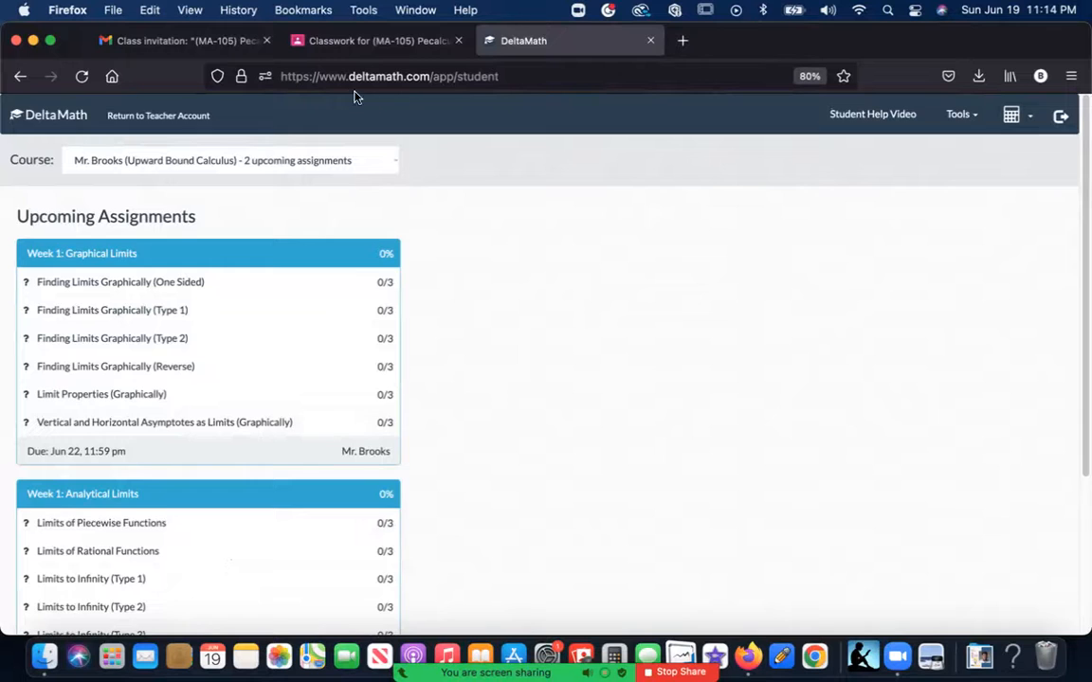
Return to Classwork, collapse Delta Math Setup, and expand the Week 1 Videos post.
{"action": "left_click", "coordinate": [375, 39]}
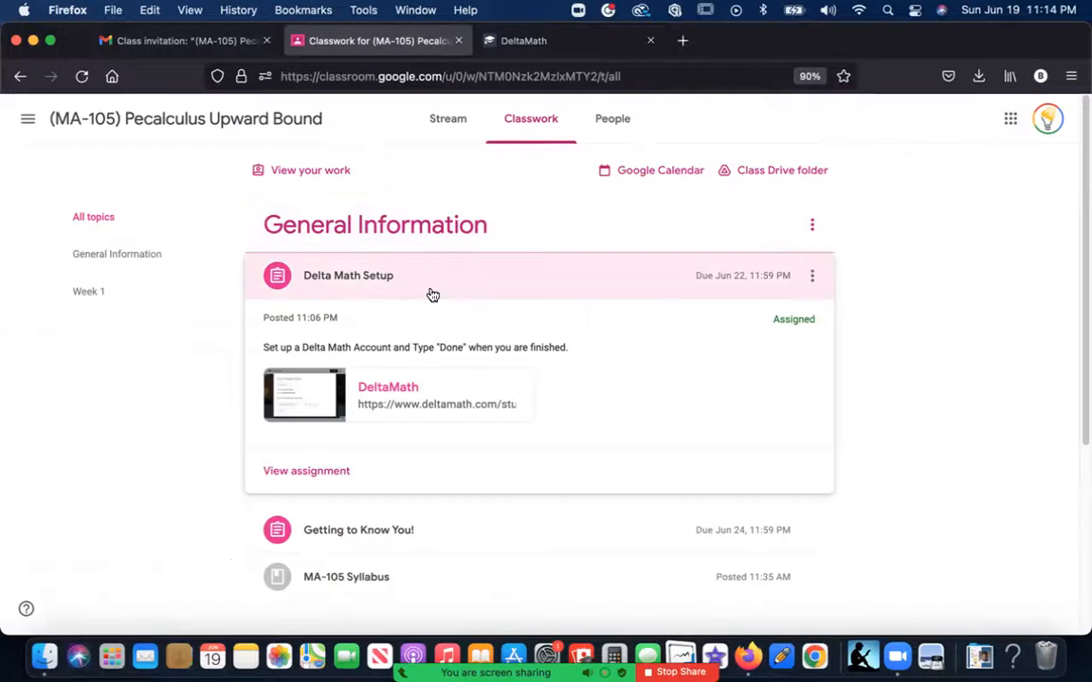
{"action": "left_click", "coordinate": [348, 275]}
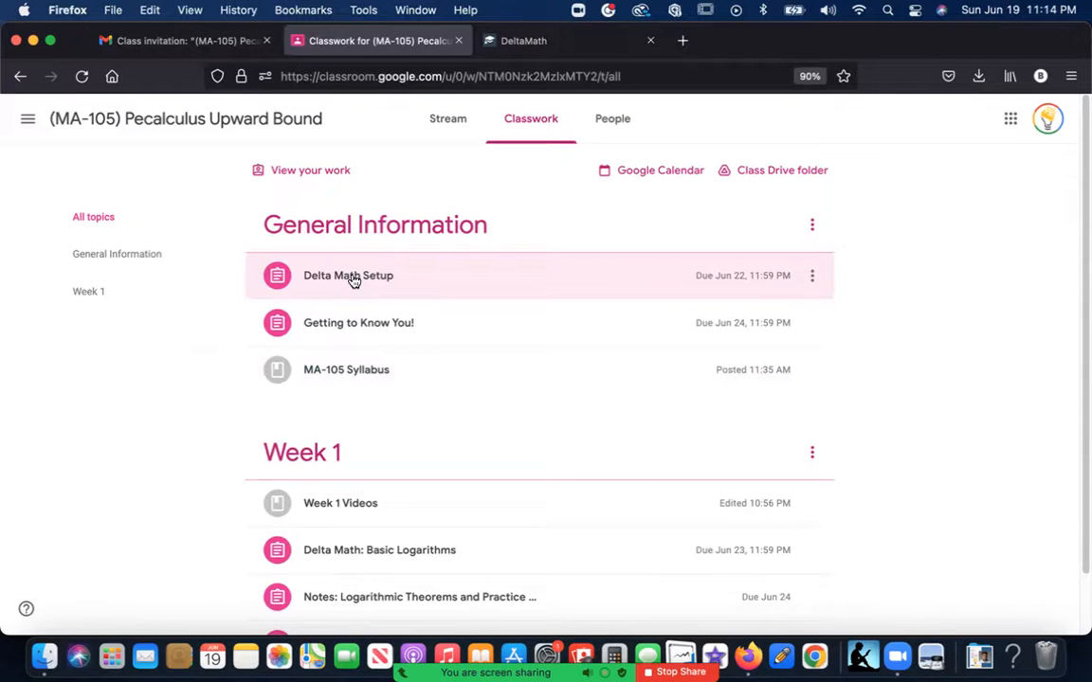
{"action": "scroll", "scroll_direction": "down", "scroll_amount": 3}
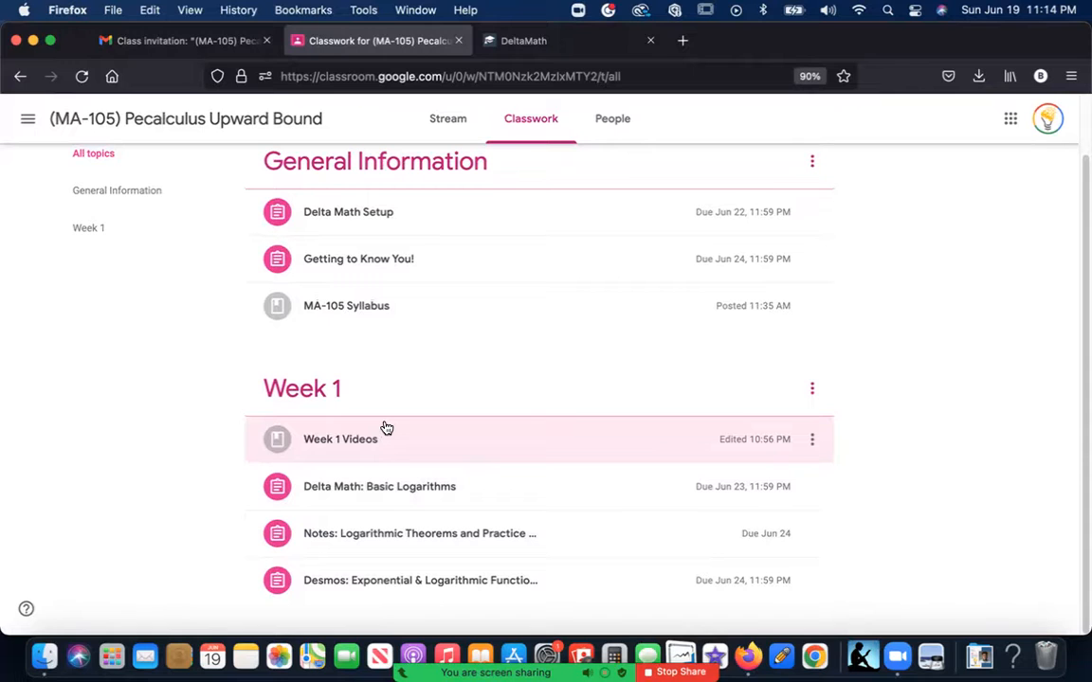
{"action": "left_click", "coordinate": [339, 439]}
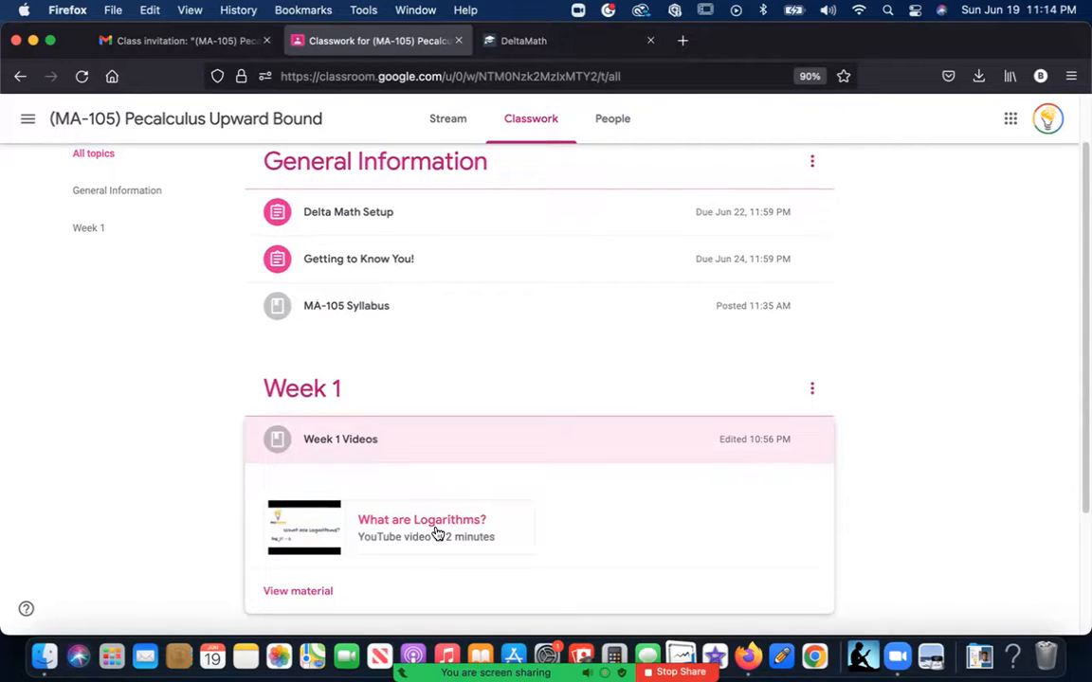
{"action": "mouse_move", "coordinate": [421, 528]}
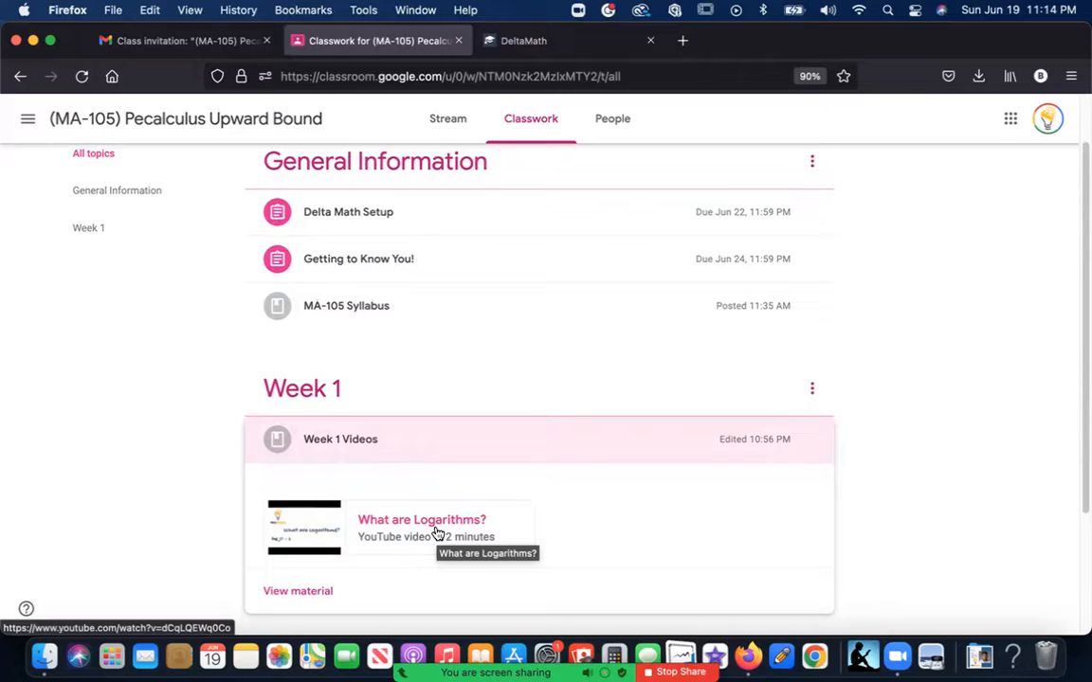
{"action": "mouse_move", "coordinate": [435, 527]}
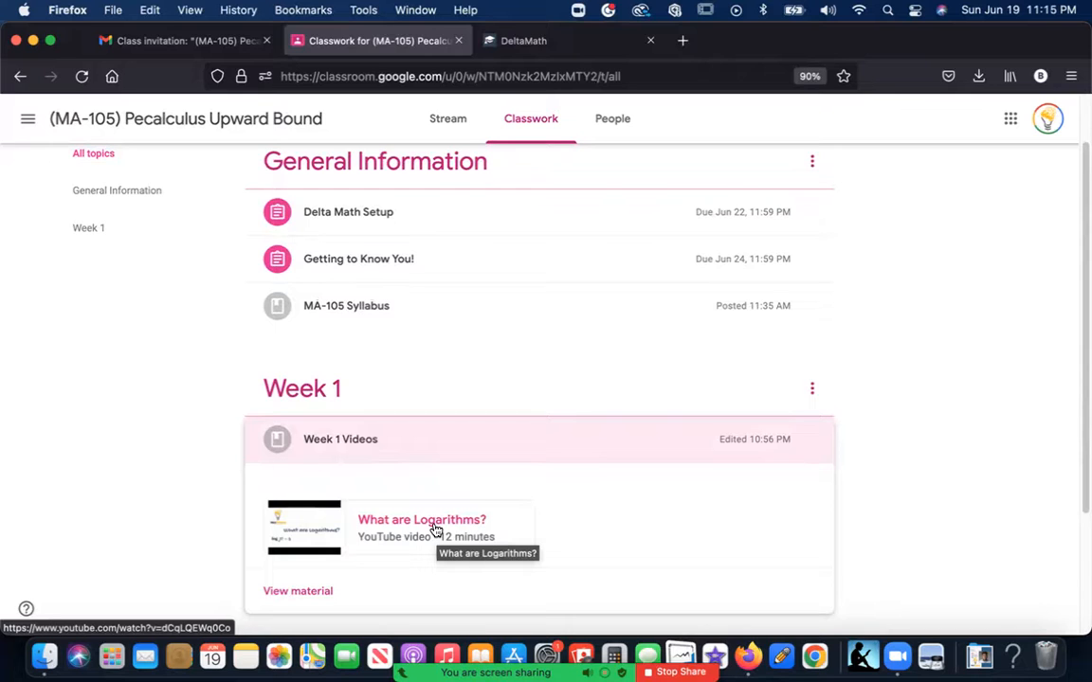
{"action": "mouse_move", "coordinate": [460, 533]}
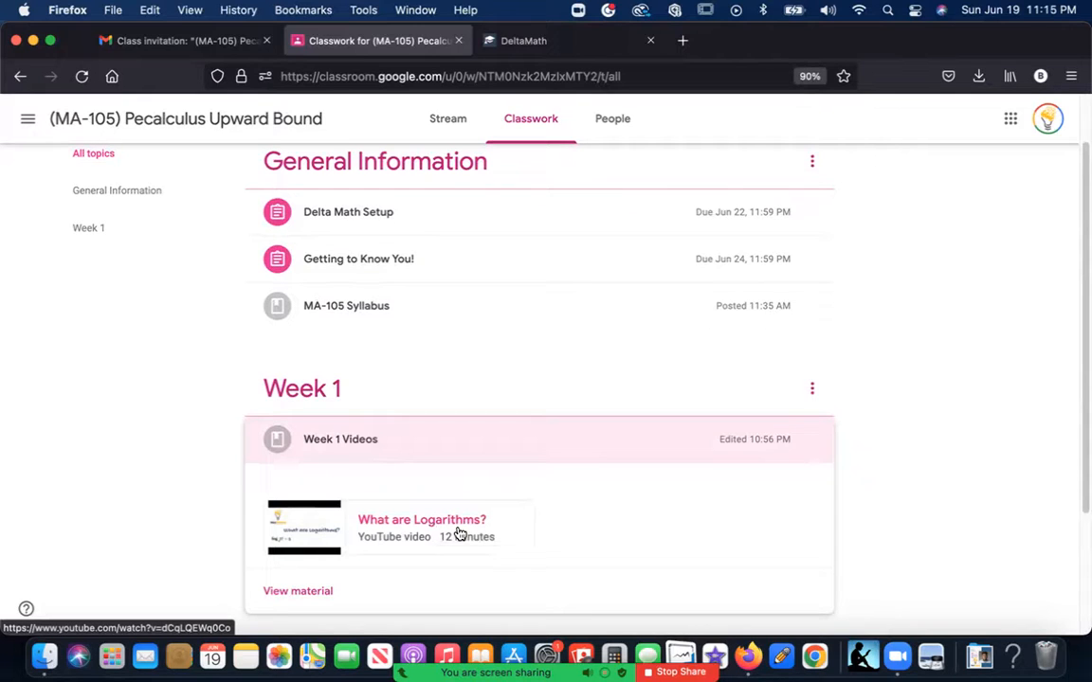
{"action": "mouse_move", "coordinate": [449, 536]}
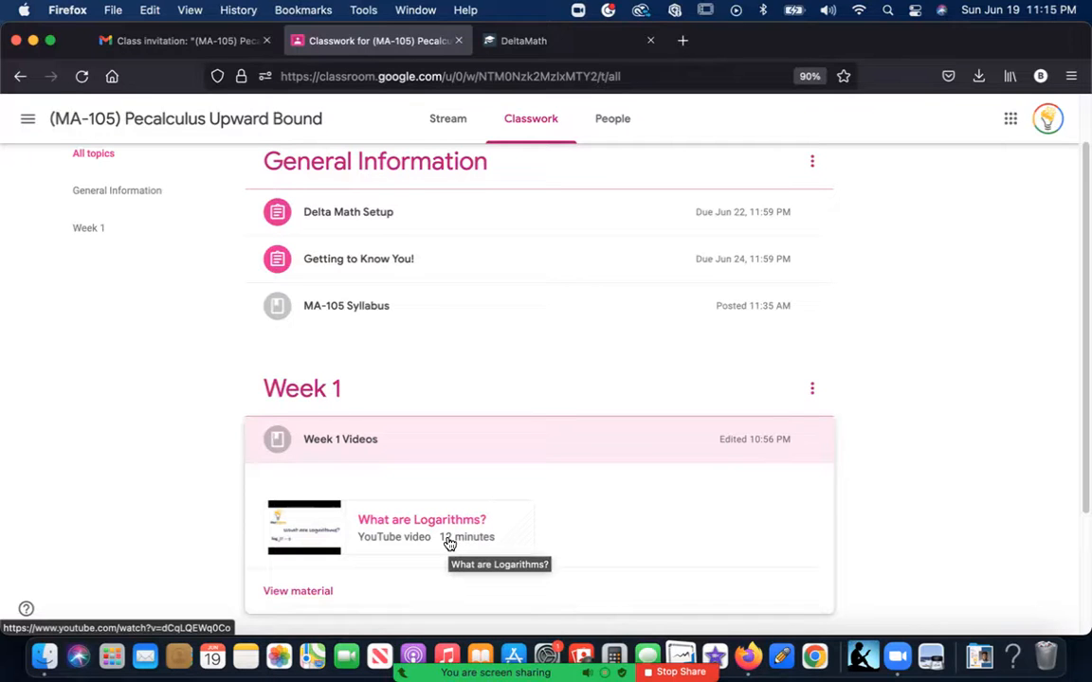
{"action": "mouse_move", "coordinate": [448, 531]}
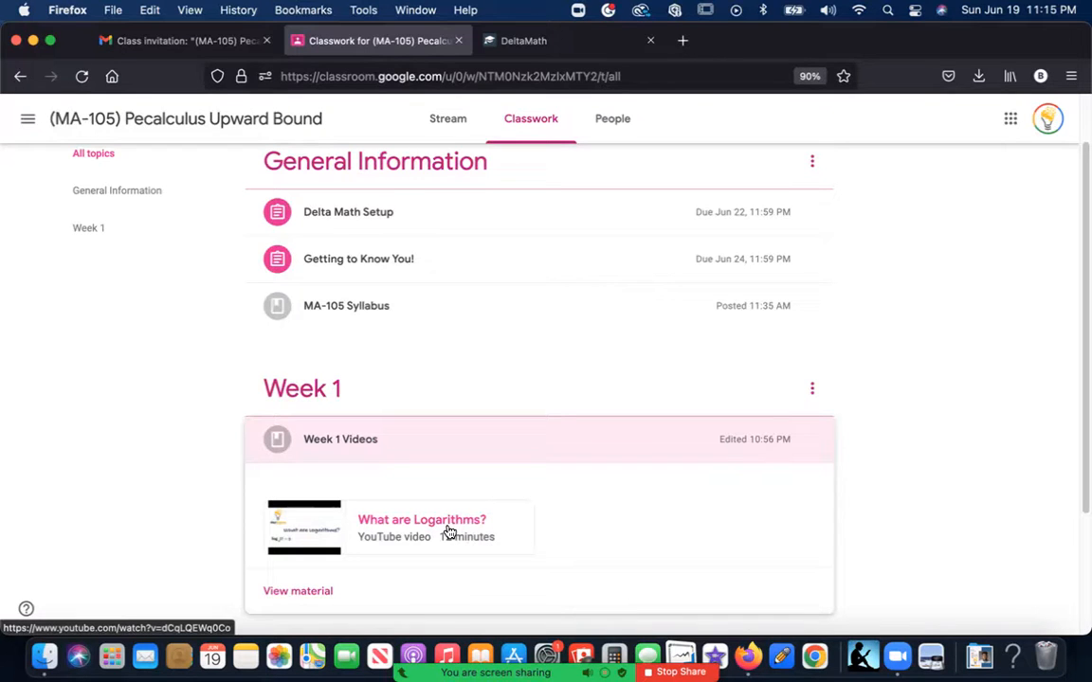
{"action": "mouse_move", "coordinate": [448, 531]}
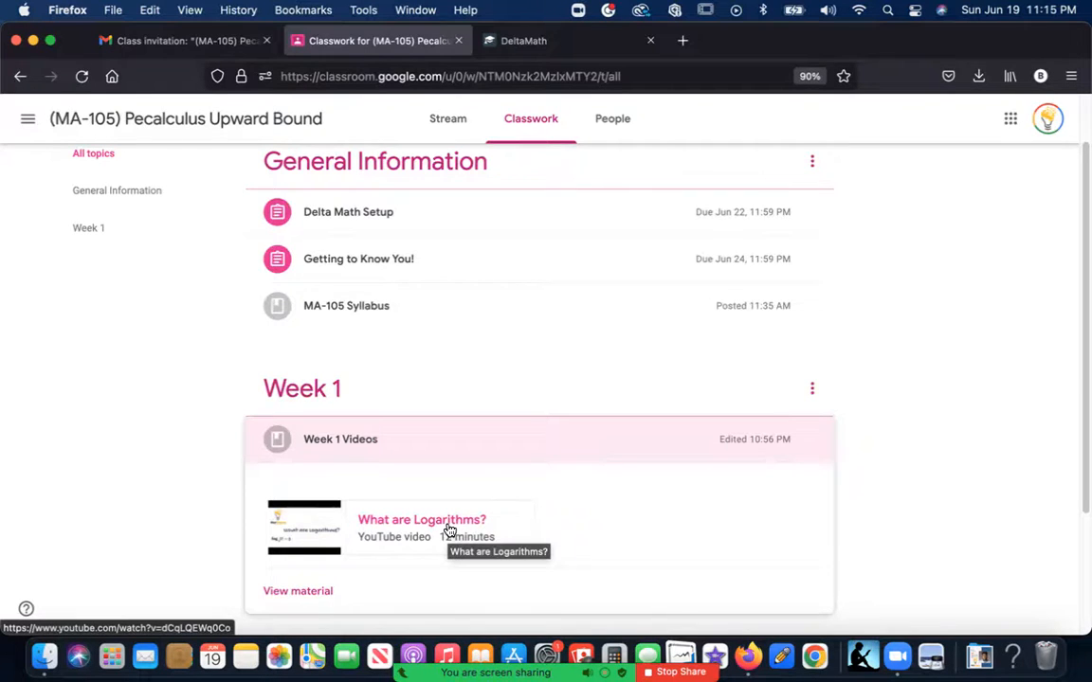
Open the 'What are Logarithms?' YouTube video from the Week 1 Videos post.
{"action": "left_click", "coordinate": [422, 519]}
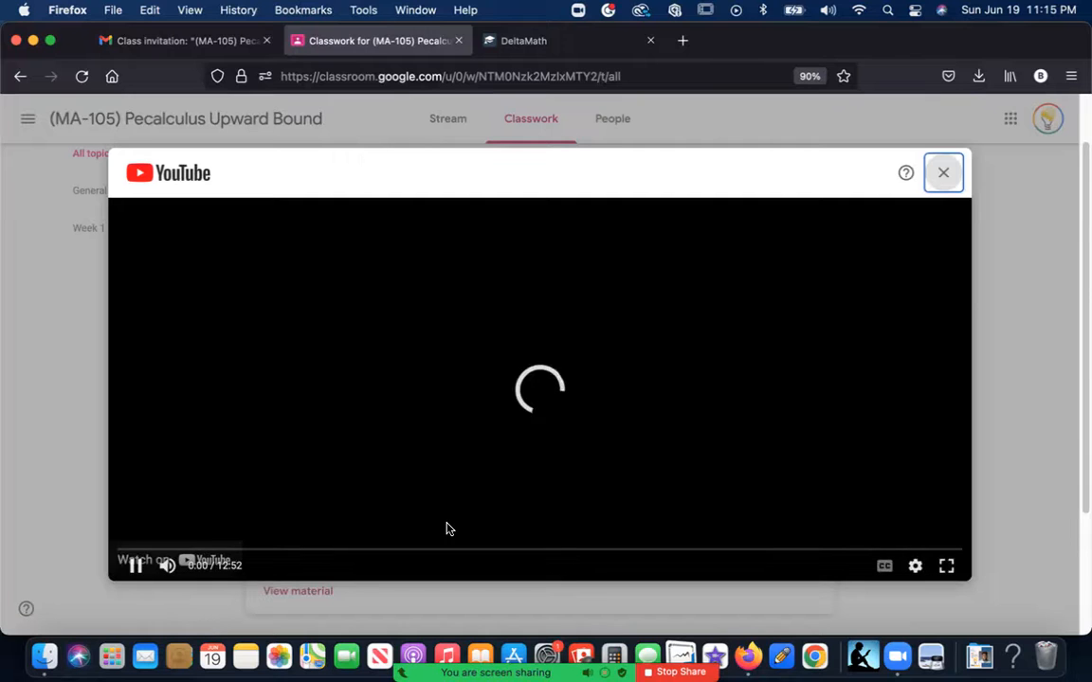
Start and pause the logarithms video and raise its quality to 1080p.
{"action": "left_click", "coordinate": [135, 566]}
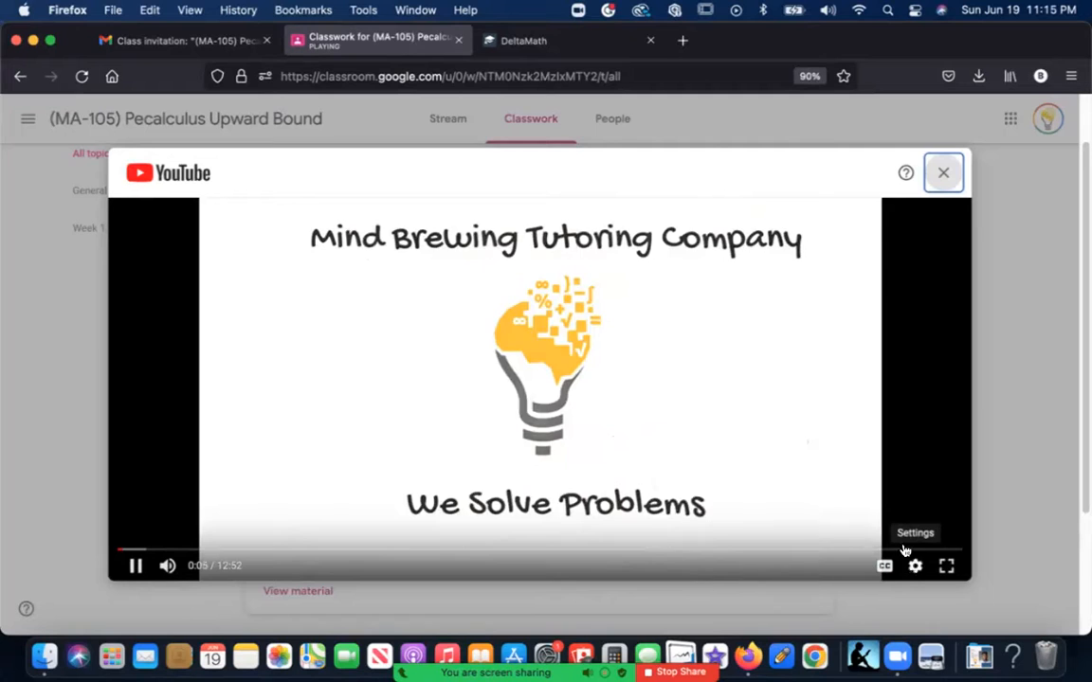
{"action": "left_click", "coordinate": [913, 565]}
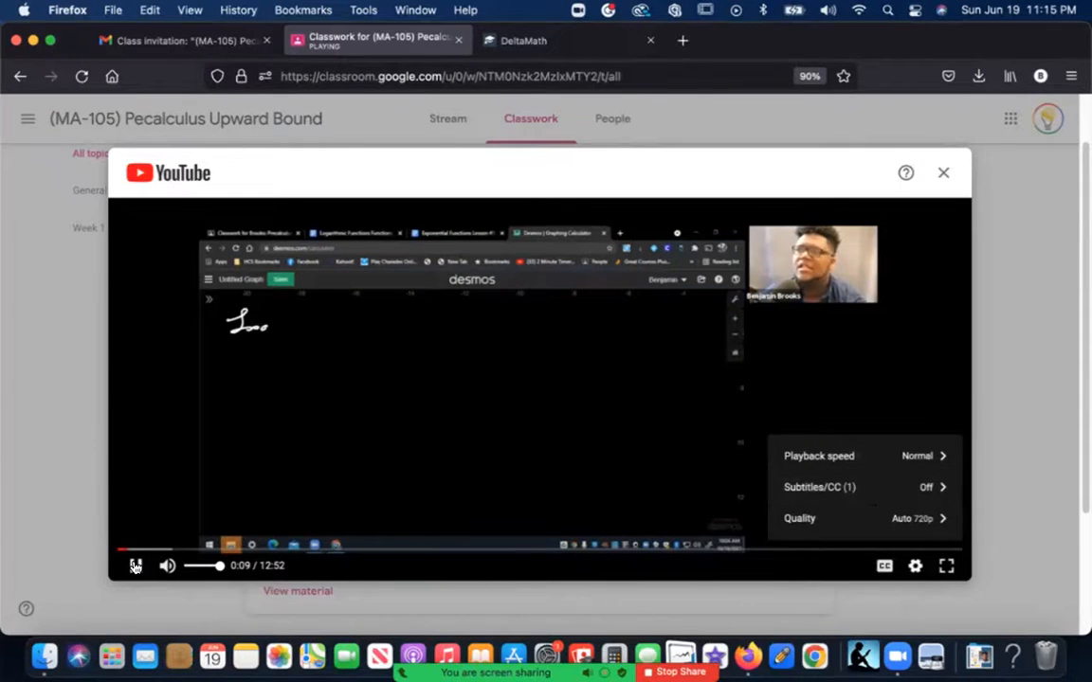
{"action": "left_click", "coordinate": [135, 566]}
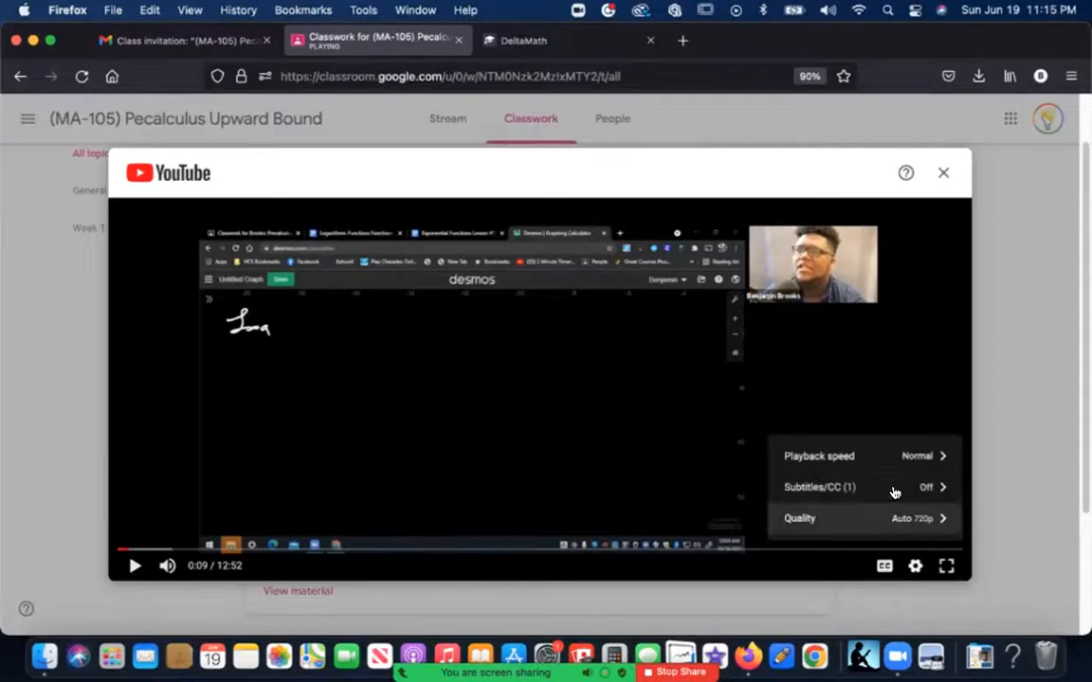
{"action": "left_click", "coordinate": [798, 519]}
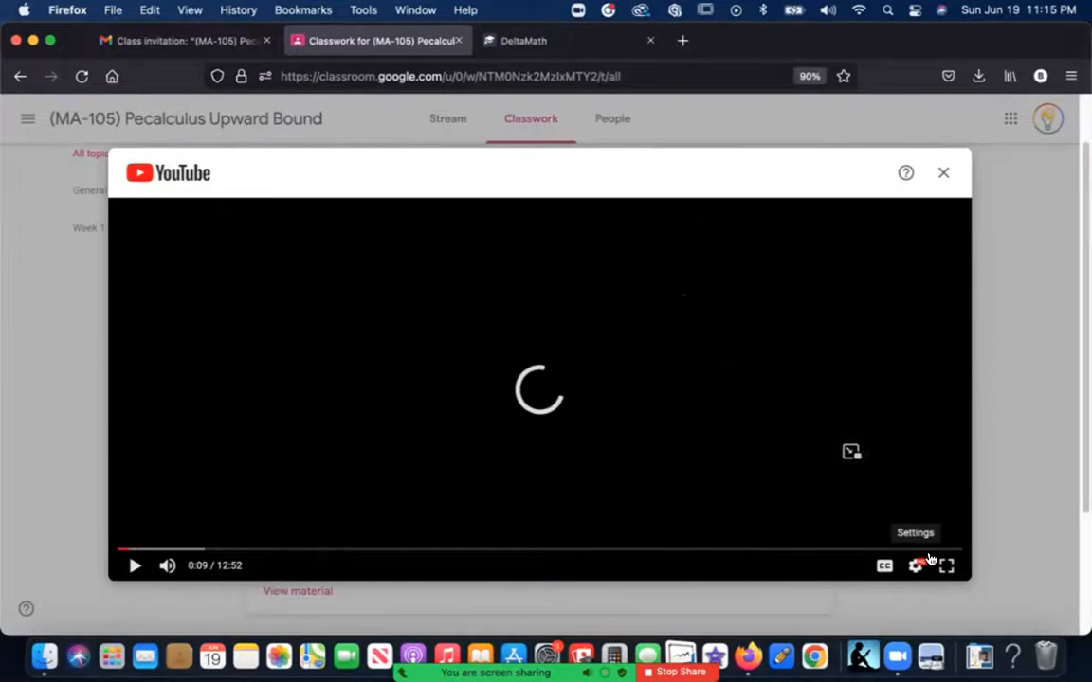
{"action": "left_click", "coordinate": [915, 565]}
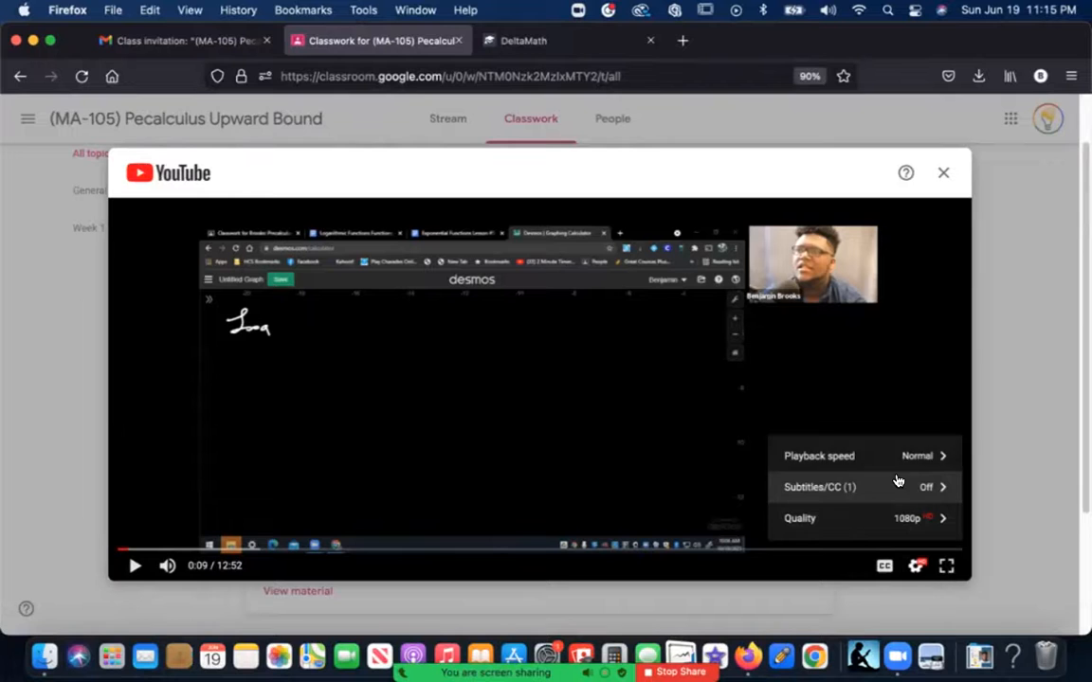
{"action": "mouse_move", "coordinate": [908, 456]}
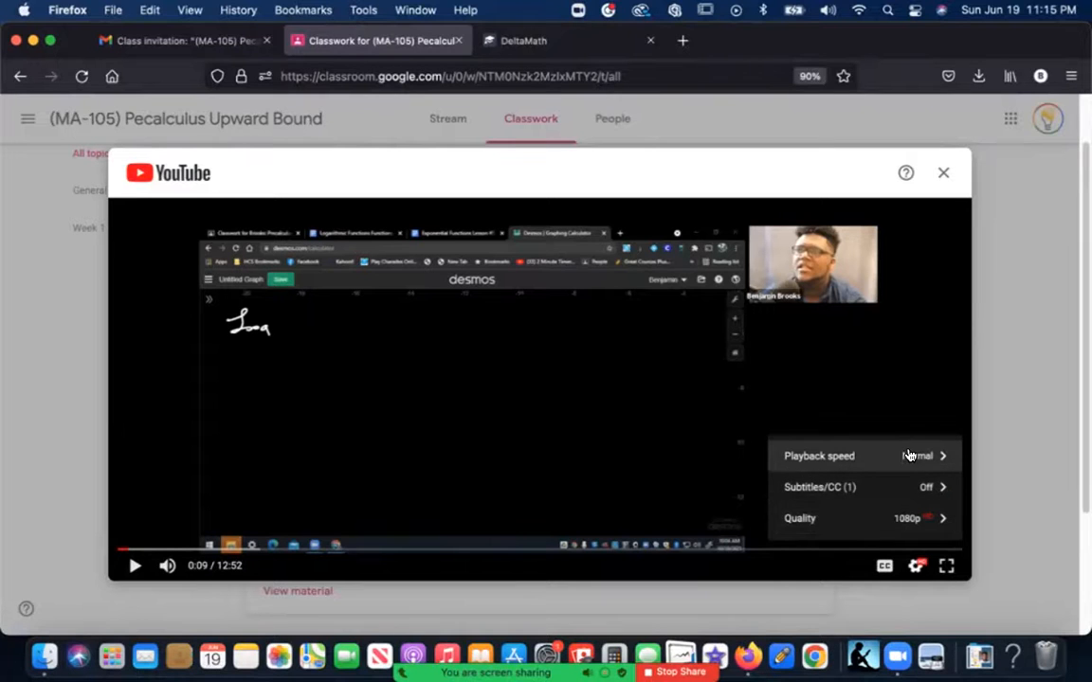
Try 2x playback, then set the video speed to 1.25 and resume playing.
{"action": "left_click", "coordinate": [817, 456]}
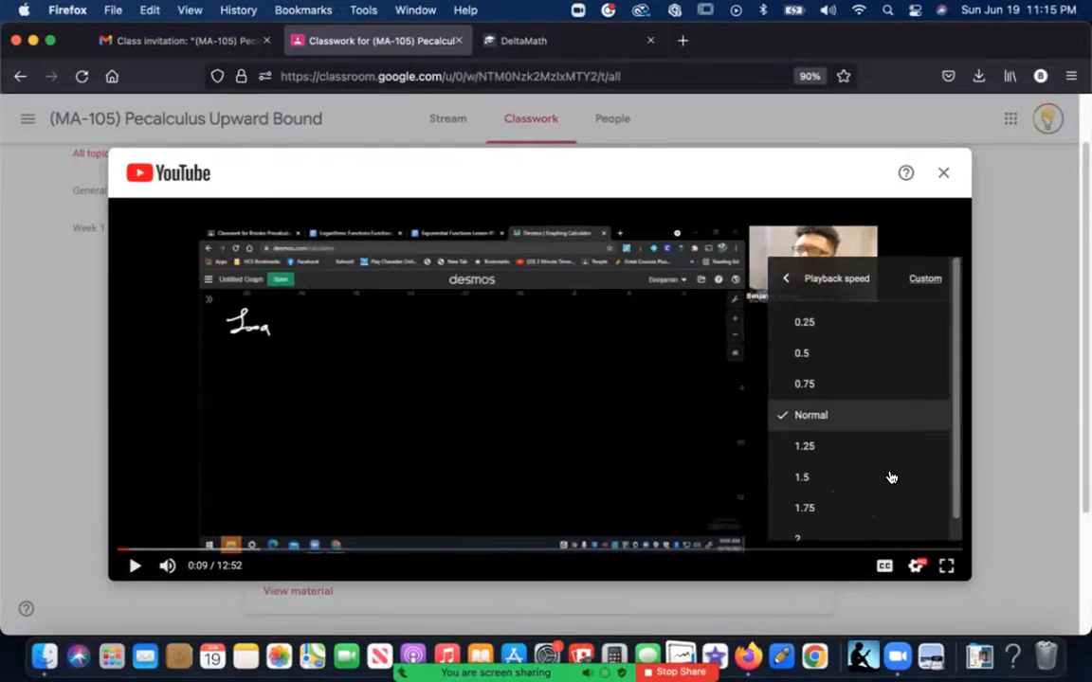
{"action": "scroll", "scroll_direction": "down", "scroll_amount": 3}
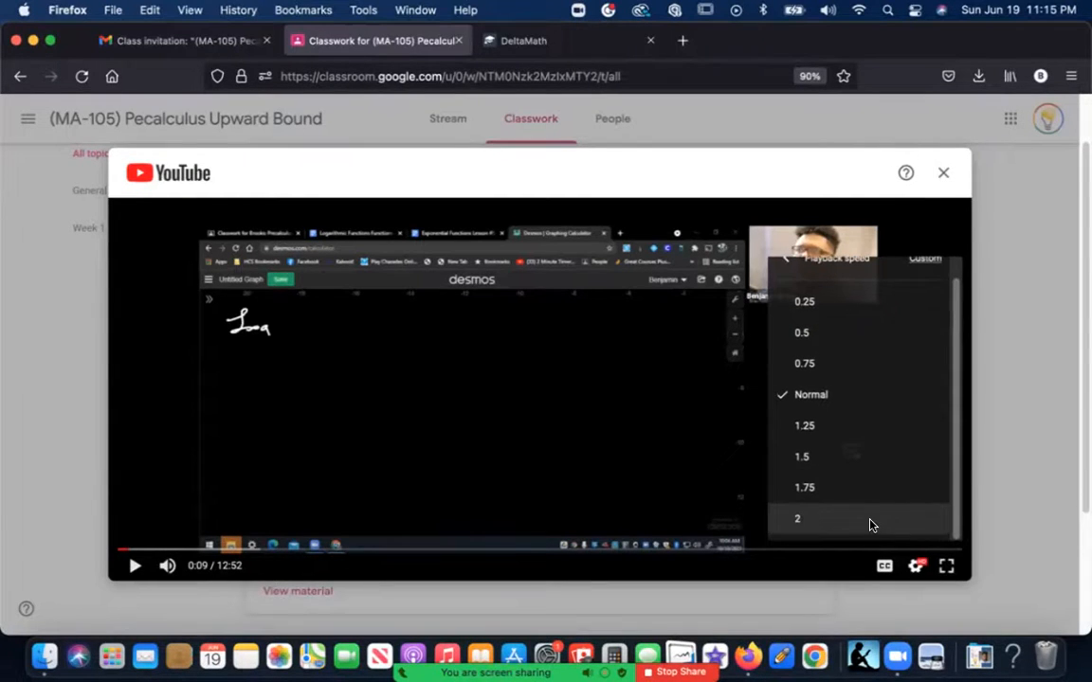
{"action": "left_click", "coordinate": [797, 518]}
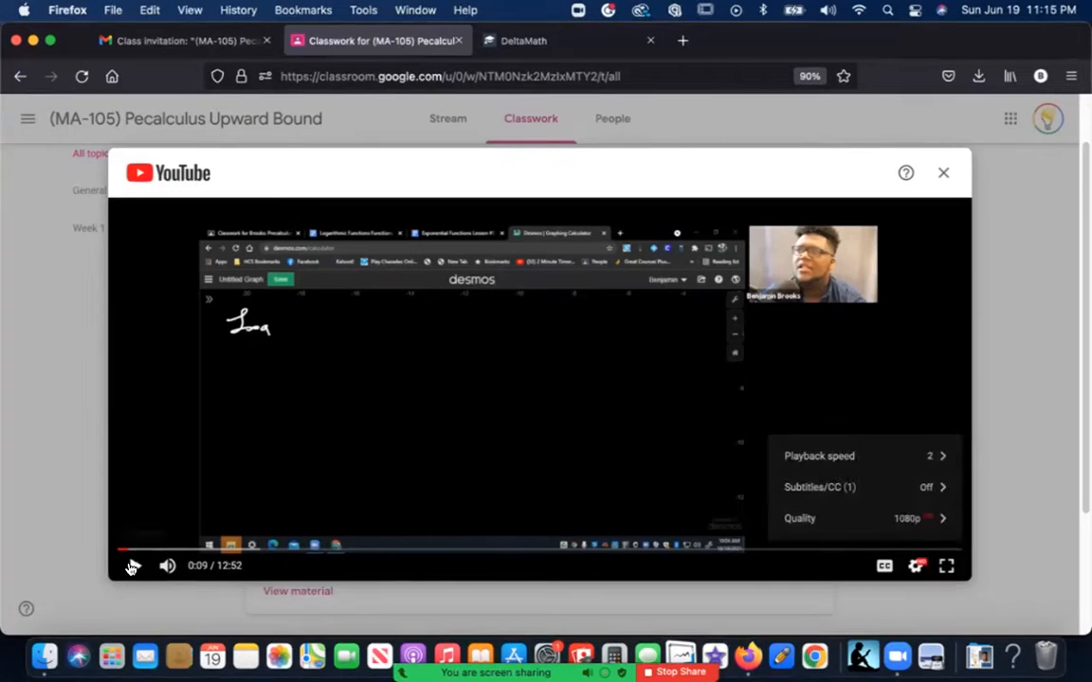
{"action": "left_click", "coordinate": [132, 566]}
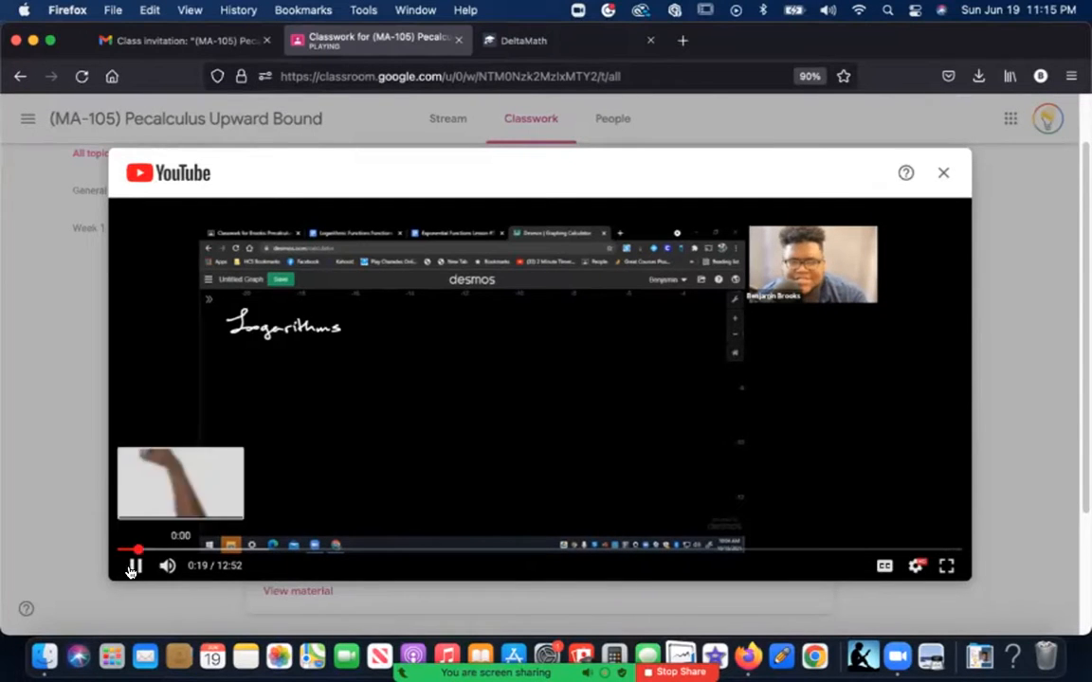
{"action": "left_click", "coordinate": [915, 566]}
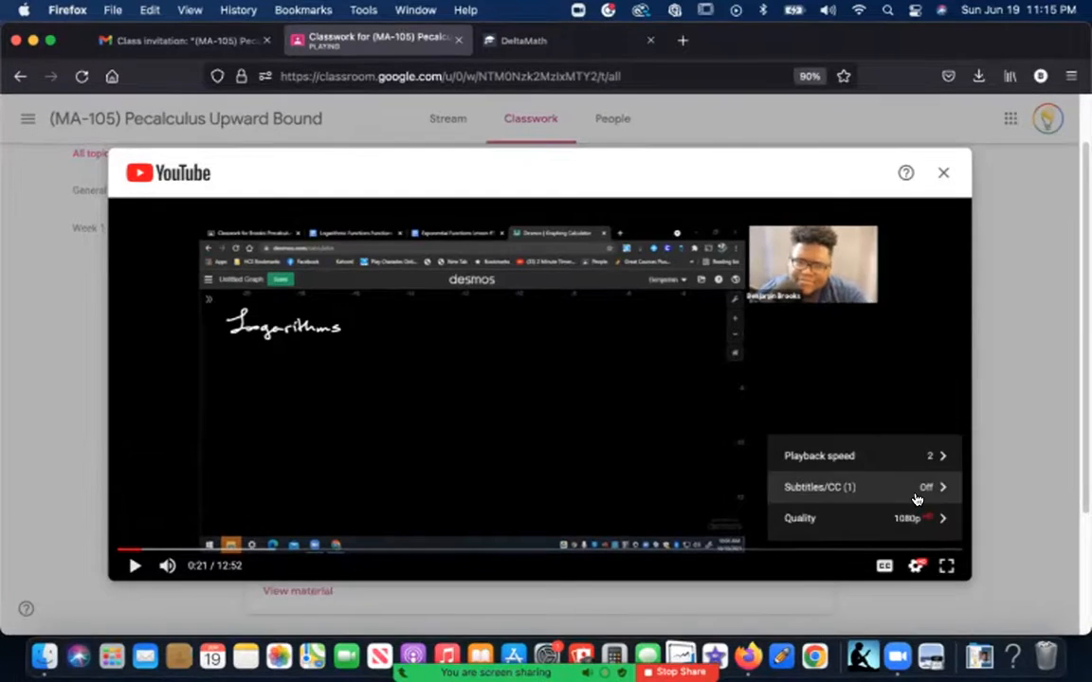
{"action": "left_click", "coordinate": [819, 455]}
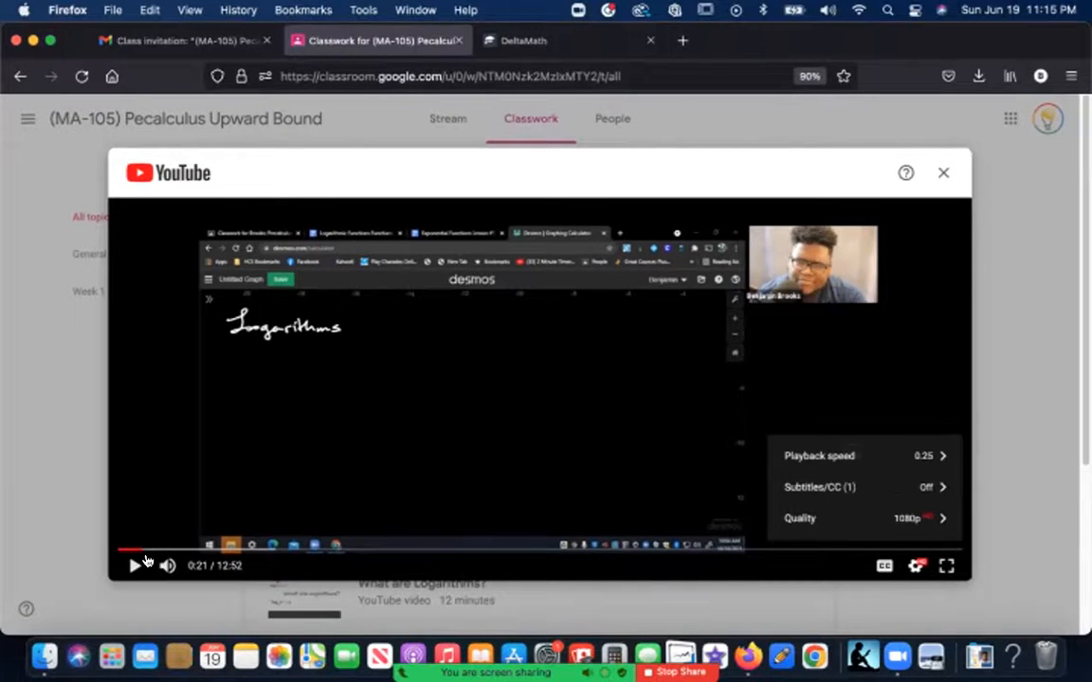
{"action": "left_click", "coordinate": [819, 455]}
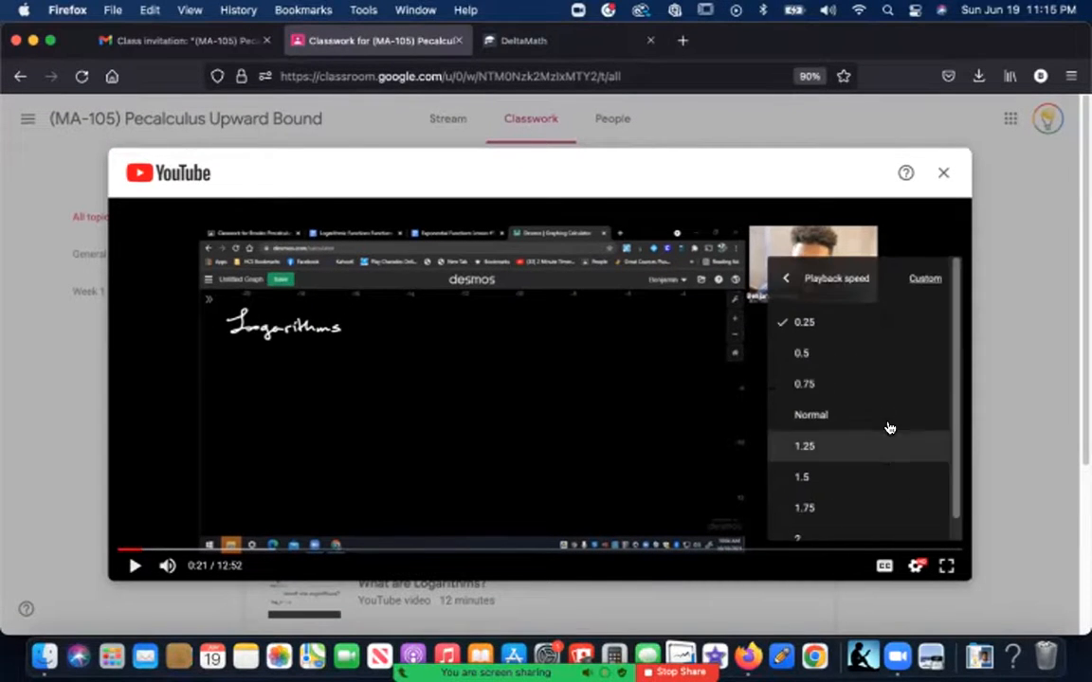
{"action": "left_click", "coordinate": [785, 278]}
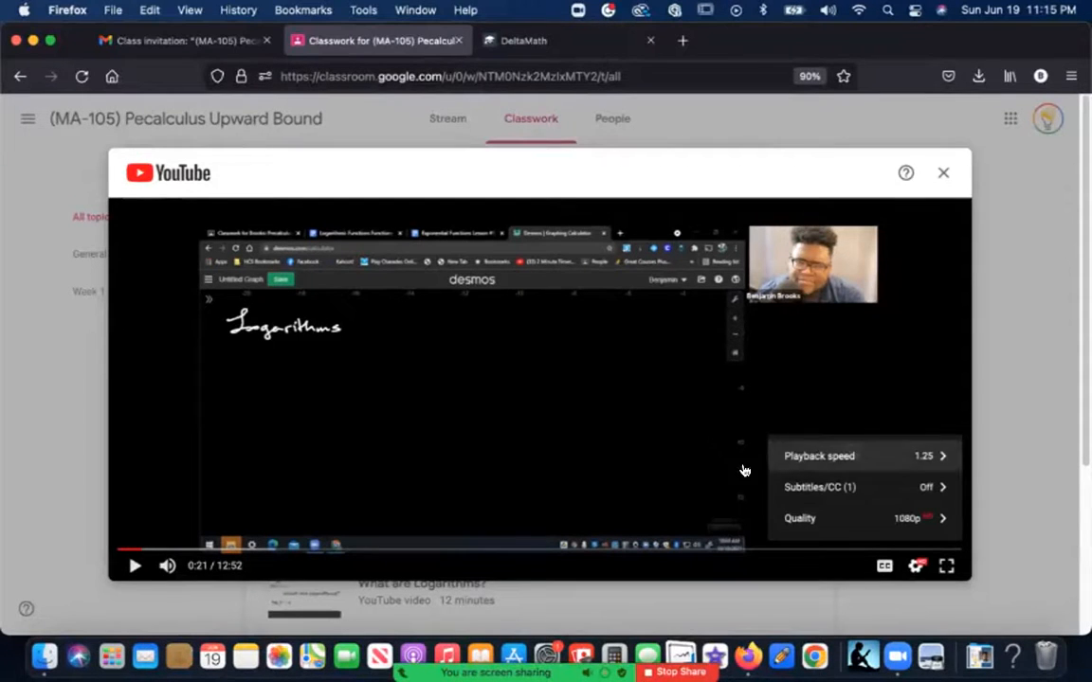
{"action": "mouse_move", "coordinate": [770, 510]}
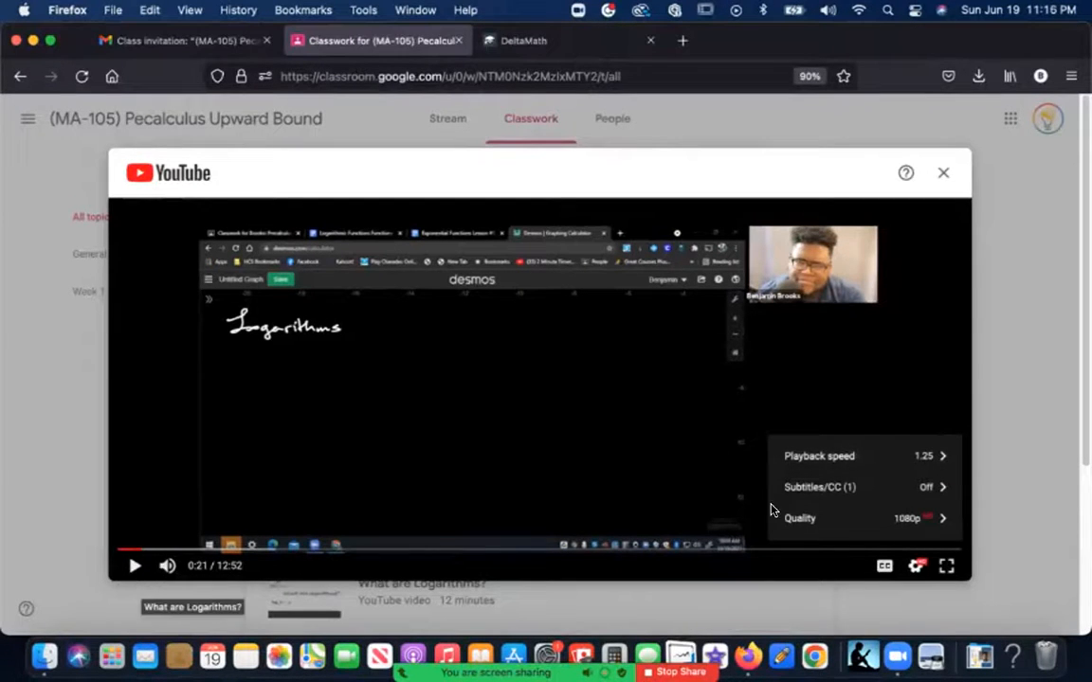
{"action": "left_click", "coordinate": [133, 566]}
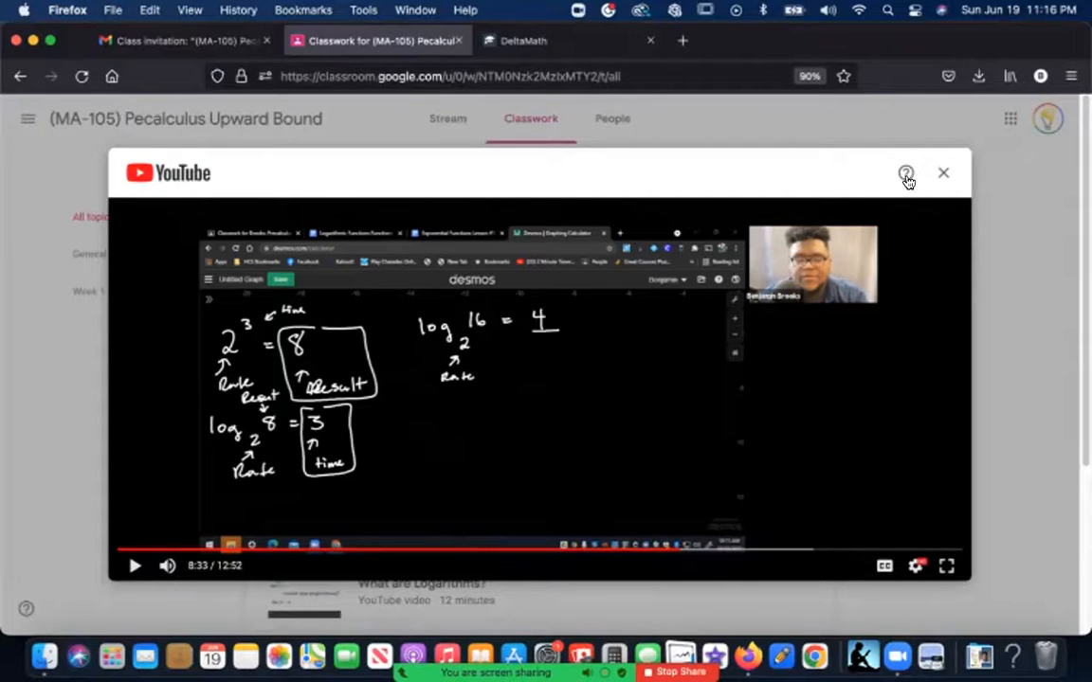
{"action": "mouse_move", "coordinate": [746, 266]}
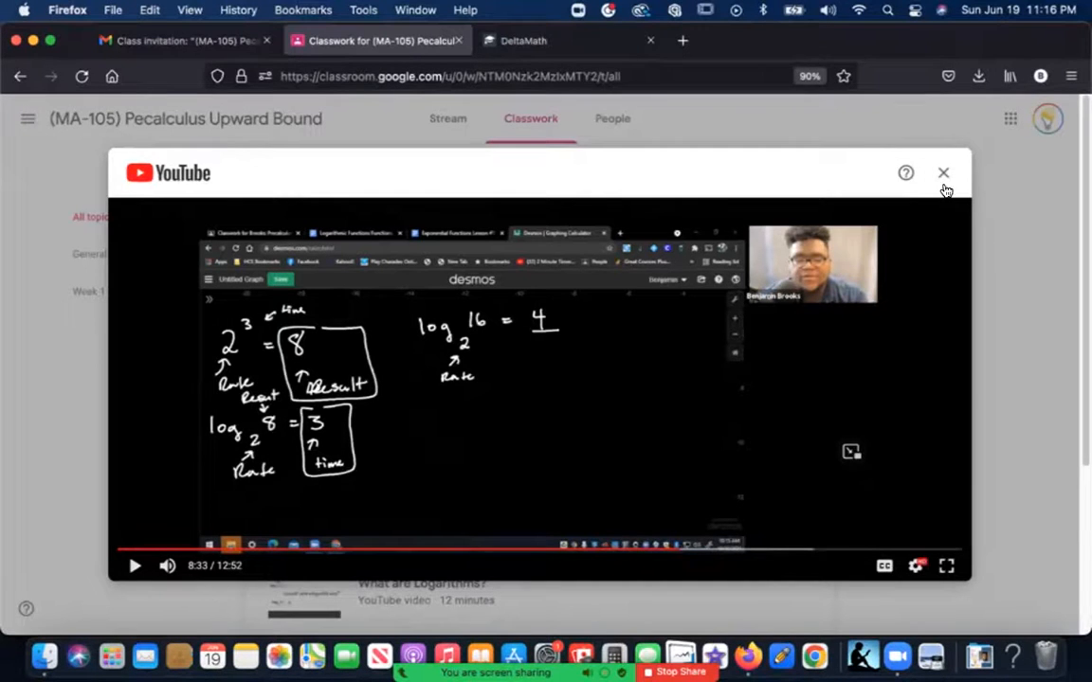
Close the video player and open the Delta Math: Basic Logarithms DeltaMath link.
{"action": "left_click", "coordinate": [942, 172]}
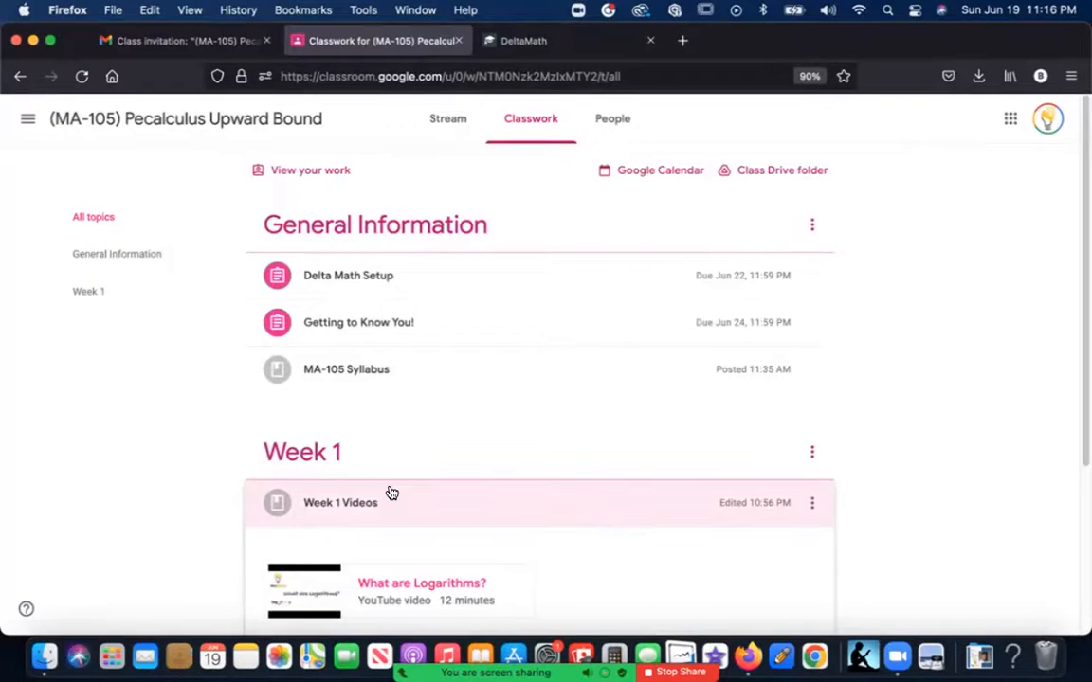
{"action": "scroll", "scroll_direction": "down", "scroll_amount": 3}
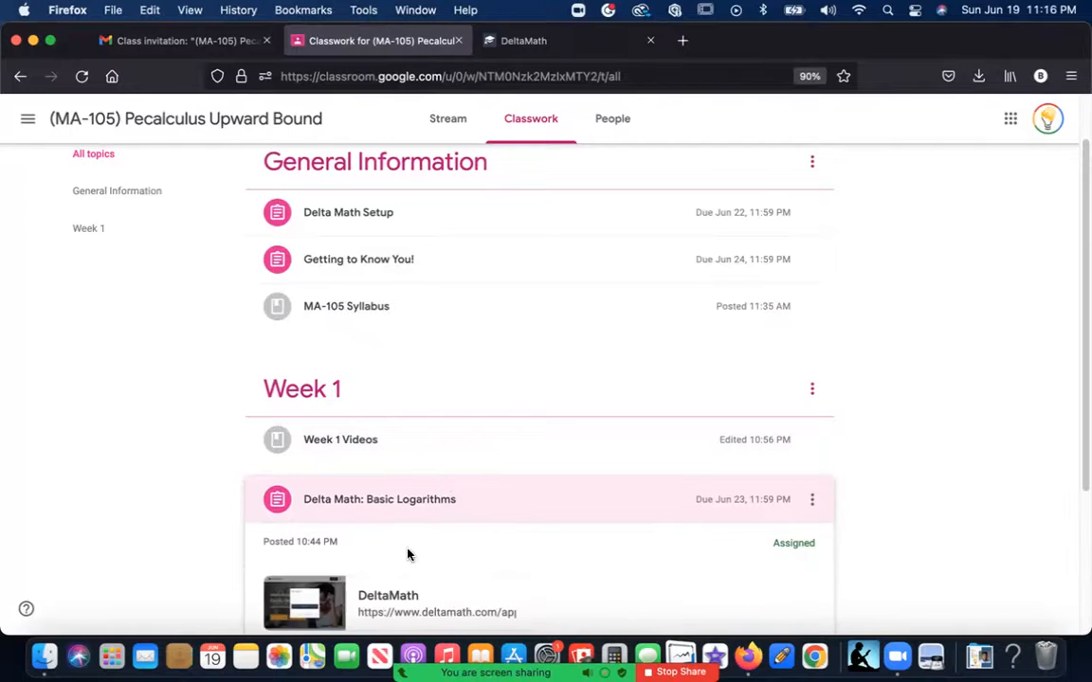
{"action": "left_click", "coordinate": [388, 602]}
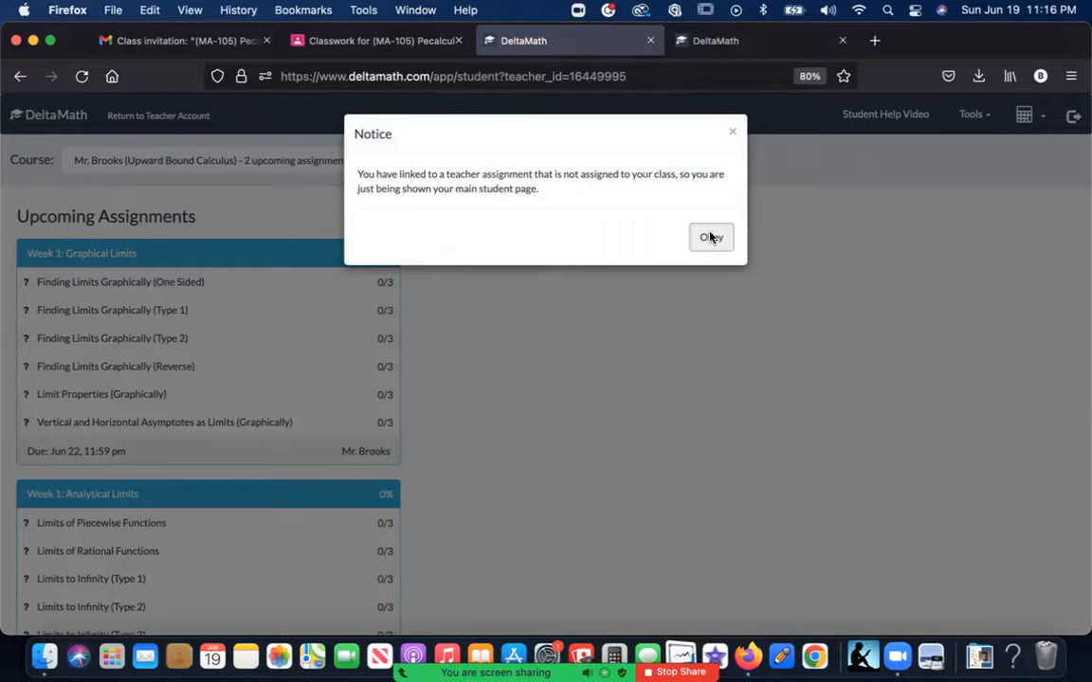
Dismiss DeltaMath's unassigned-assignment notice and fill its sign-in form with a saved login.
{"action": "left_click", "coordinate": [374, 40]}
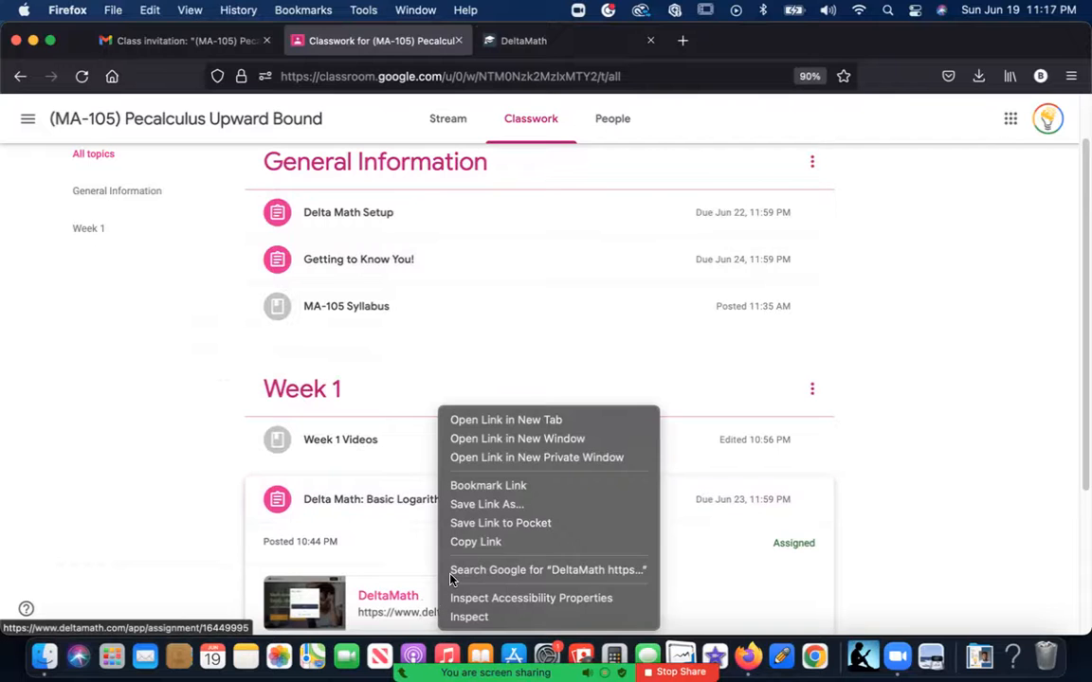
{"action": "left_click", "coordinate": [506, 419]}
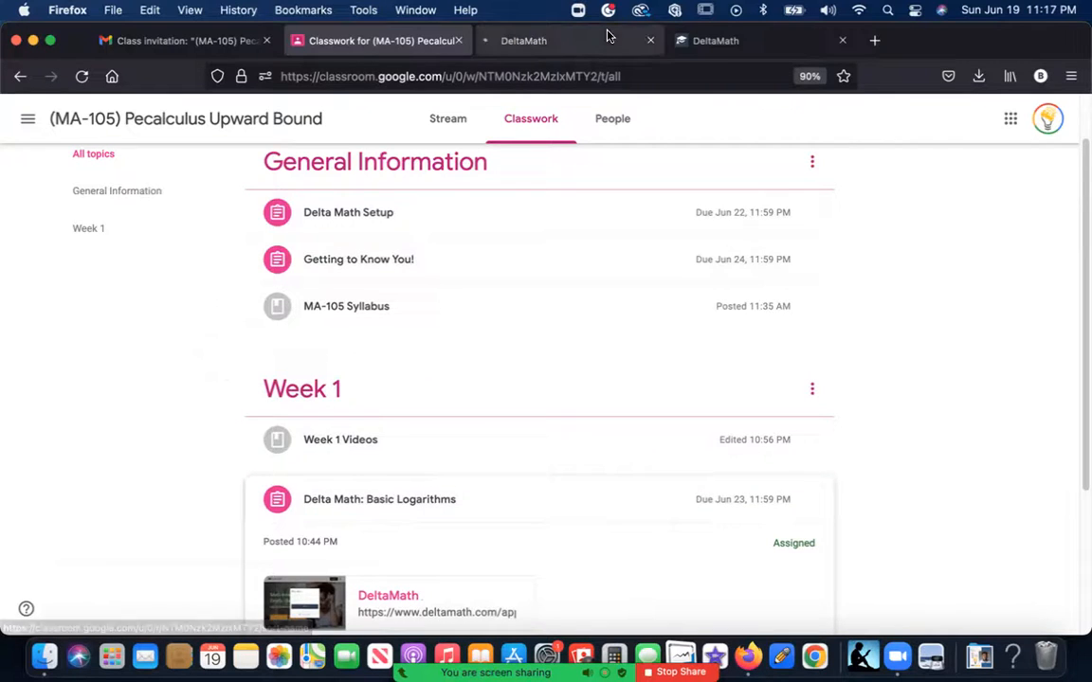
{"action": "left_click", "coordinate": [523, 40]}
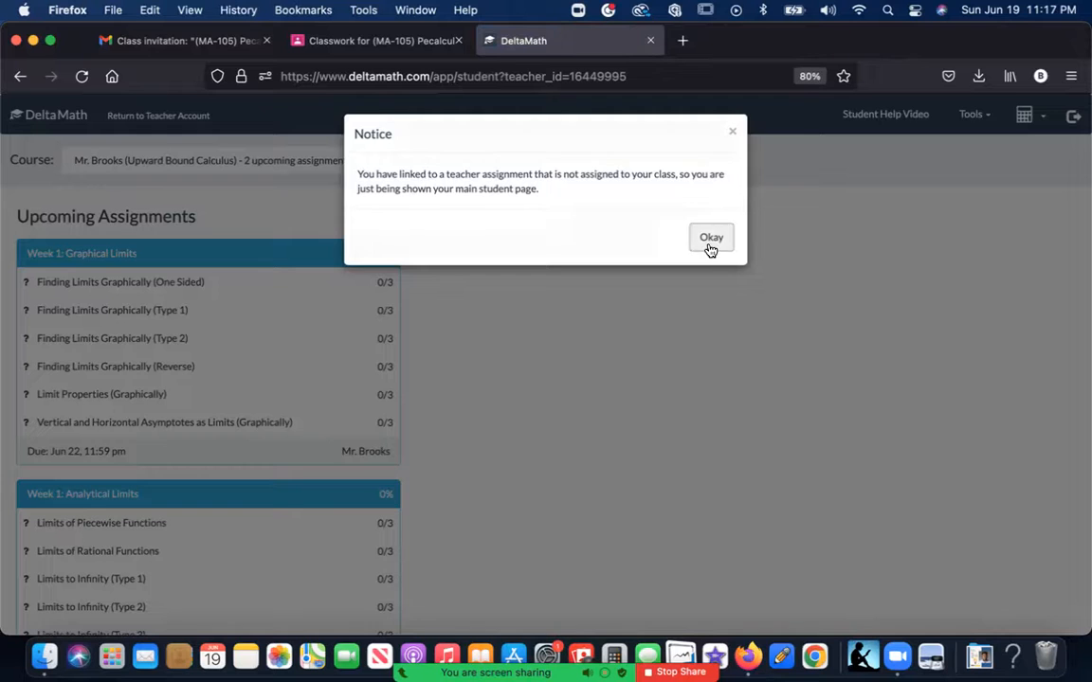
{"action": "left_click", "coordinate": [711, 237]}
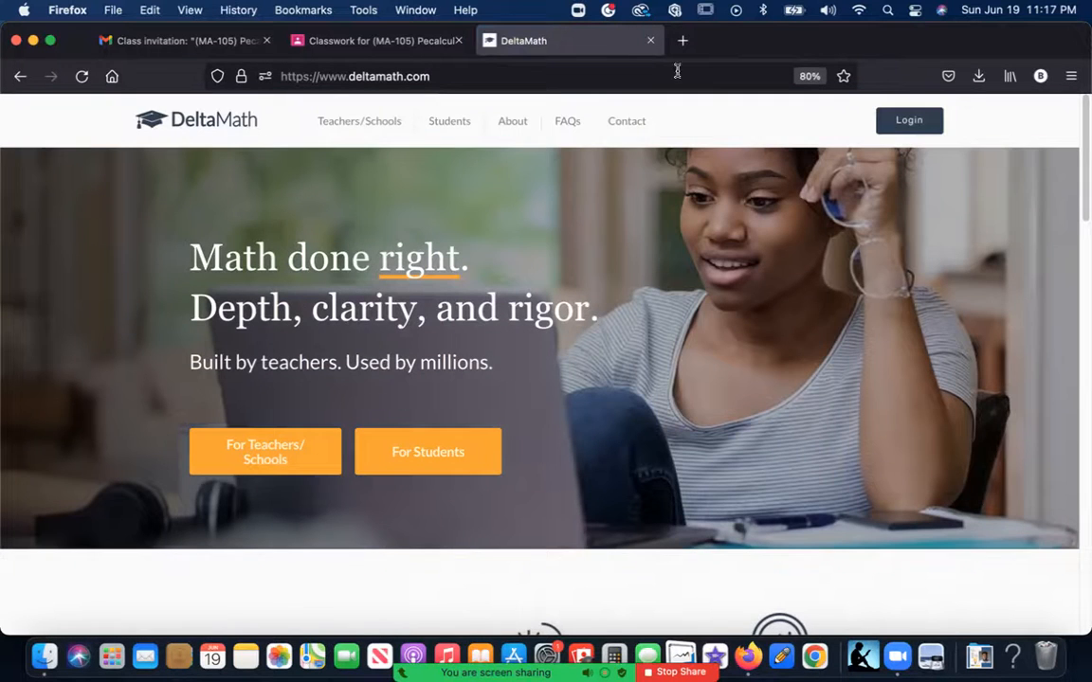
{"action": "left_click", "coordinate": [908, 119]}
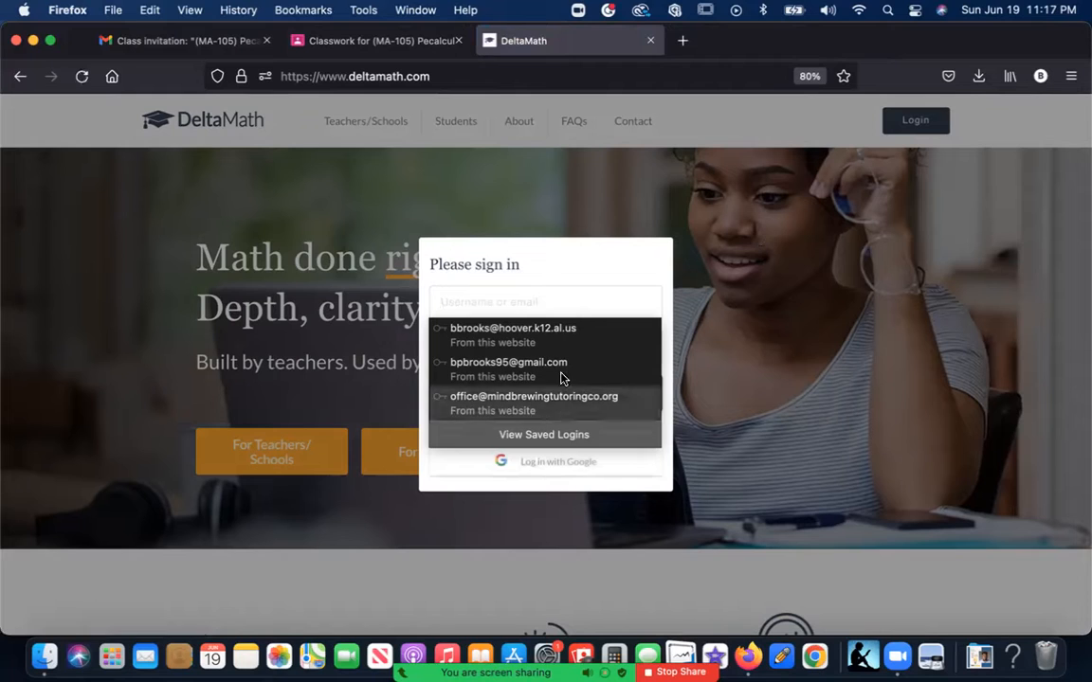
{"action": "left_click", "coordinate": [534, 396]}
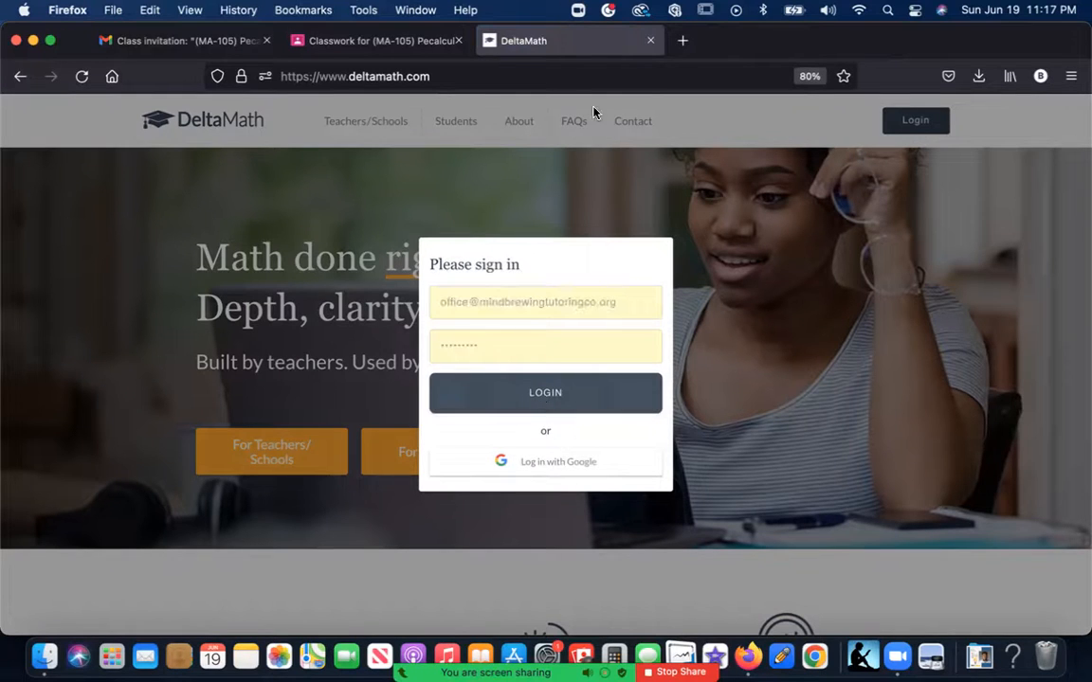
{"action": "mouse_move", "coordinate": [535, 485]}
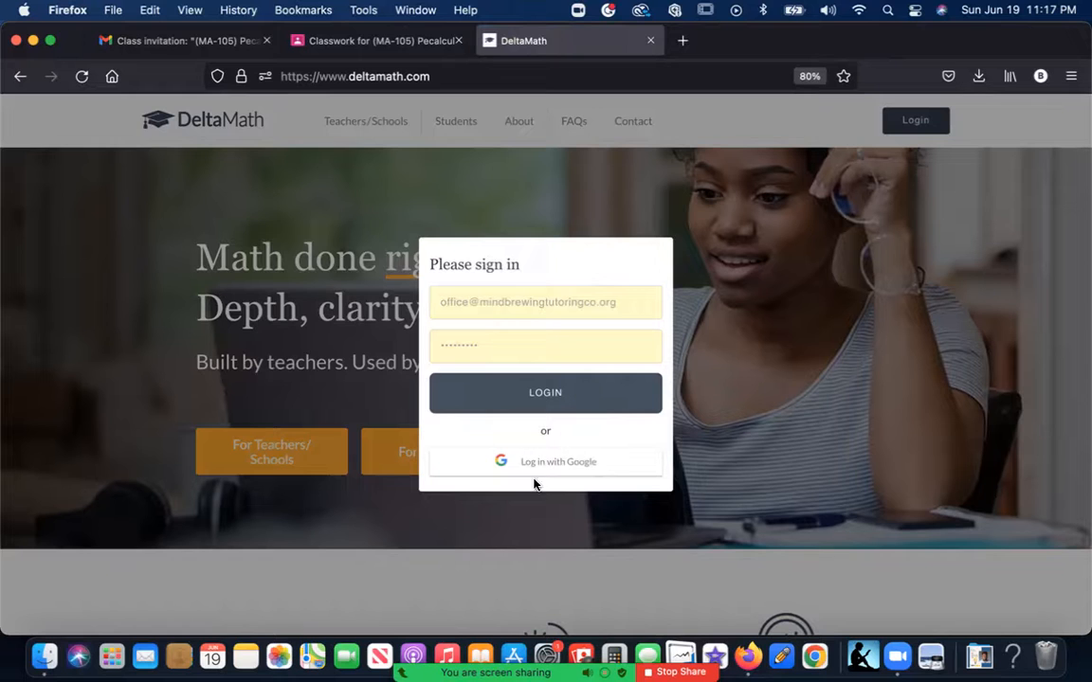
{"action": "left_click", "coordinate": [544, 392]}
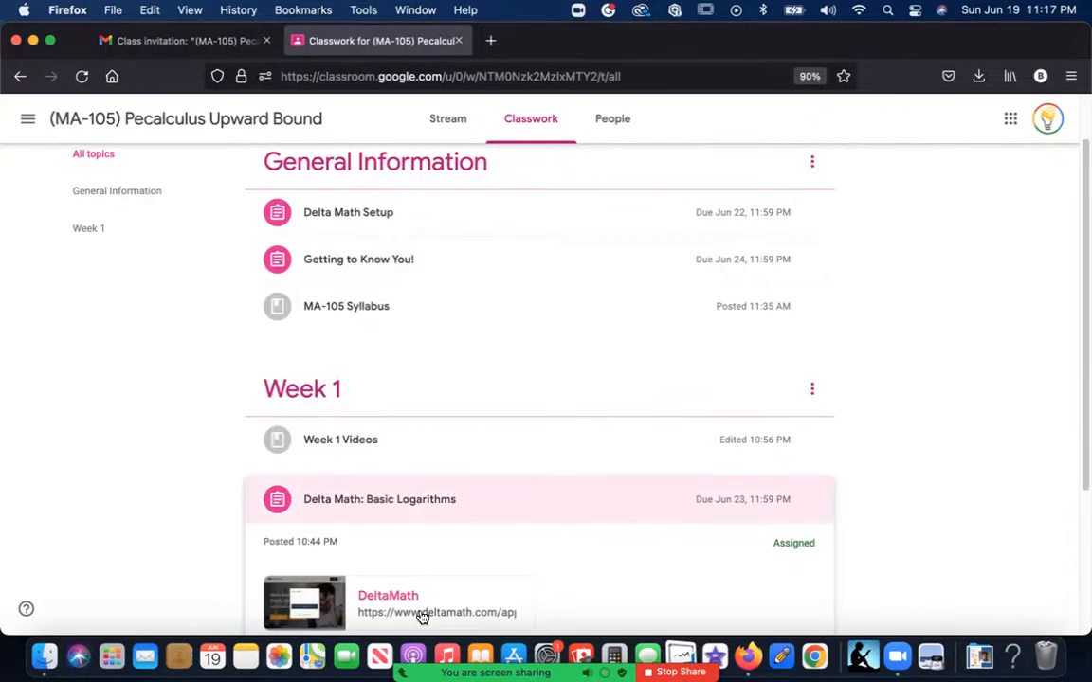
Preview DeltaMath as an Upward Bound Precal student and open Evaluate Logarithms (Level 1).
{"action": "left_click", "coordinate": [388, 595]}
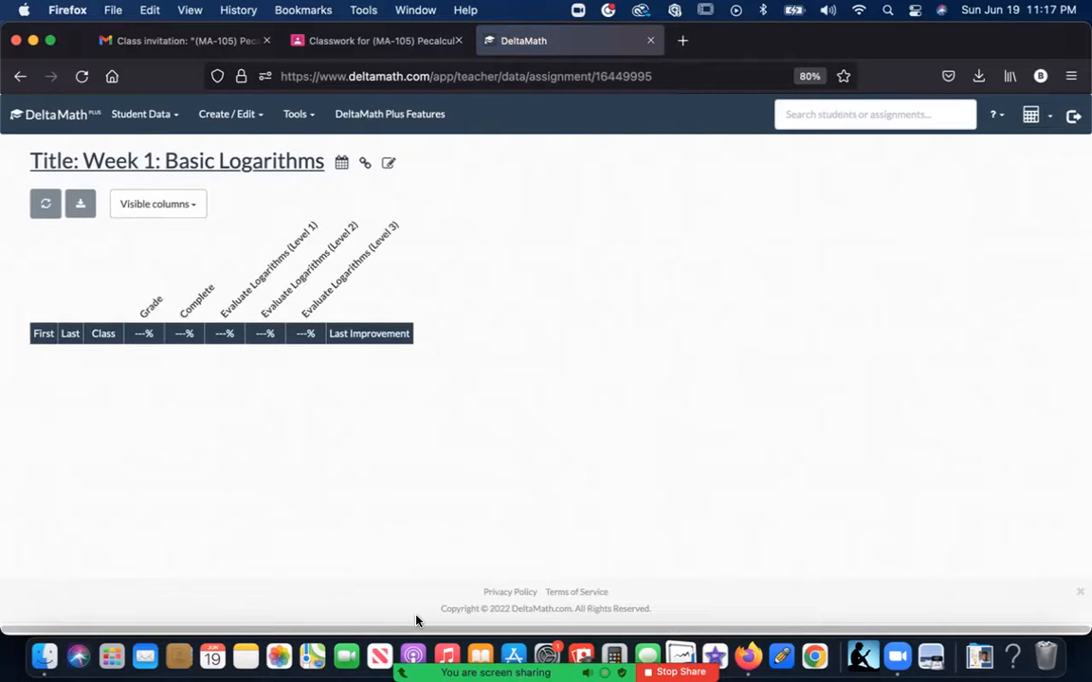
{"action": "left_click", "coordinate": [298, 113]}
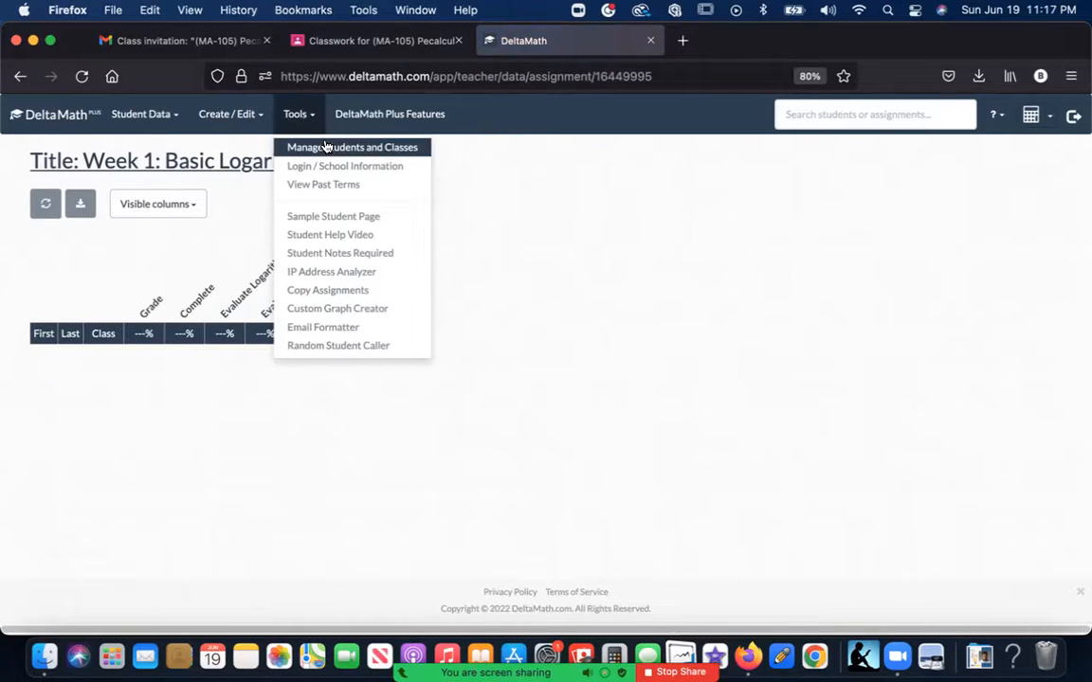
{"action": "left_click", "coordinate": [351, 147]}
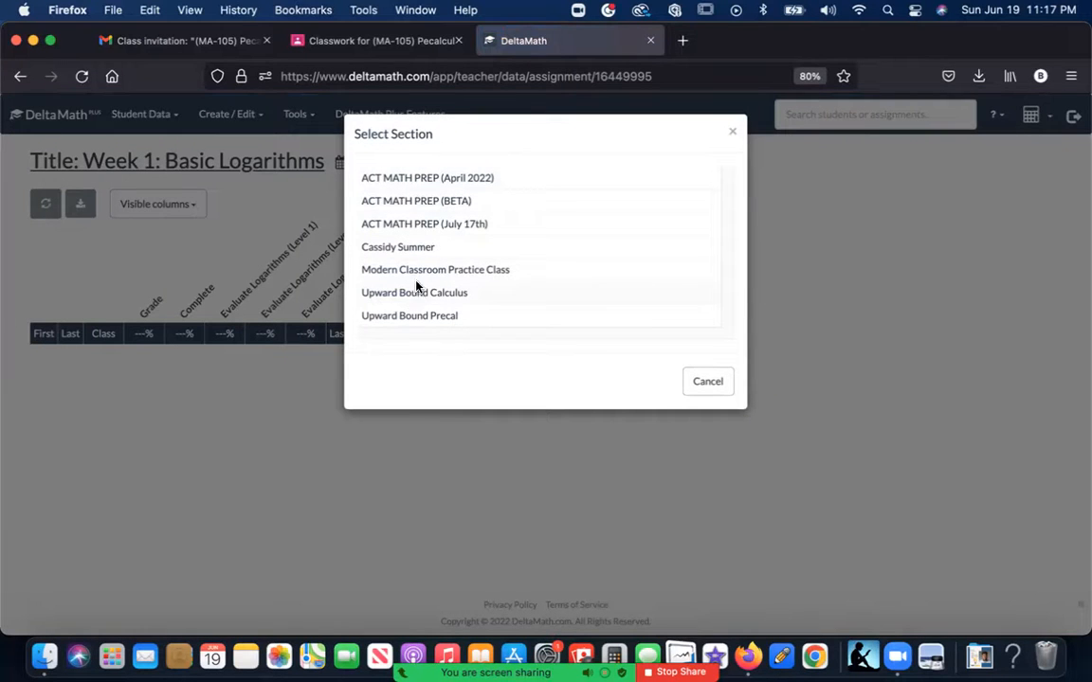
{"action": "mouse_move", "coordinate": [416, 320]}
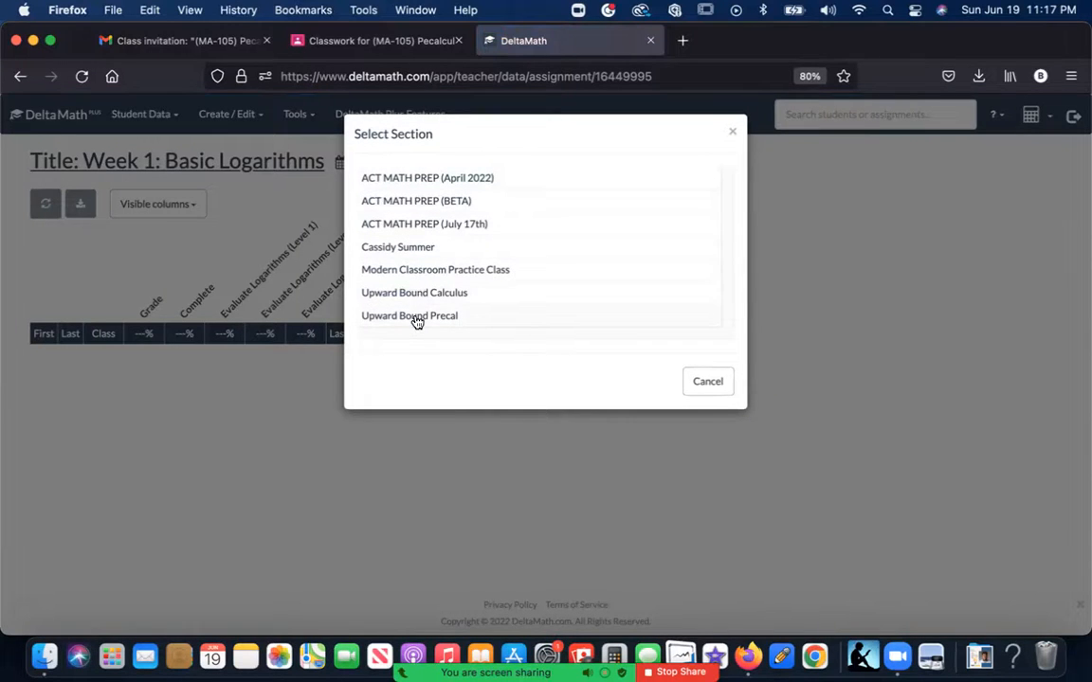
{"action": "left_click", "coordinate": [408, 316]}
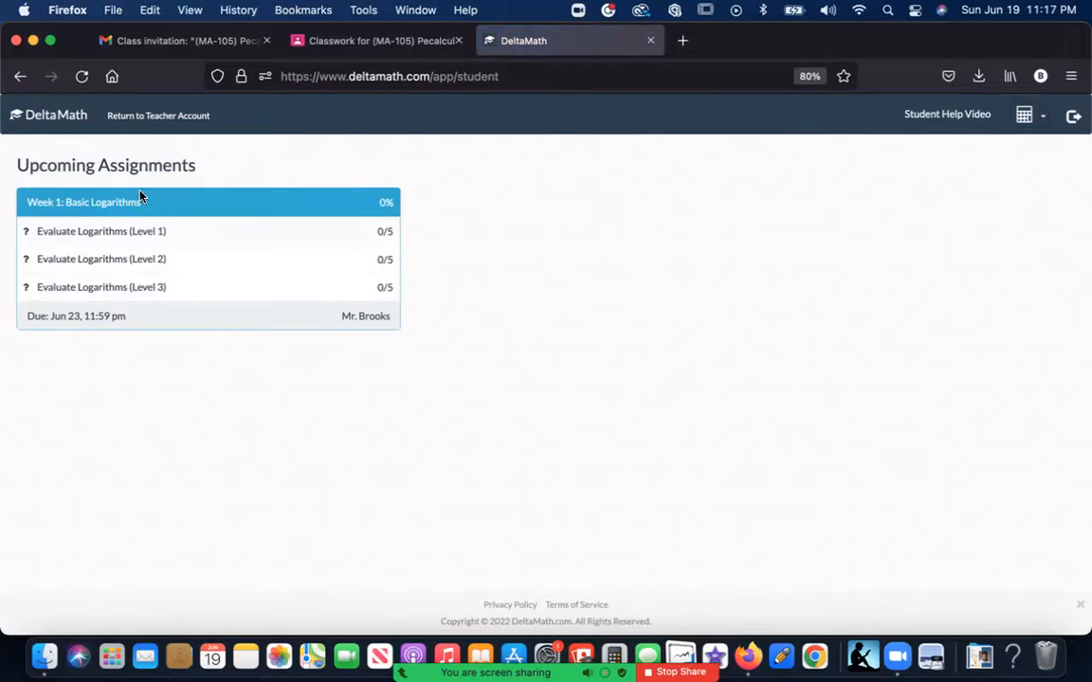
{"action": "mouse_move", "coordinate": [331, 263]}
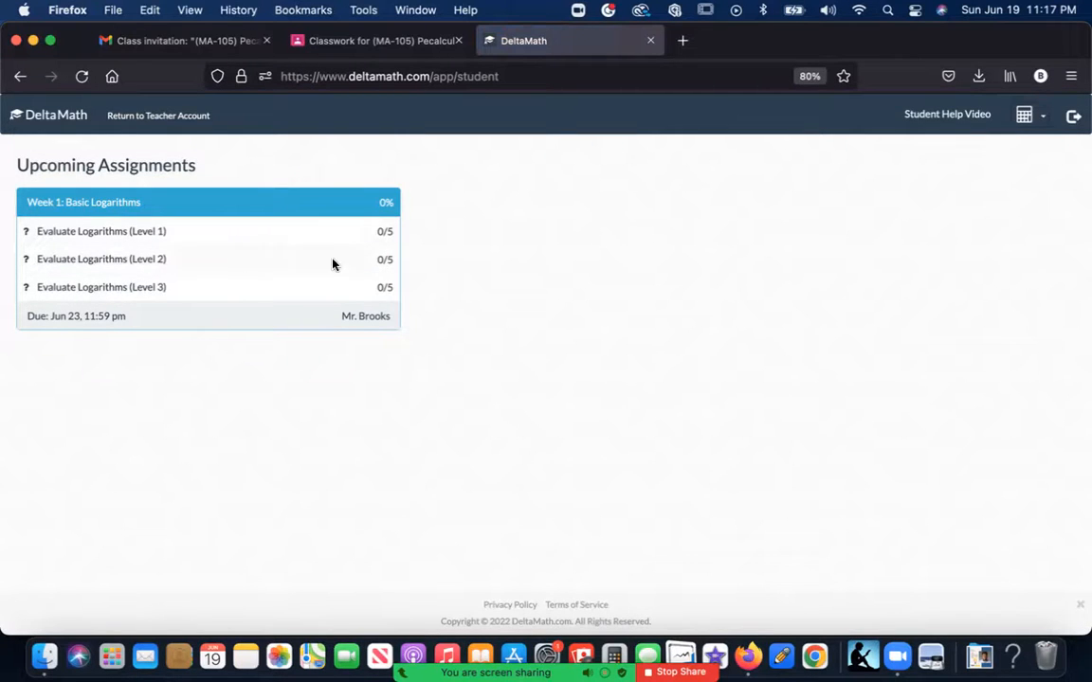
{"action": "mouse_move", "coordinate": [379, 275]}
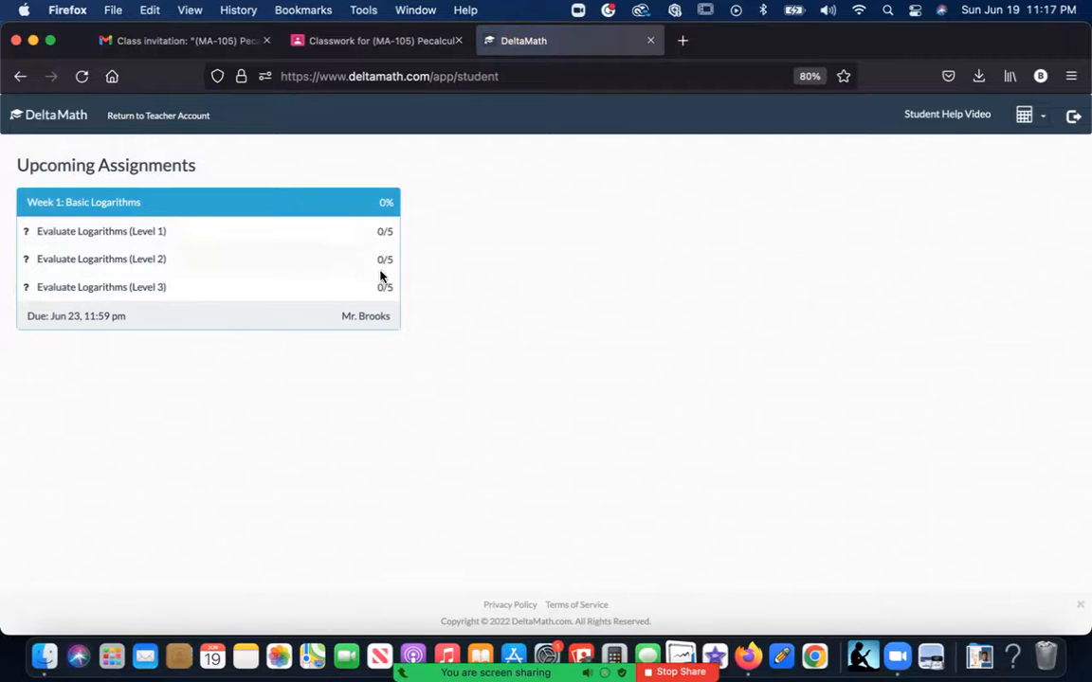
{"action": "left_click", "coordinate": [100, 231]}
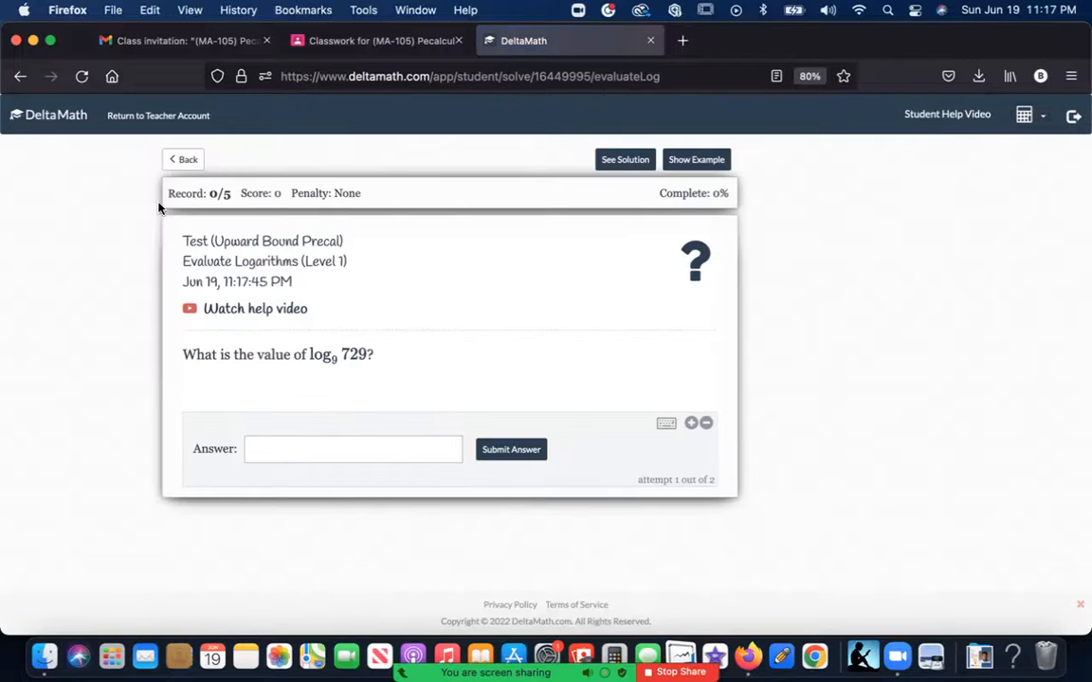
{"action": "mouse_move", "coordinate": [311, 242]}
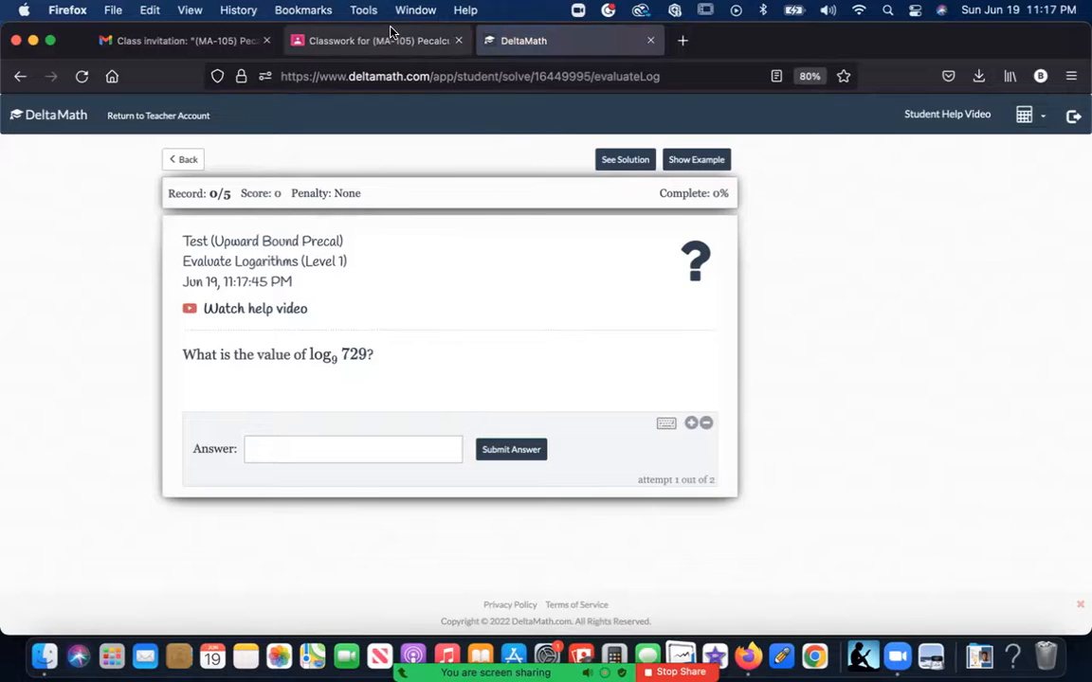
{"action": "left_click", "coordinate": [369, 39]}
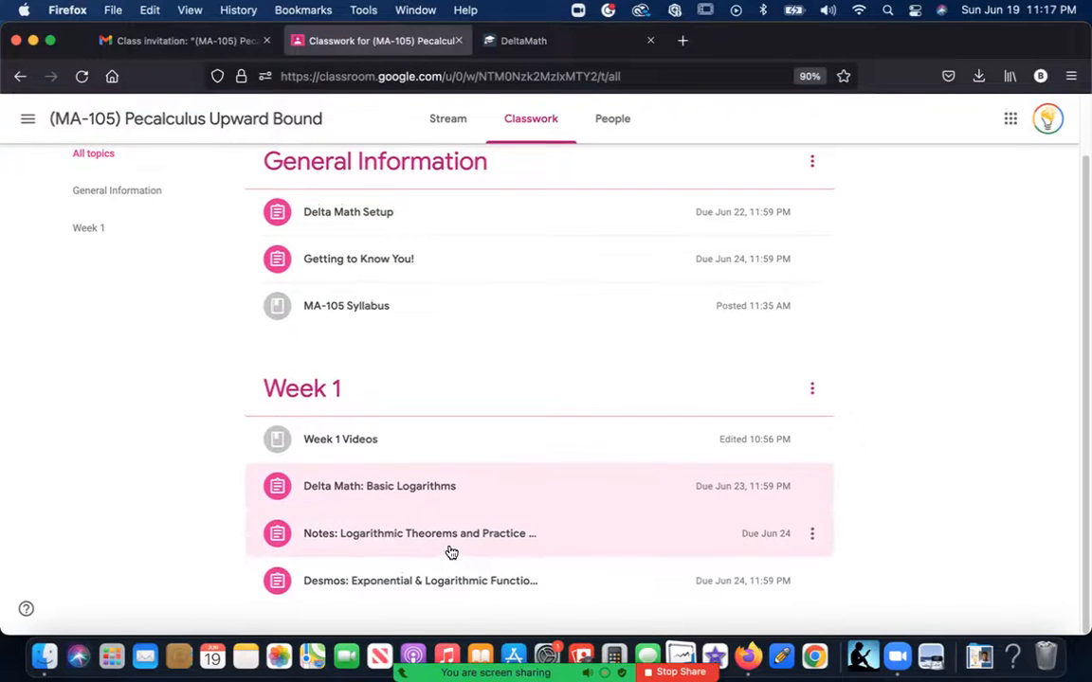
Expand Notes: Logarithmic Theorems and open the attached MindBrewing Logarithmic Functions doc.
{"action": "left_click", "coordinate": [522, 40]}
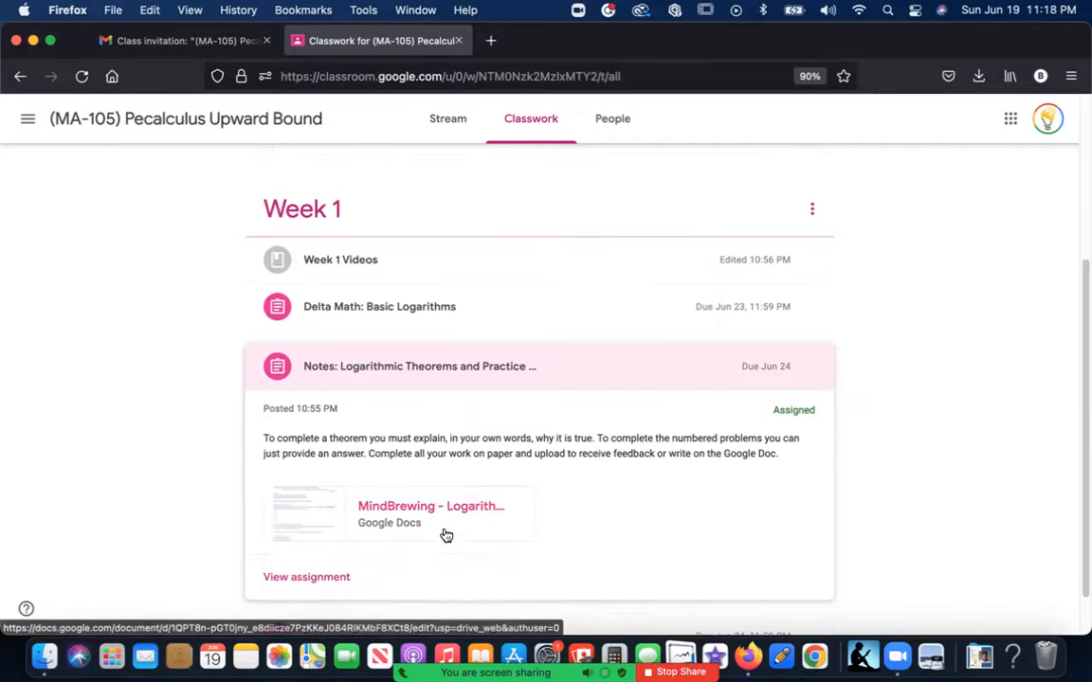
{"action": "left_click", "coordinate": [430, 513]}
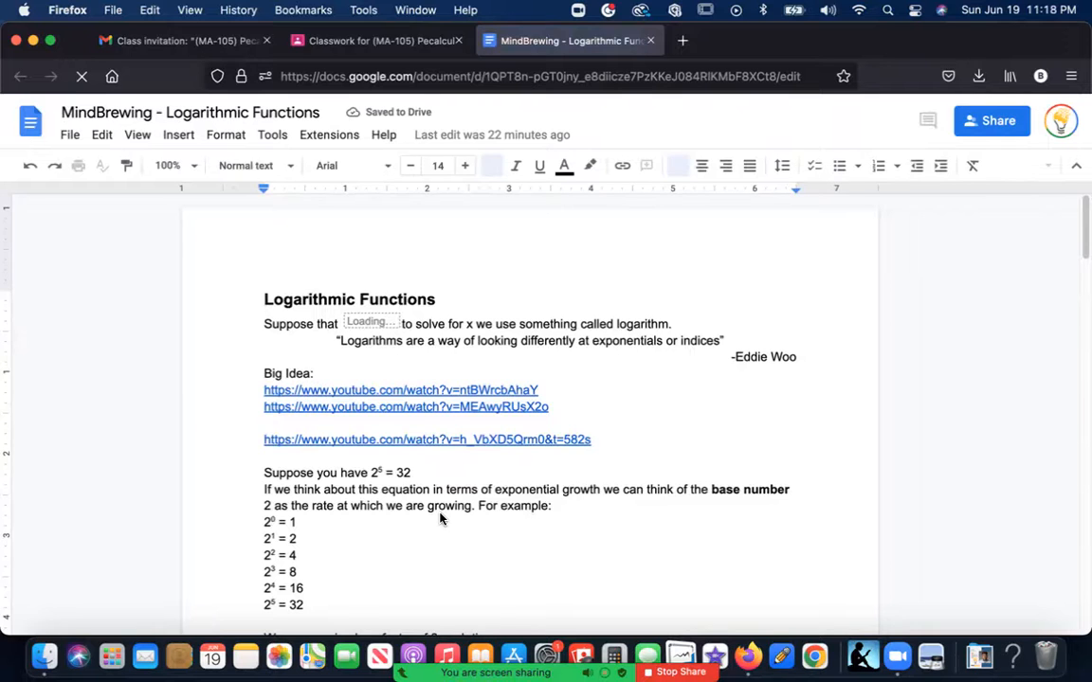
Read the notes doc through Theorems 3.2.1–3.2.5, selecting equation text, then return to Classwork.
{"action": "scroll", "scroll_direction": "down", "scroll_amount": 3}
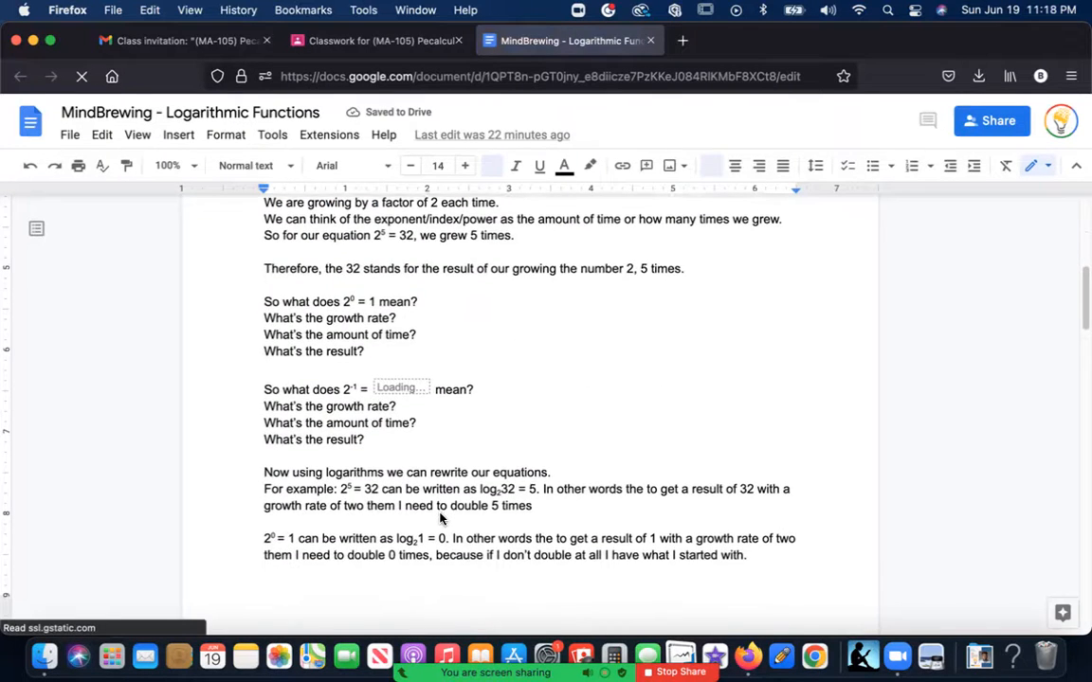
{"action": "scroll", "scroll_direction": "down", "scroll_amount": 3}
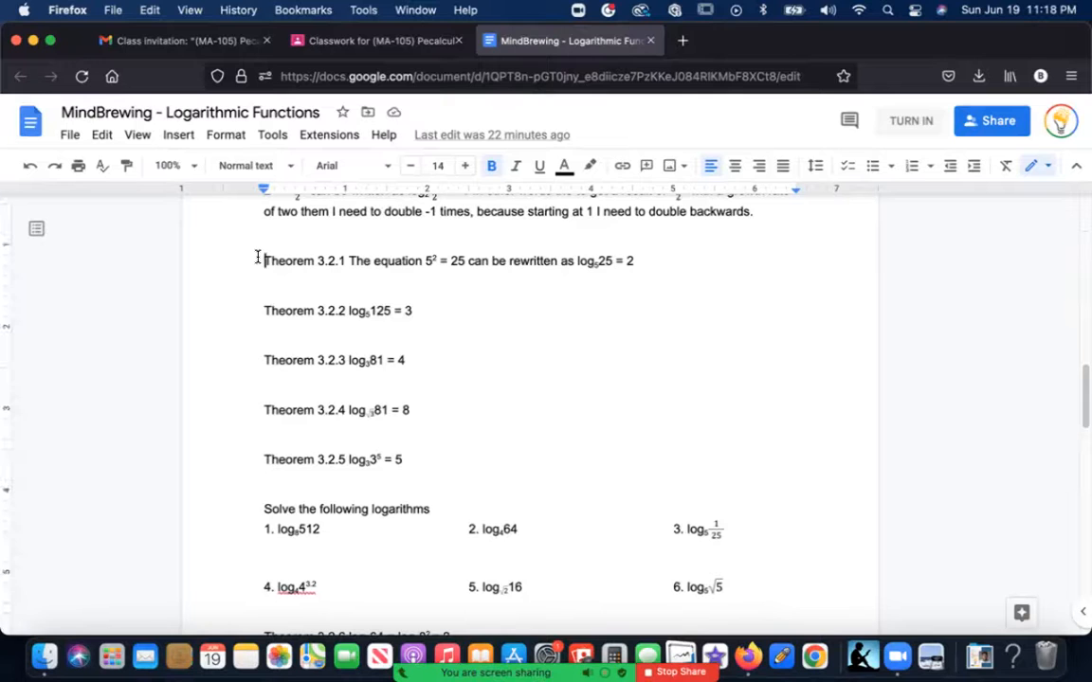
{"action": "left_click_drag", "start_coordinate": [265, 260], "coordinate": [428, 509]}
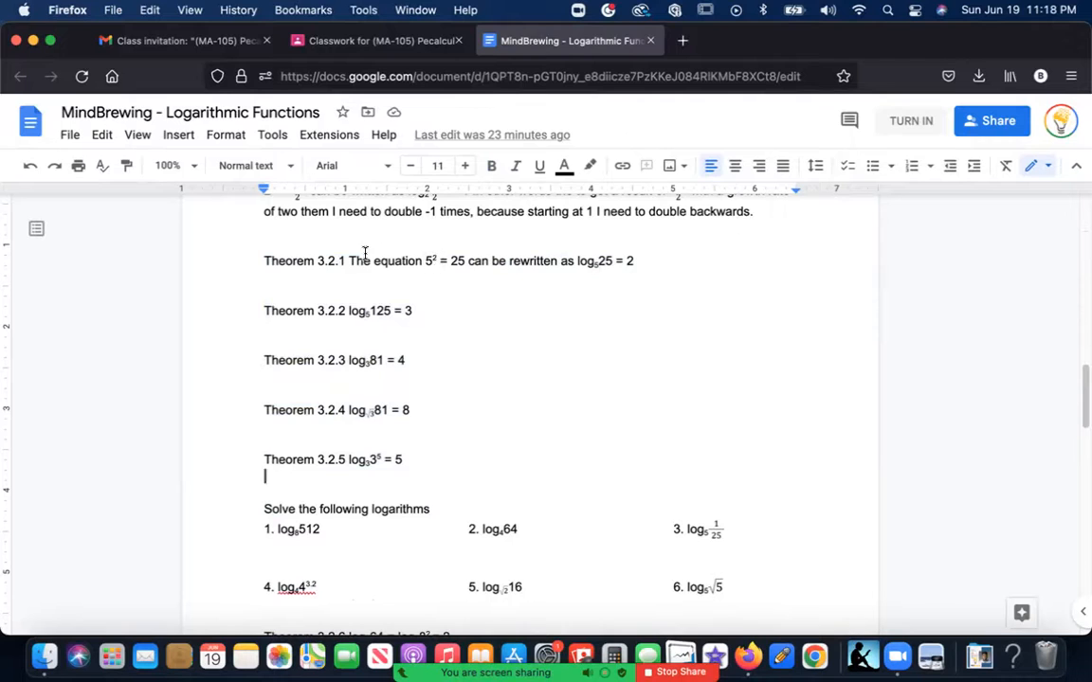
{"action": "left_click_drag", "start_coordinate": [347, 260], "coordinate": [471, 260]}
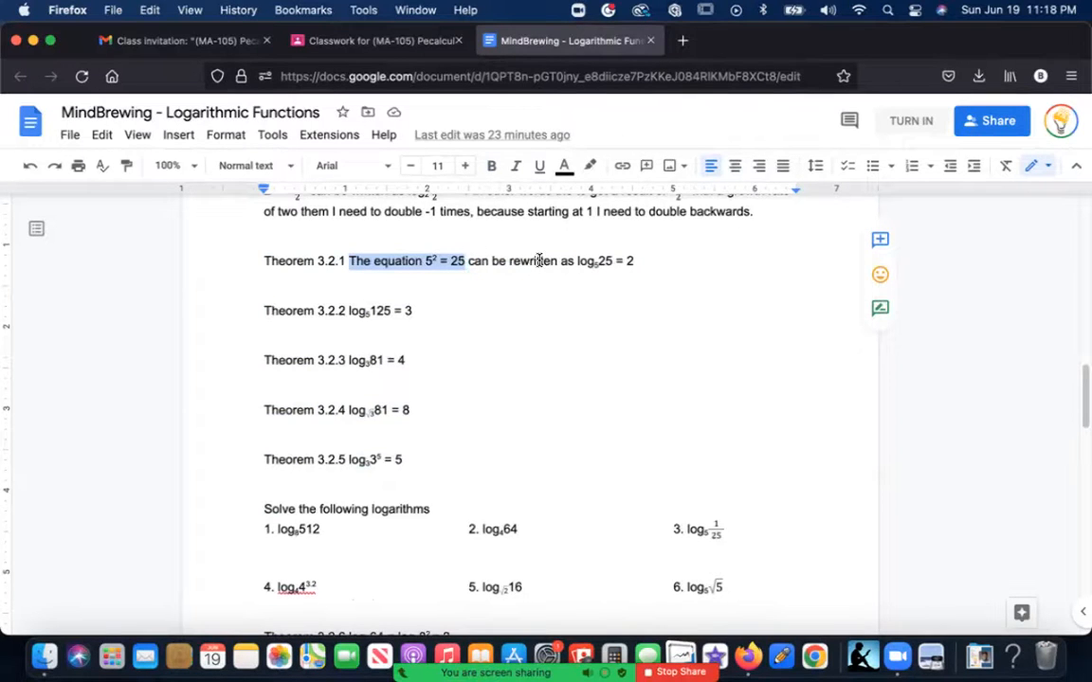
{"action": "left_click", "coordinate": [465, 261]}
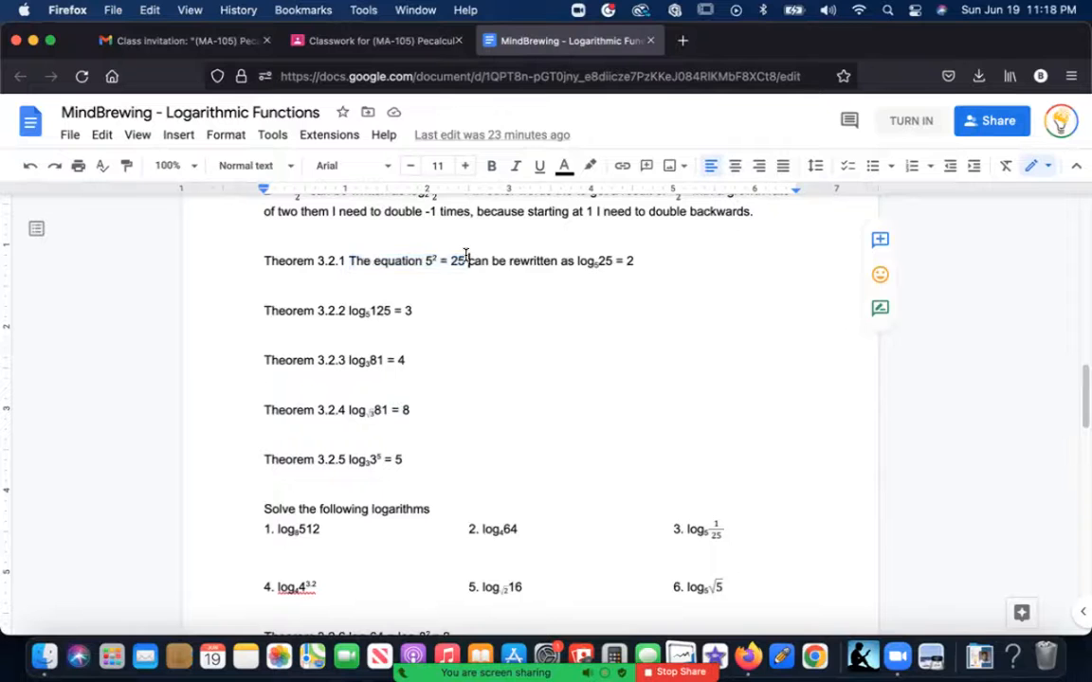
{"action": "left_click_drag", "start_coordinate": [466, 260], "coordinate": [628, 261]}
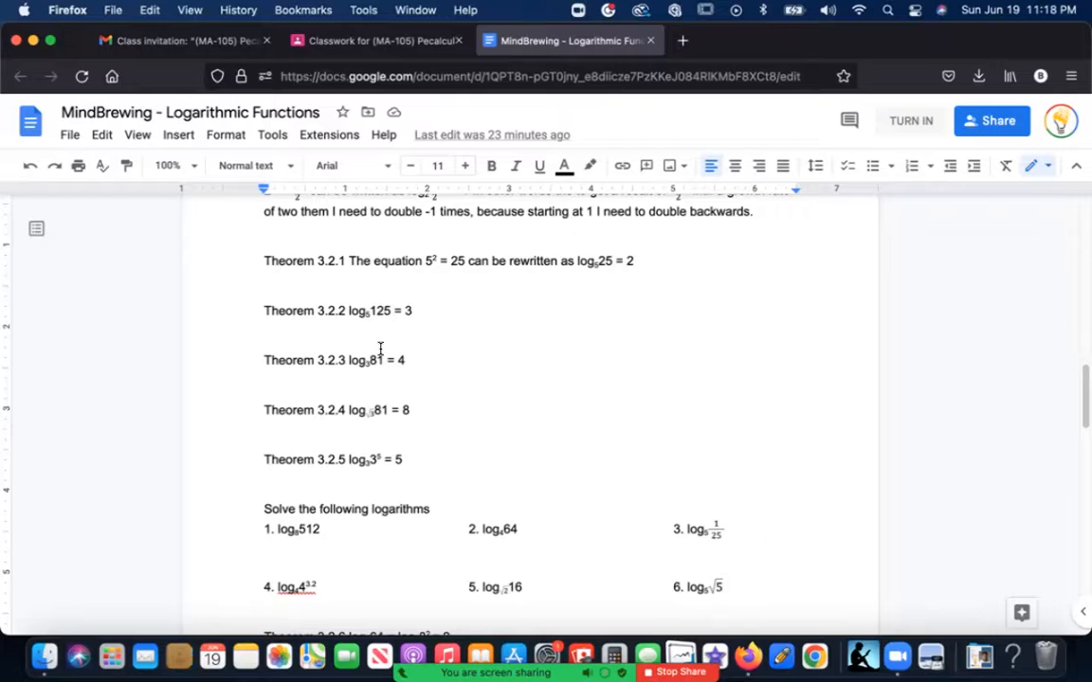
{"action": "mouse_move", "coordinate": [418, 291]}
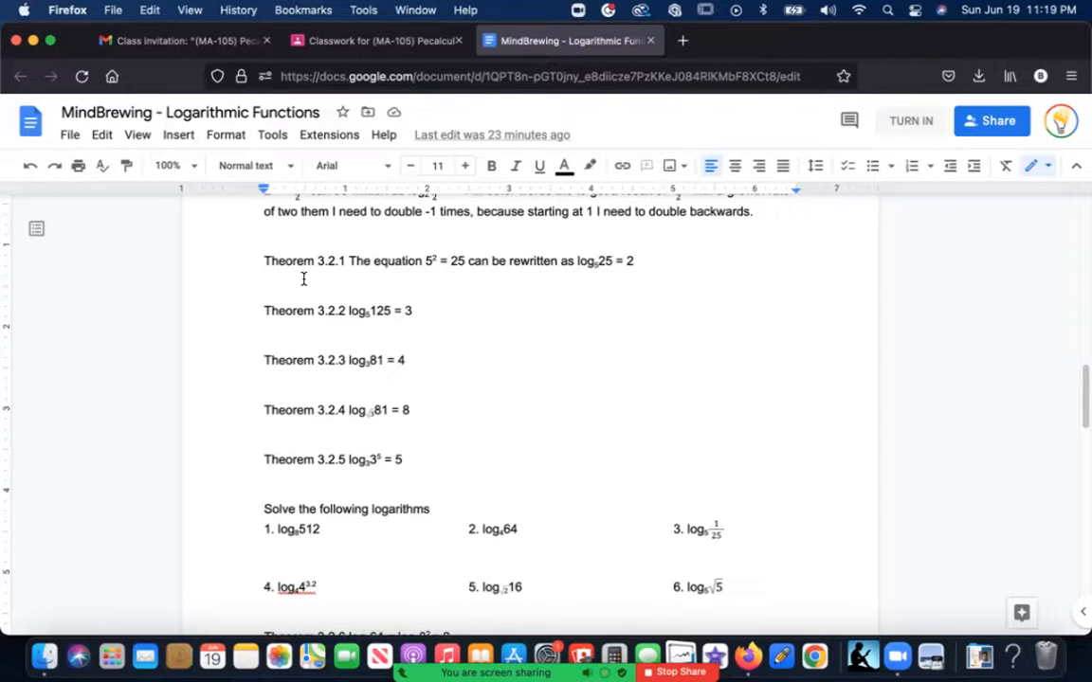
{"action": "left_click", "coordinate": [377, 40]}
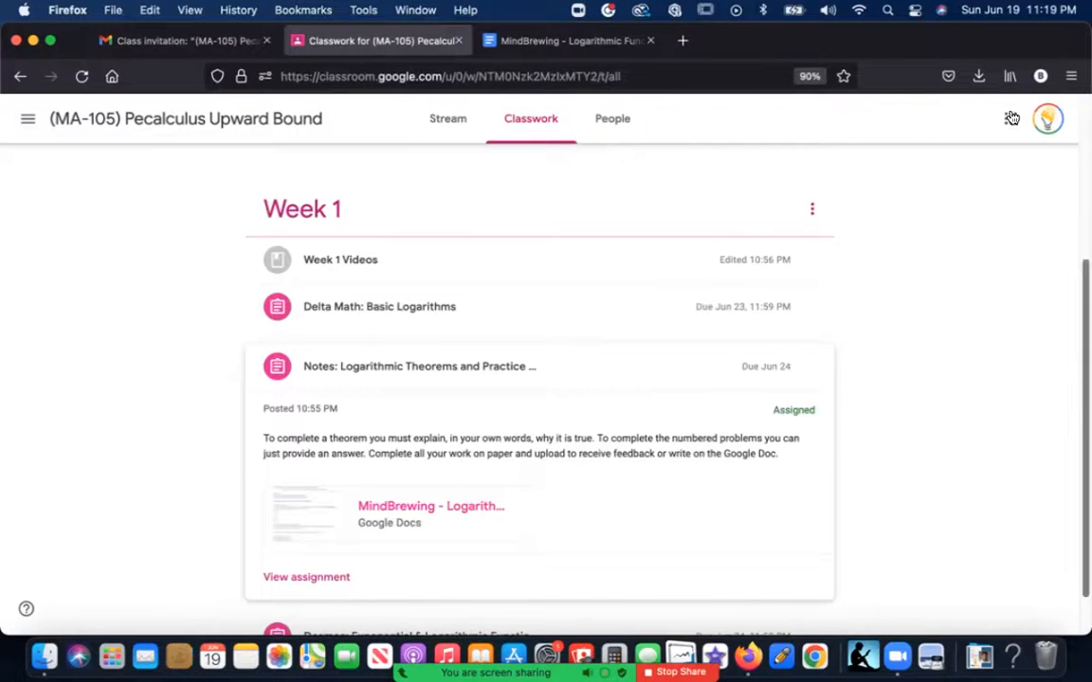
Expand the Desmos: Exponential & Logarithmic Functions assignment and open its Polygraph activity.
{"action": "left_click", "coordinate": [1046, 118]}
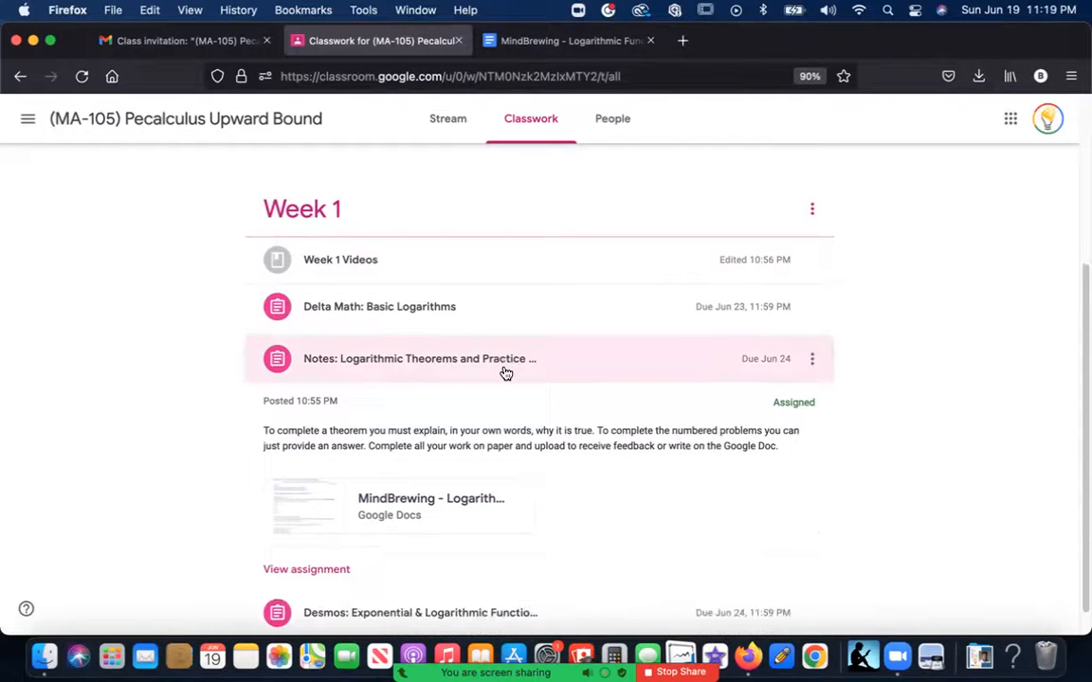
{"action": "scroll", "scroll_direction": "up", "scroll_amount": 3}
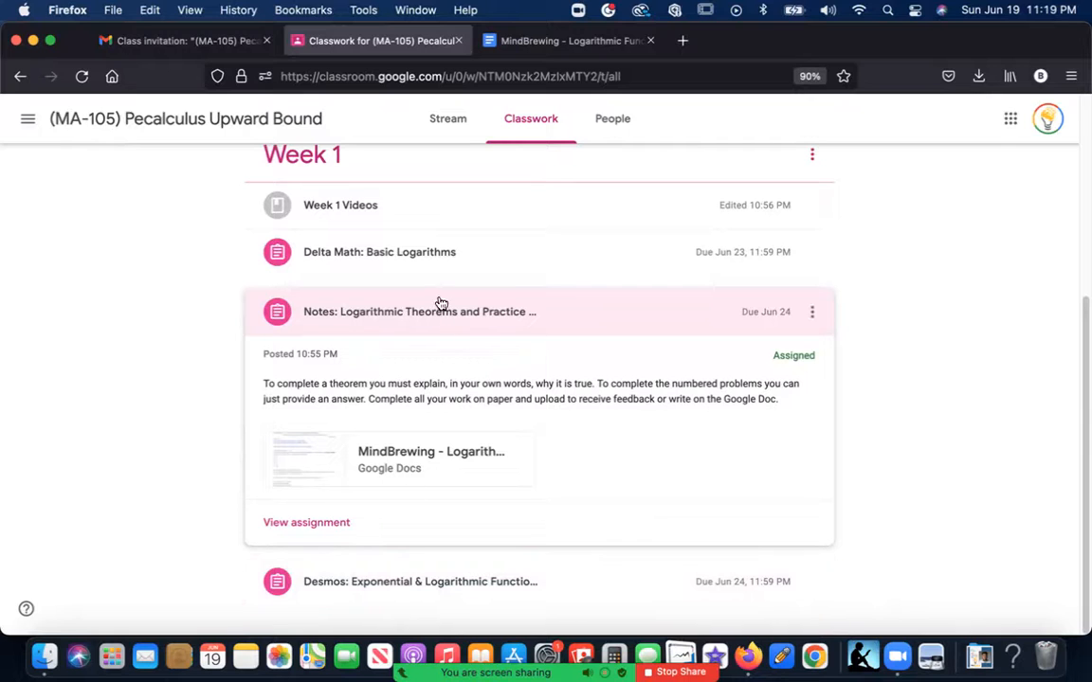
{"action": "mouse_move", "coordinate": [739, 325]}
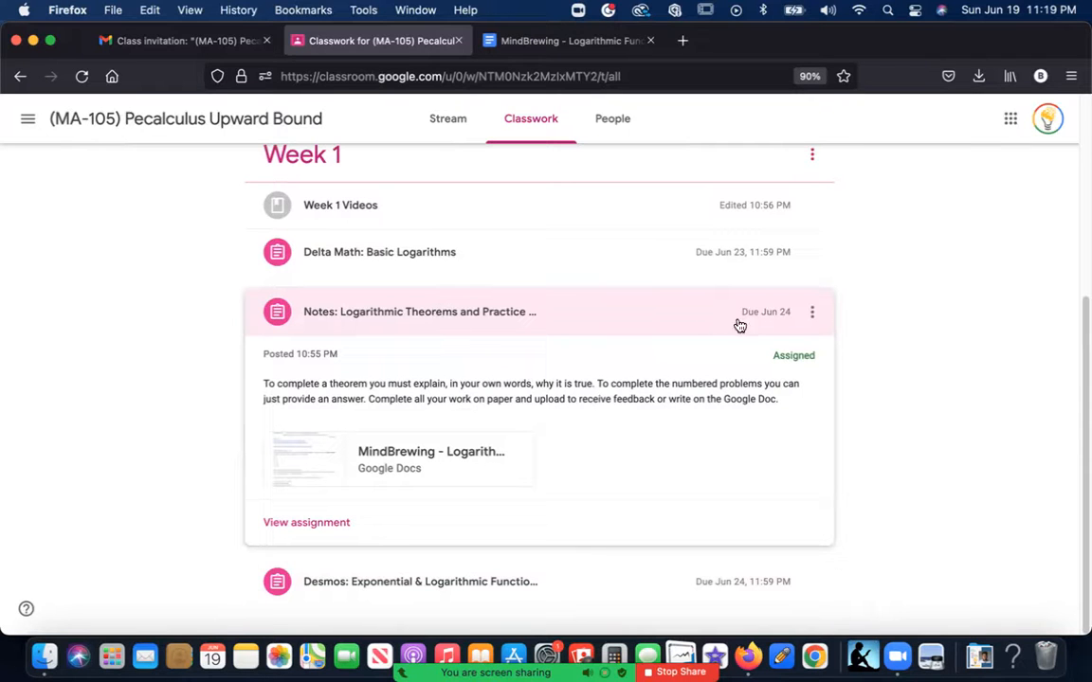
{"action": "mouse_move", "coordinate": [356, 327]}
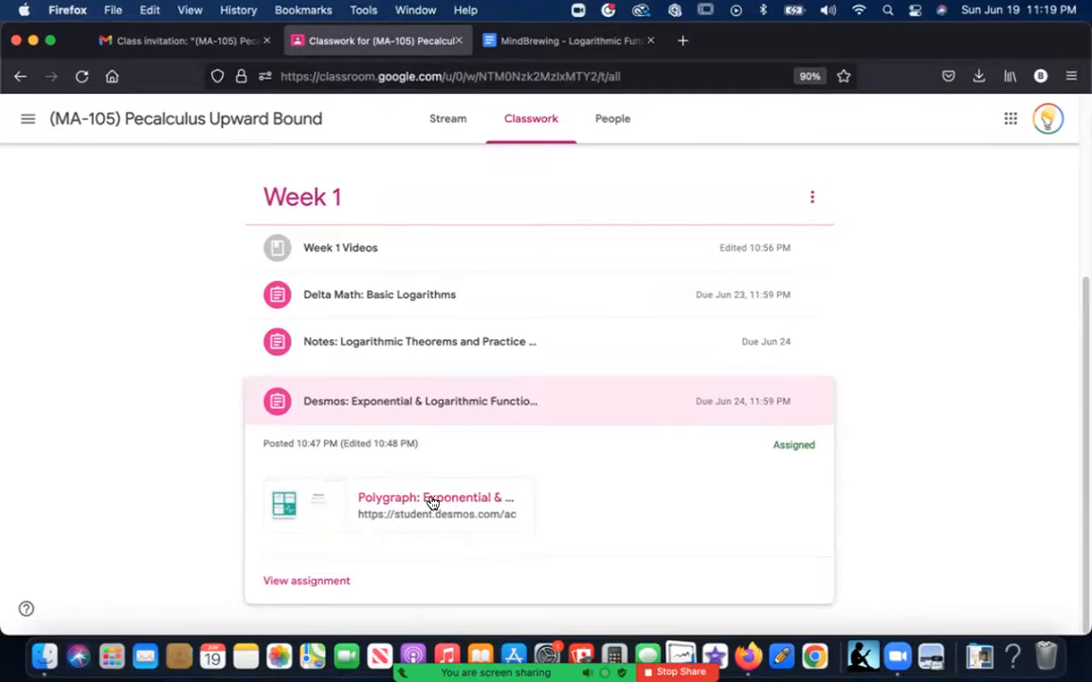
{"action": "left_click", "coordinate": [435, 498]}
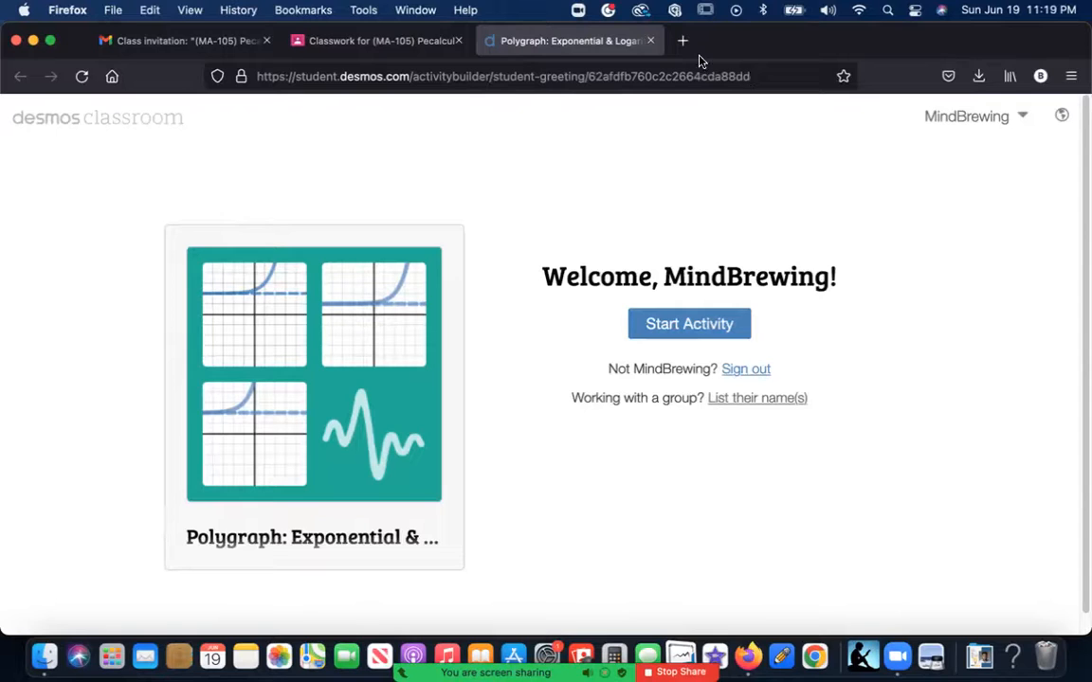
{"action": "mouse_move", "coordinate": [651, 40]}
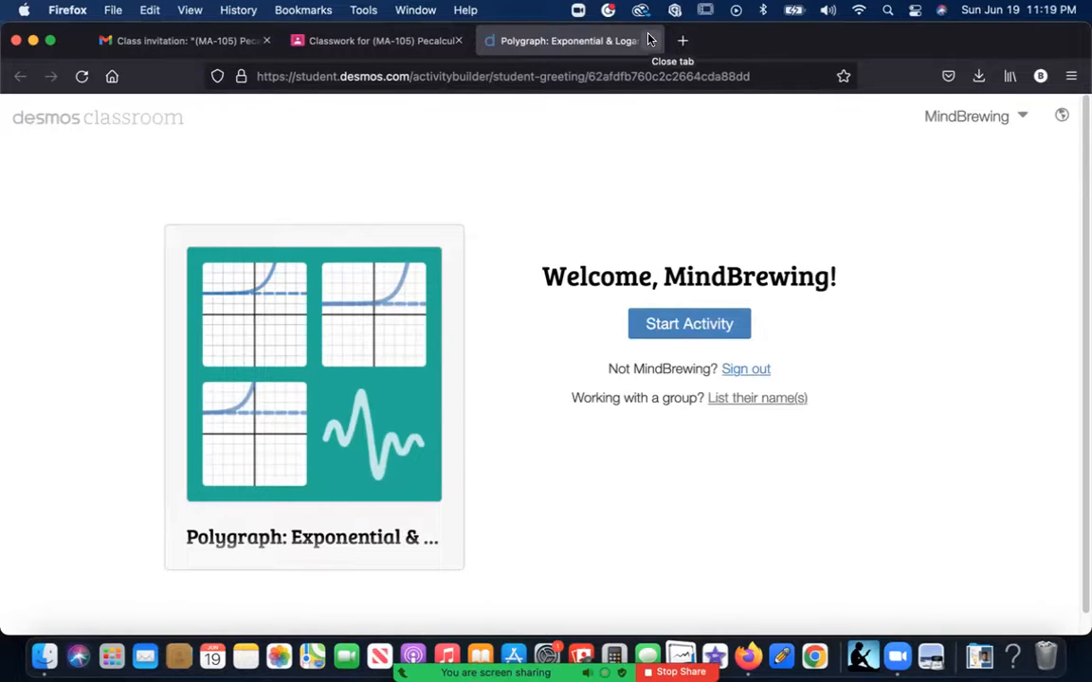
{"action": "mouse_move", "coordinate": [689, 323]}
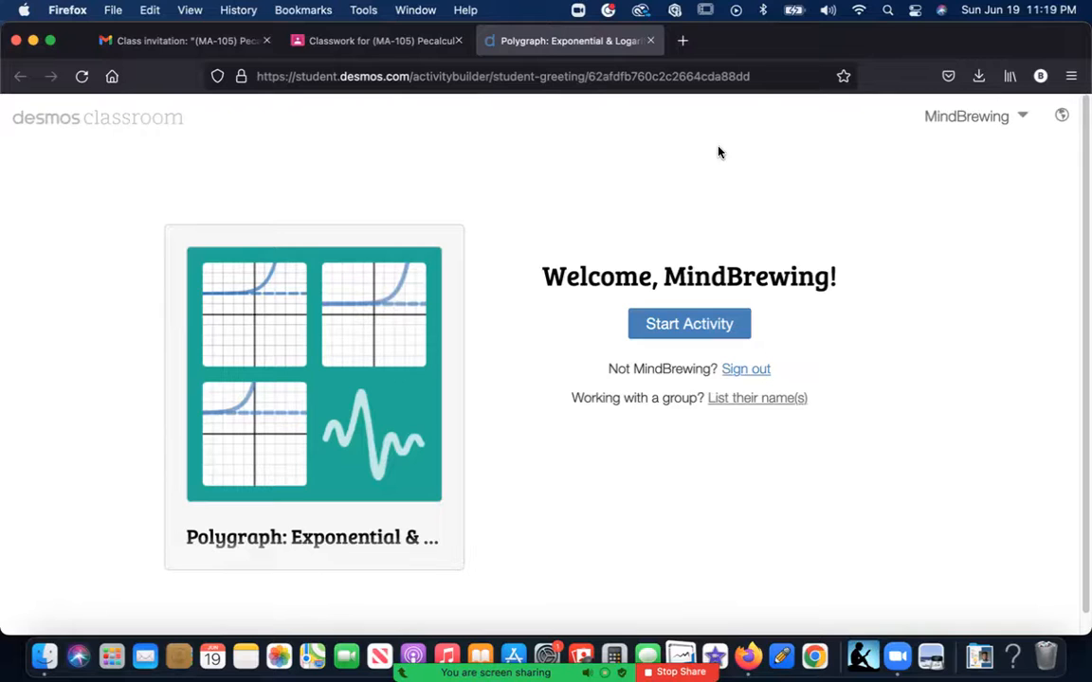
{"action": "mouse_move", "coordinate": [718, 137]}
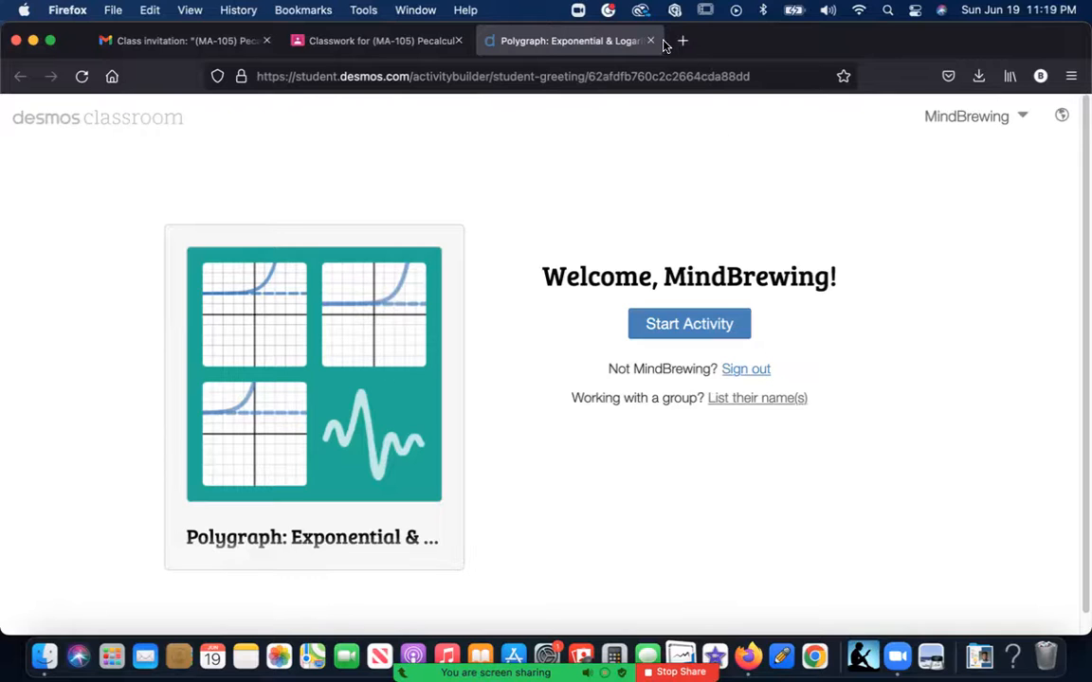
Close the Desmos Polygraph tab to return to the Classwork page.
{"action": "left_click", "coordinate": [374, 40]}
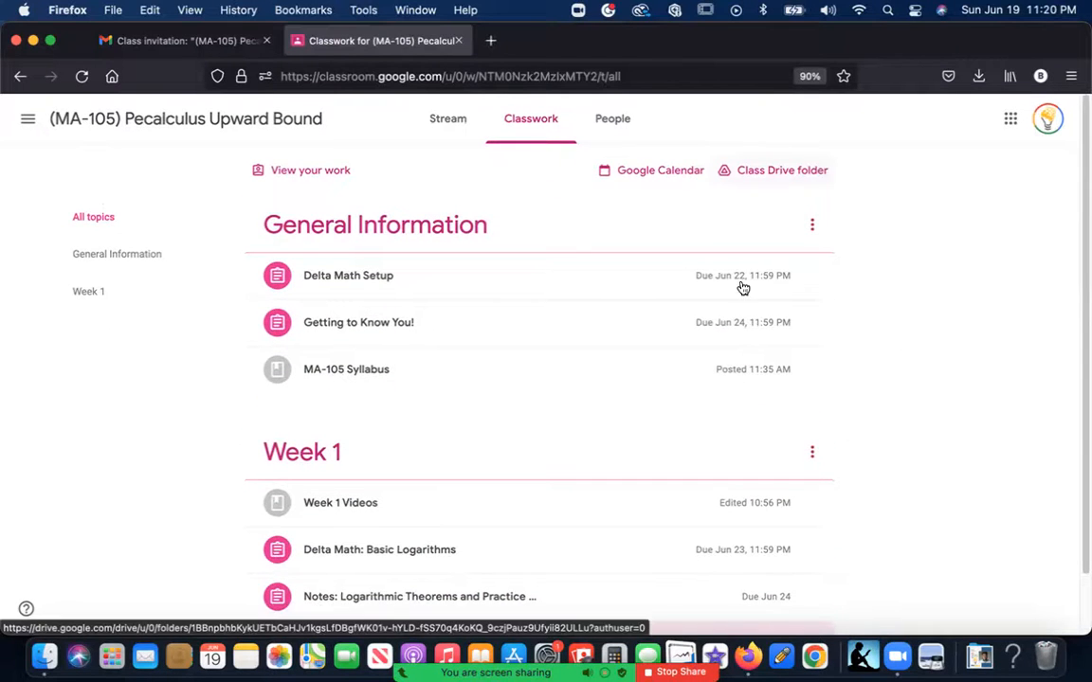
{"action": "scroll", "scroll_direction": "down", "scroll_amount": 3}
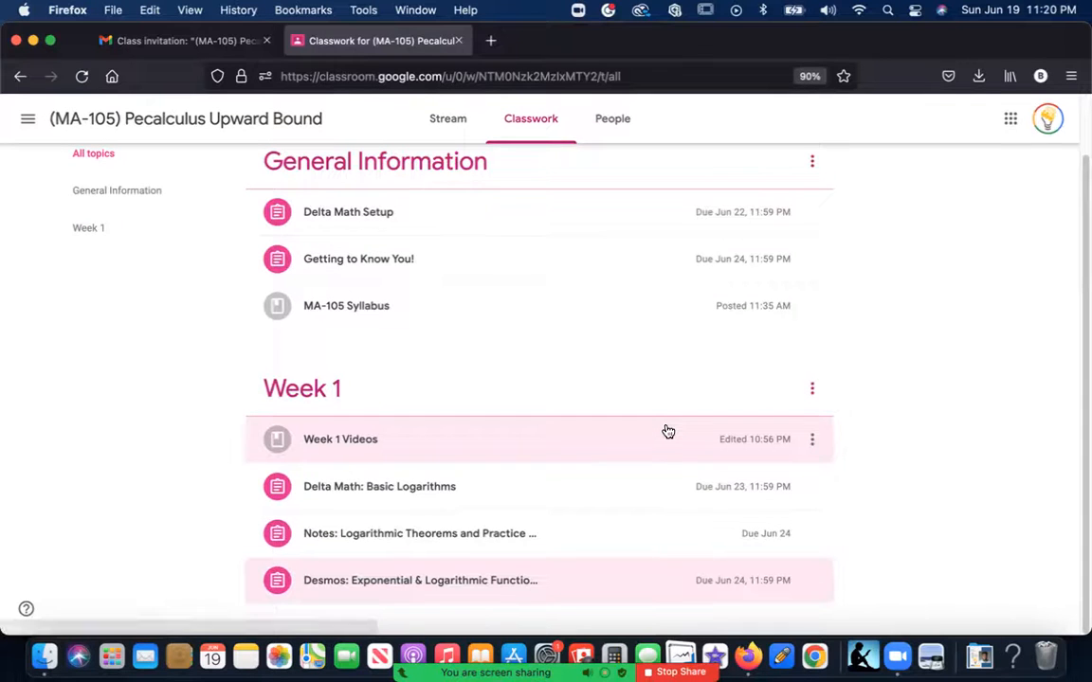